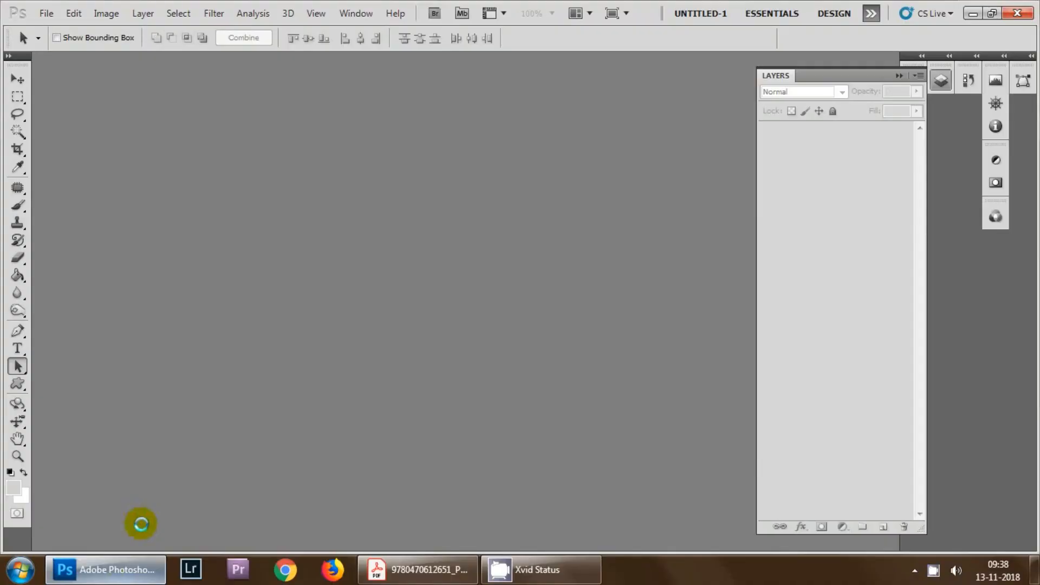
{"action": "mouse_move", "coordinate": [263, 336]}
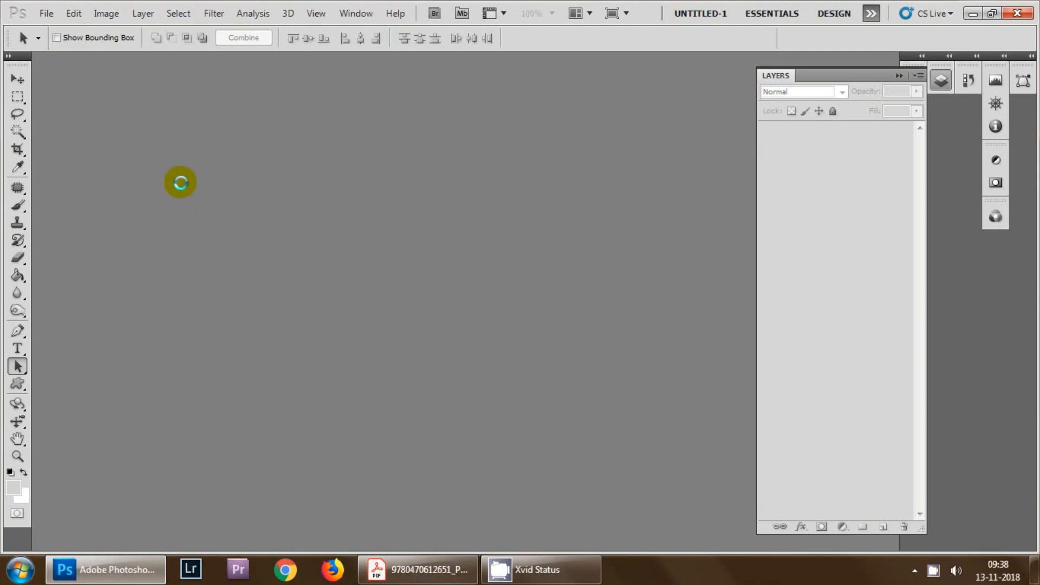
Open Color Settings, review the RGB working spaces, and keep North America Prepress 2.
{"action": "left_click", "coordinate": [73, 13]}
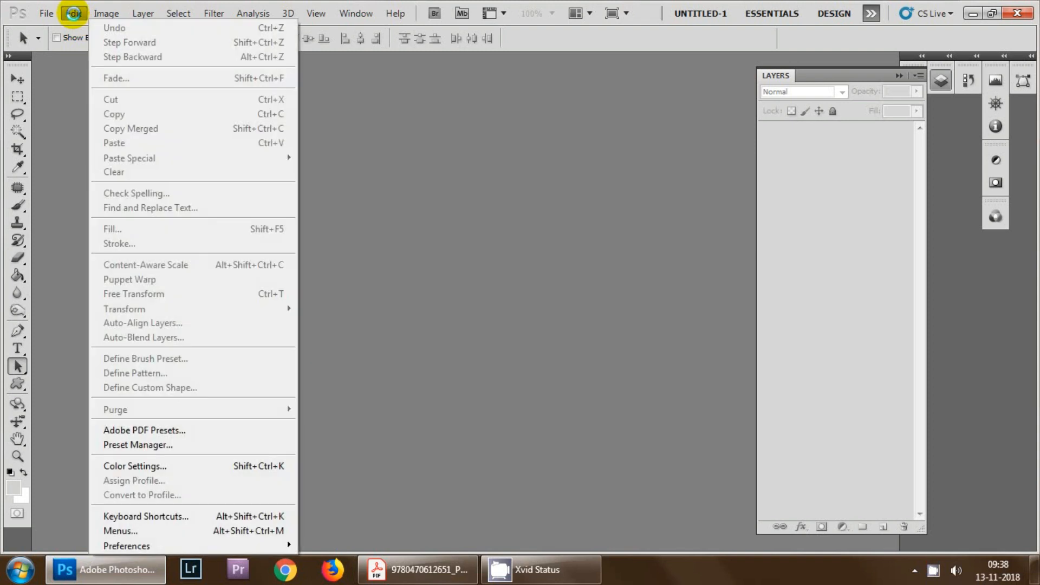
{"action": "mouse_move", "coordinate": [142, 480]}
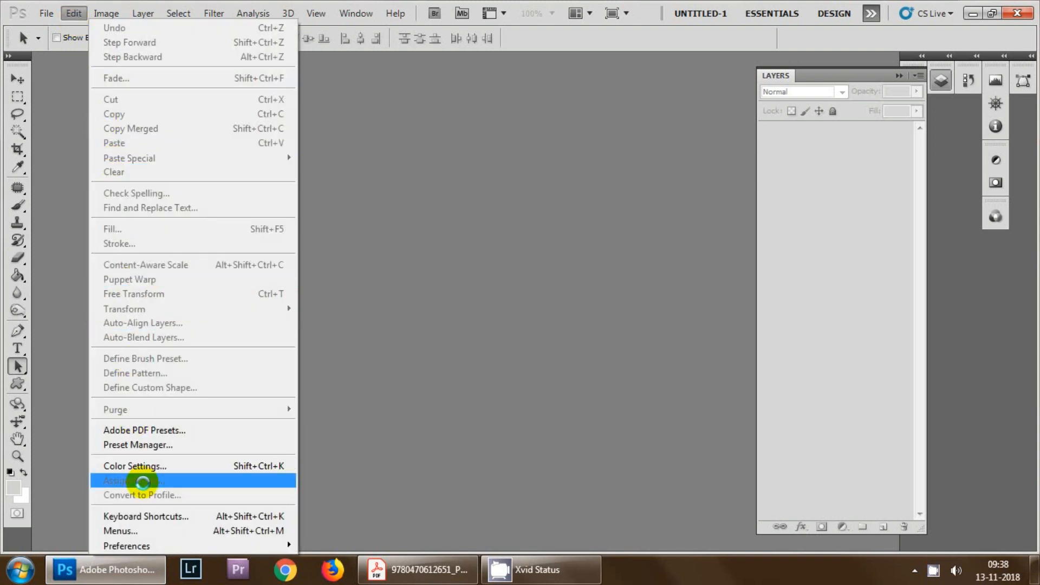
{"action": "left_click", "coordinate": [134, 466]}
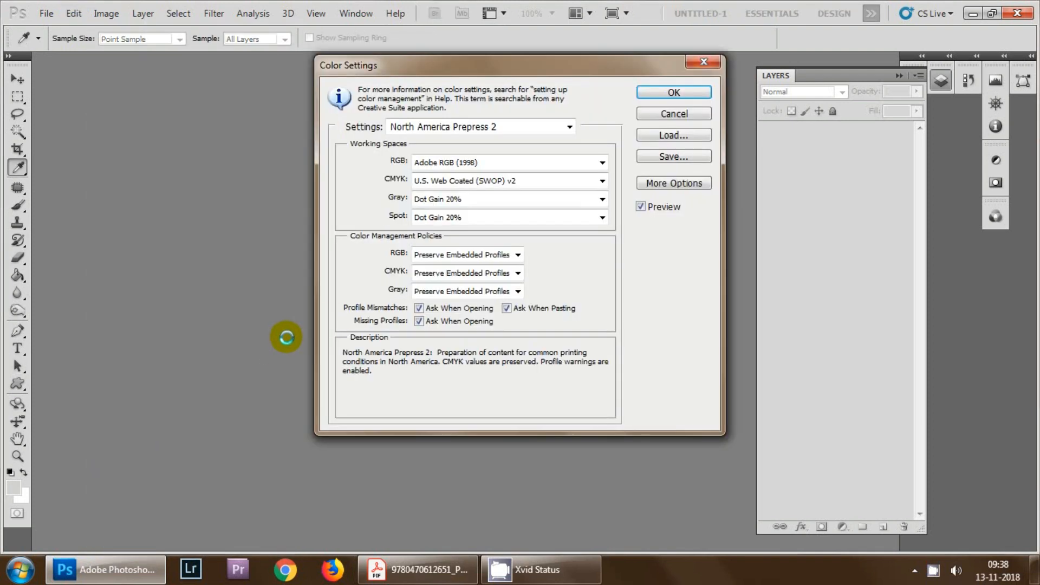
{"action": "mouse_move", "coordinate": [375, 155]}
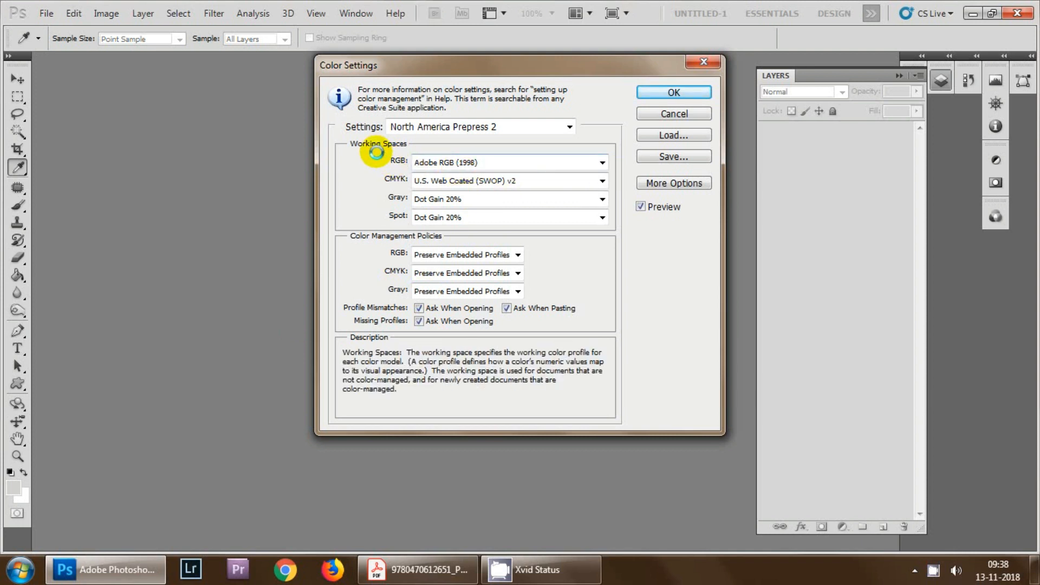
{"action": "left_click", "coordinate": [600, 162]}
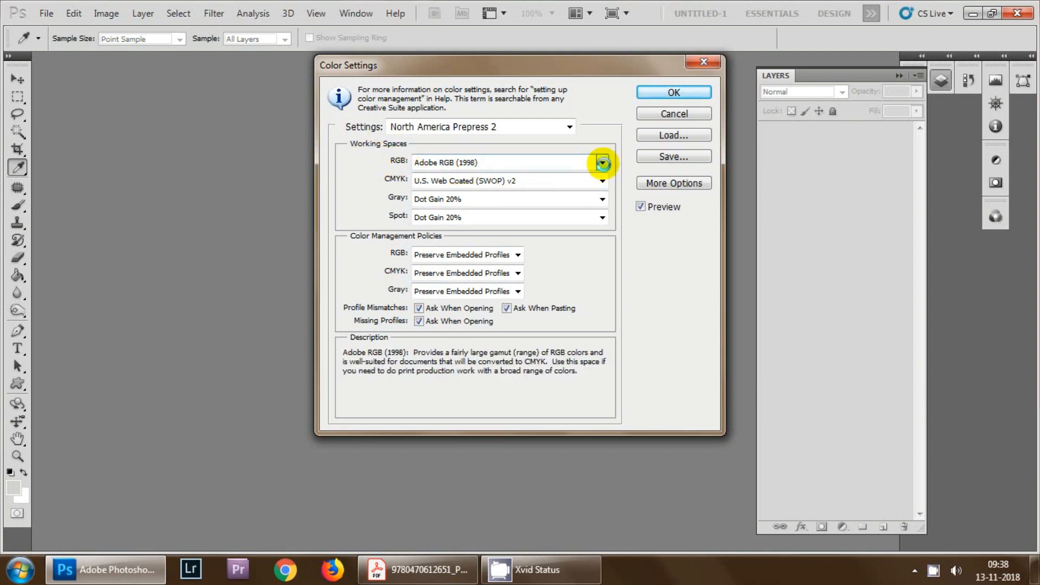
{"action": "left_click", "coordinate": [602, 163]}
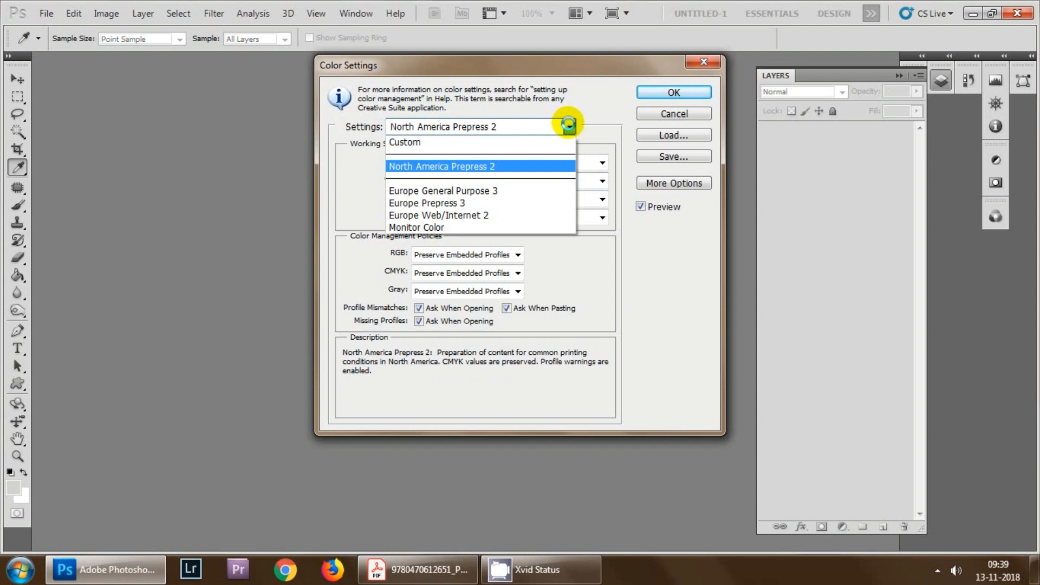
{"action": "left_click", "coordinate": [443, 166]}
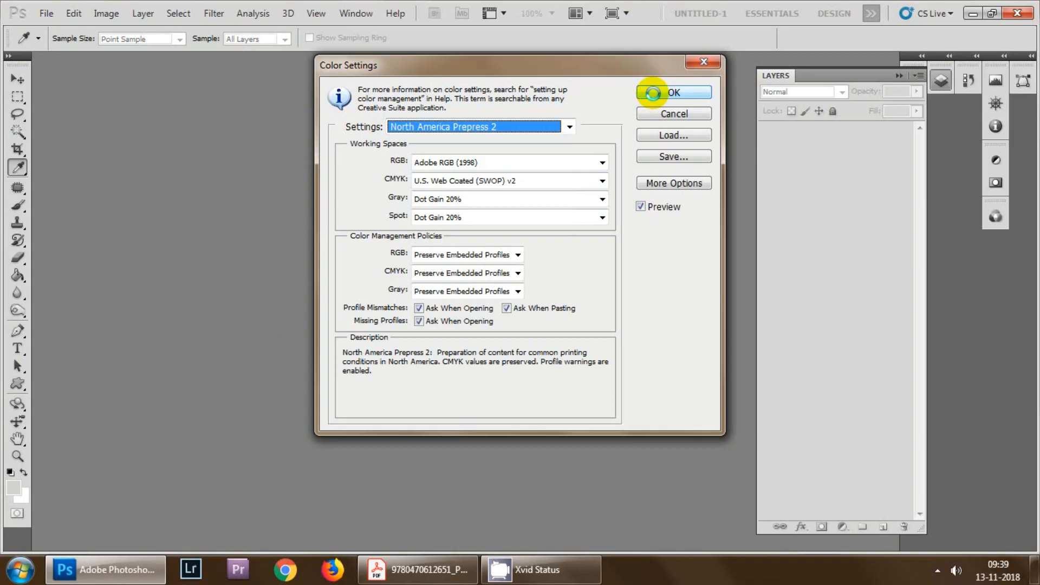
Confirm Color Settings with OK and browse the workspace presets list.
{"action": "left_click", "coordinate": [674, 92]}
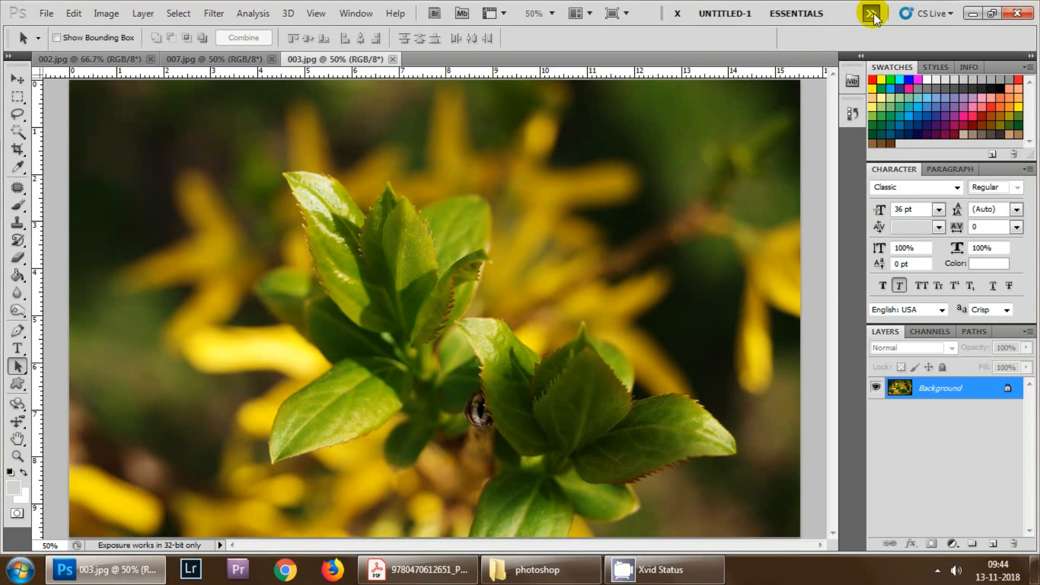
{"action": "left_click", "coordinate": [871, 14]}
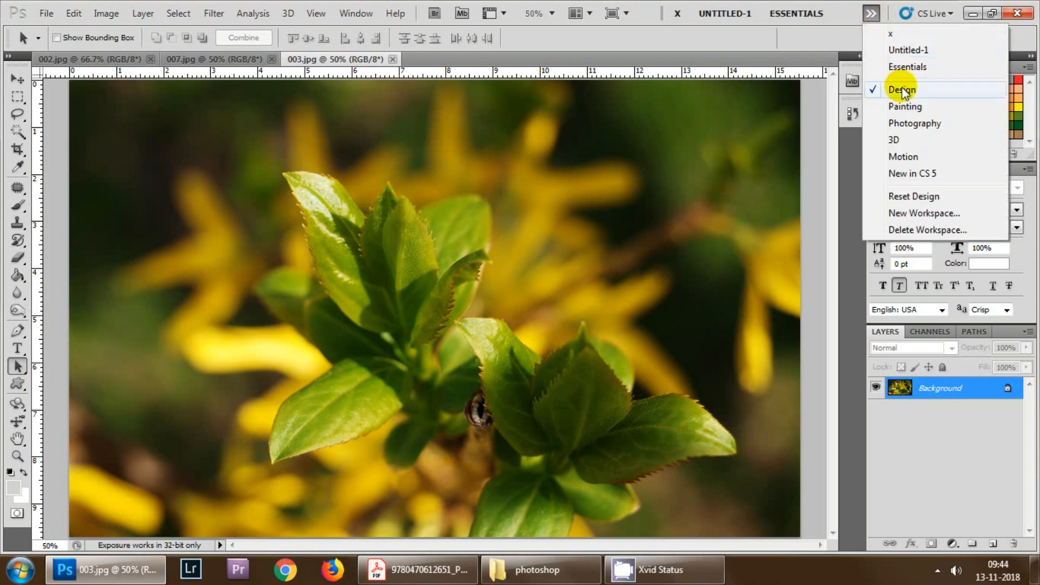
{"action": "mouse_move", "coordinate": [911, 100]}
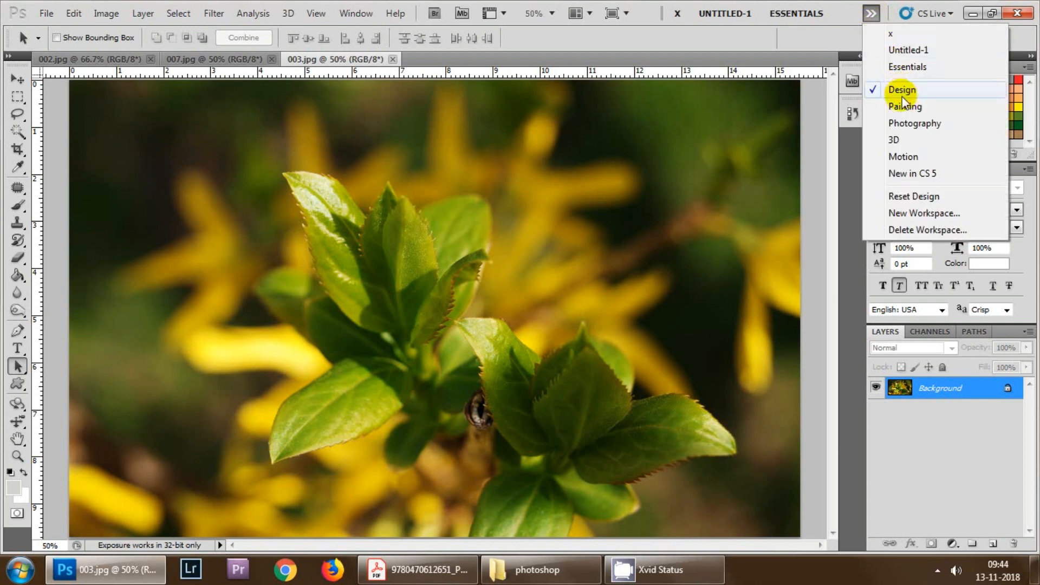
{"action": "mouse_move", "coordinate": [906, 142]}
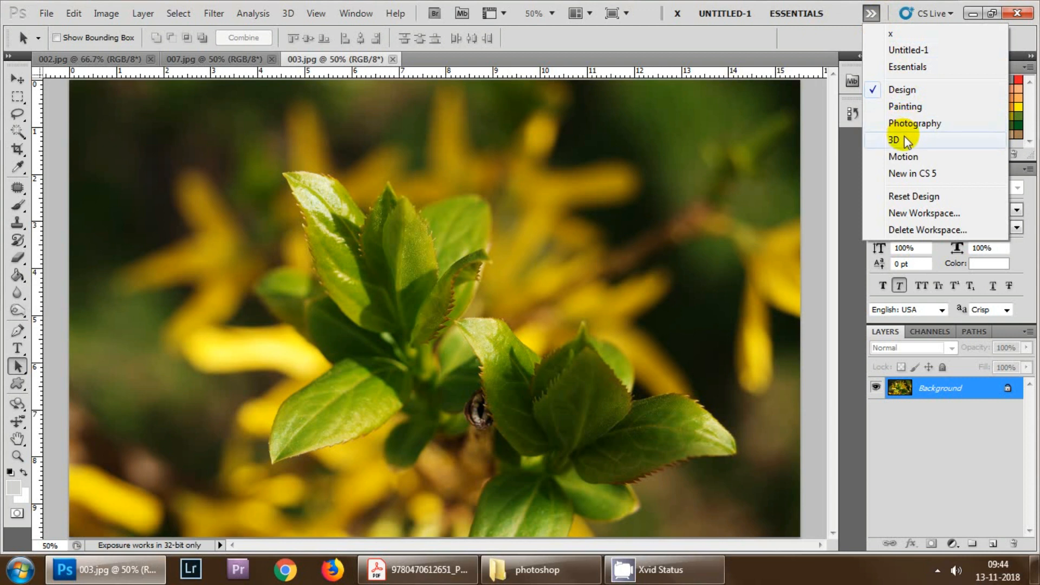
{"action": "mouse_move", "coordinate": [910, 213]}
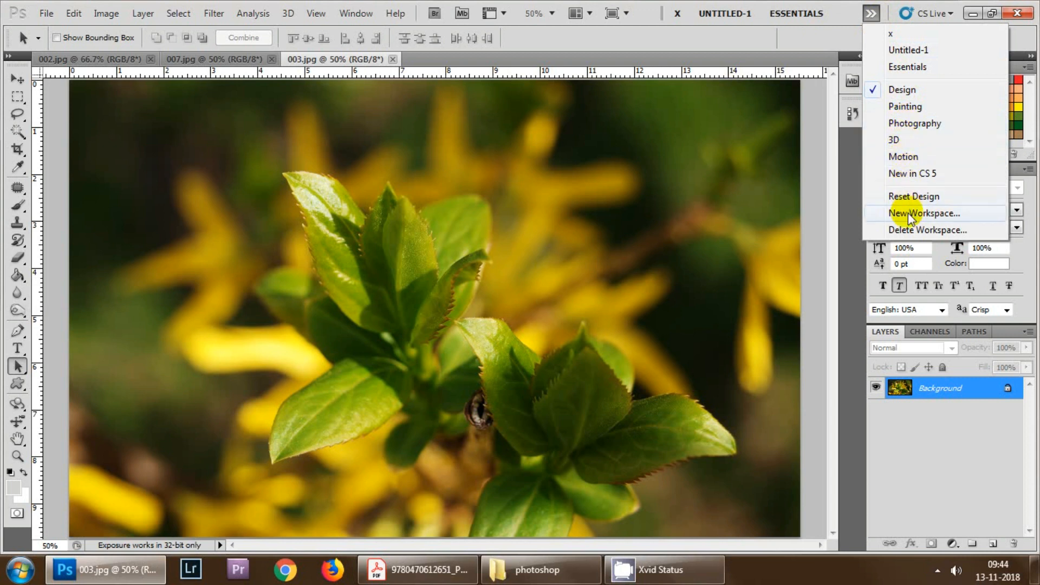
{"action": "mouse_move", "coordinate": [913, 196]}
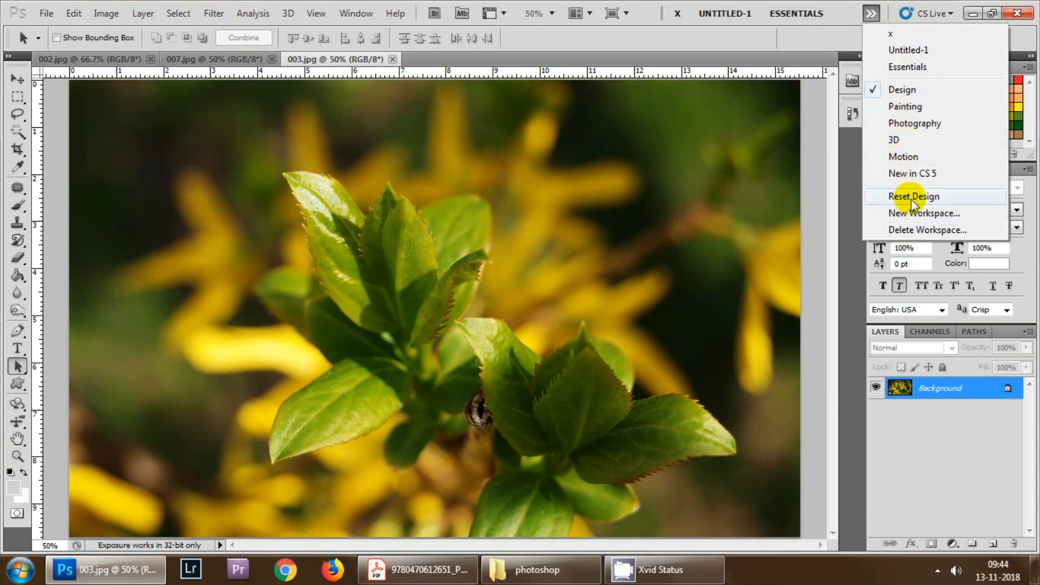
{"action": "mouse_move", "coordinate": [915, 230]}
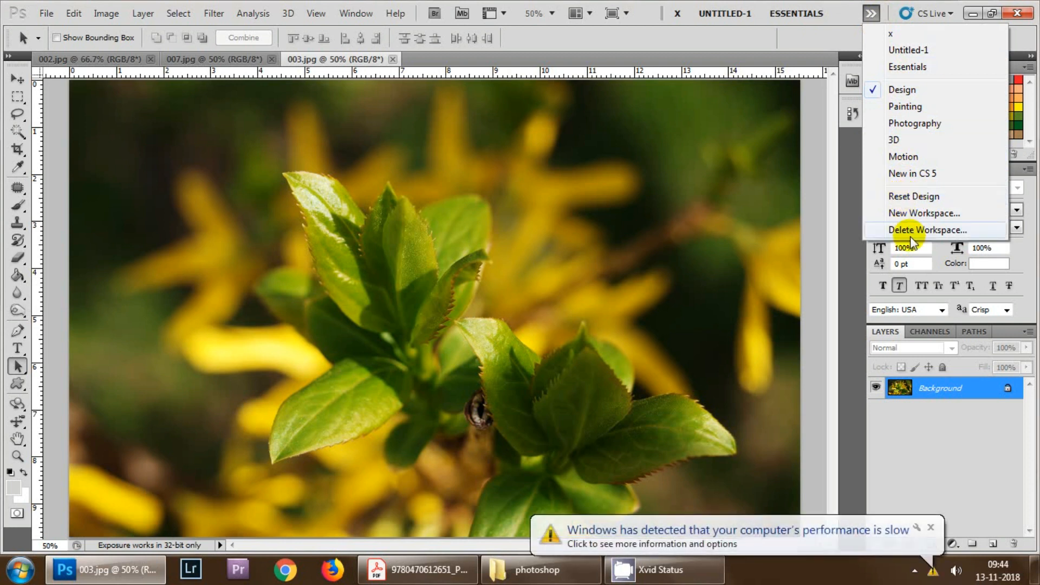
{"action": "mouse_move", "coordinate": [926, 306]}
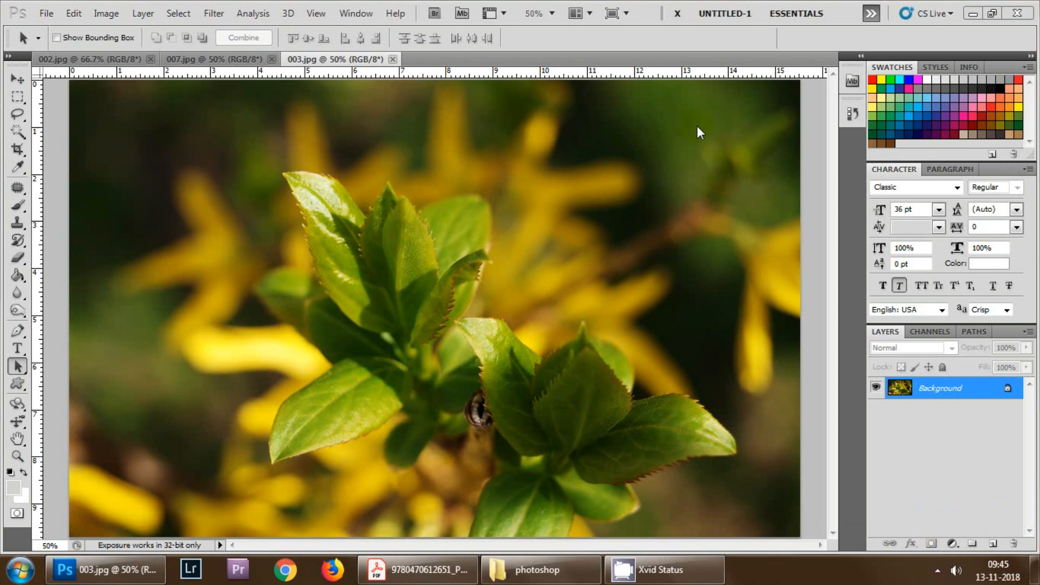
{"action": "mouse_move", "coordinate": [375, 69]}
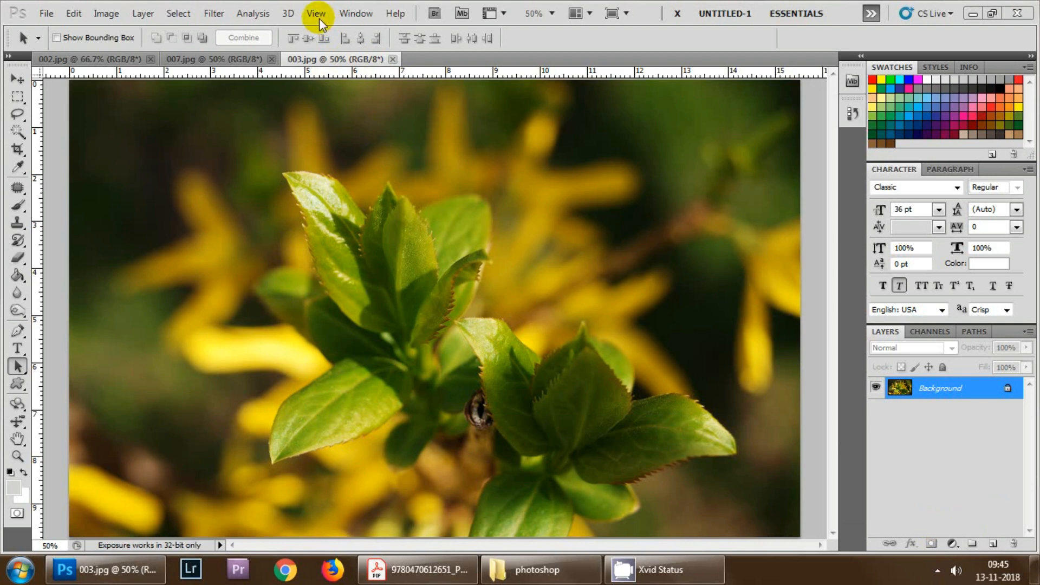
Switch to Standard Screen Mode, then try Full Screen Mode from the View menu.
{"action": "left_click", "coordinate": [315, 13]}
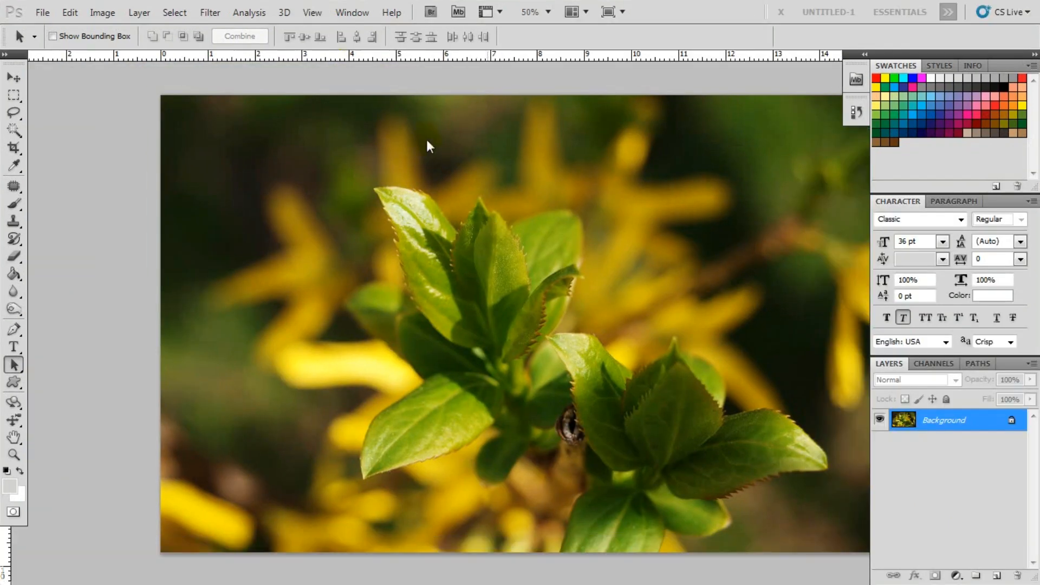
{"action": "left_click", "coordinate": [312, 12]}
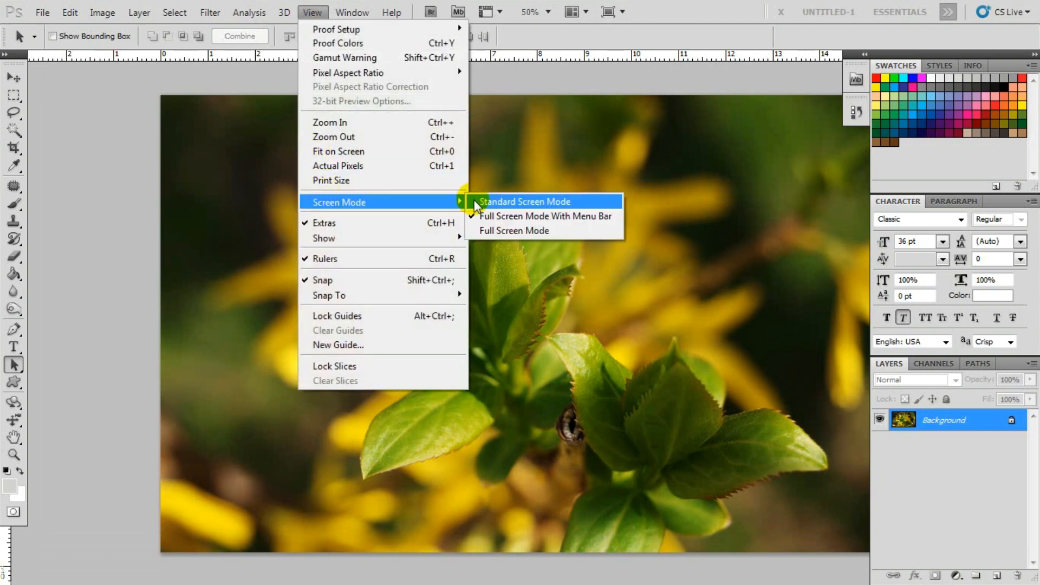
{"action": "left_click", "coordinate": [525, 202]}
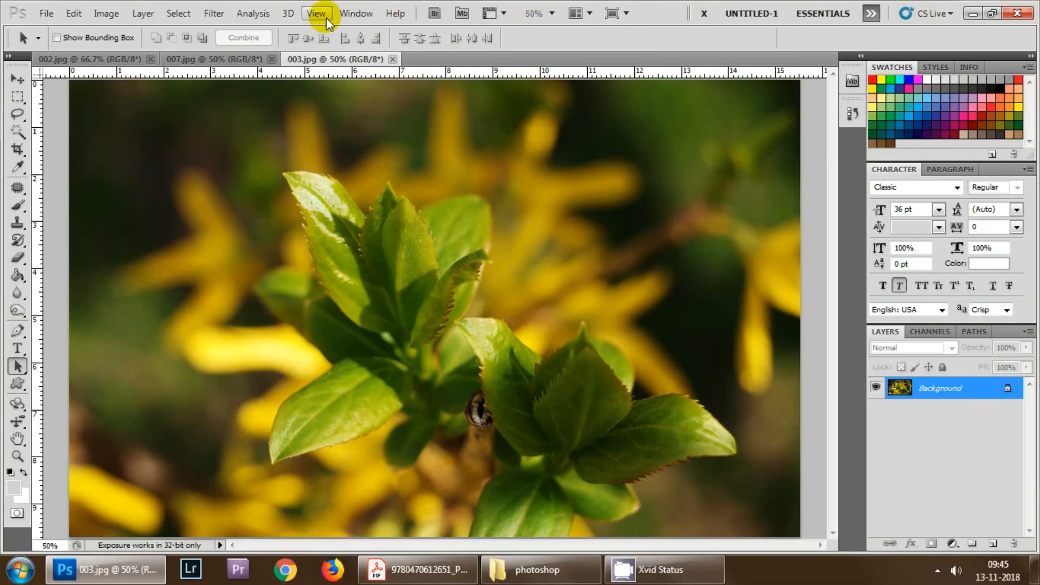
{"action": "left_click", "coordinate": [316, 13]}
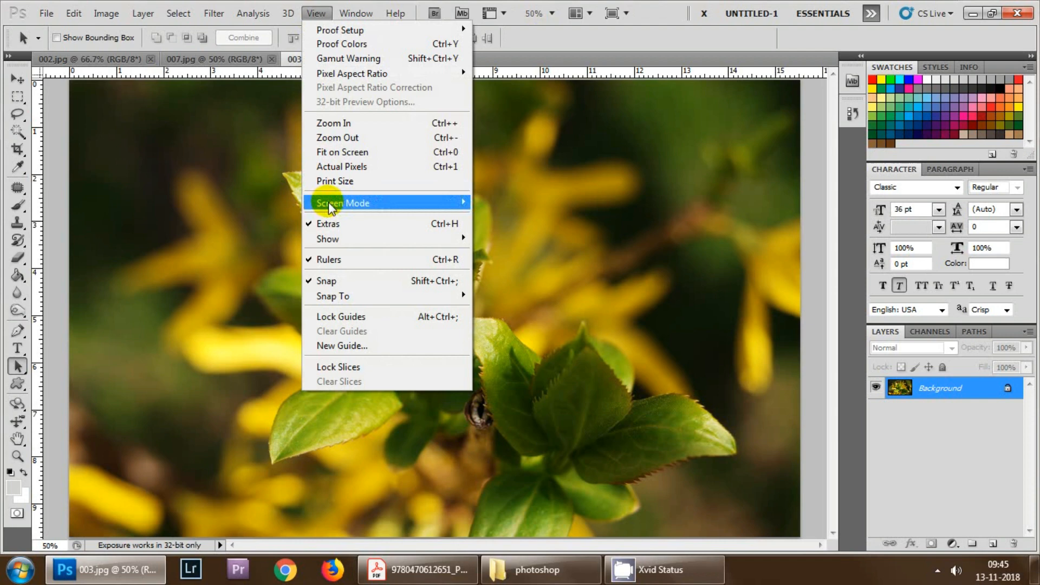
{"action": "mouse_move", "coordinate": [366, 211]}
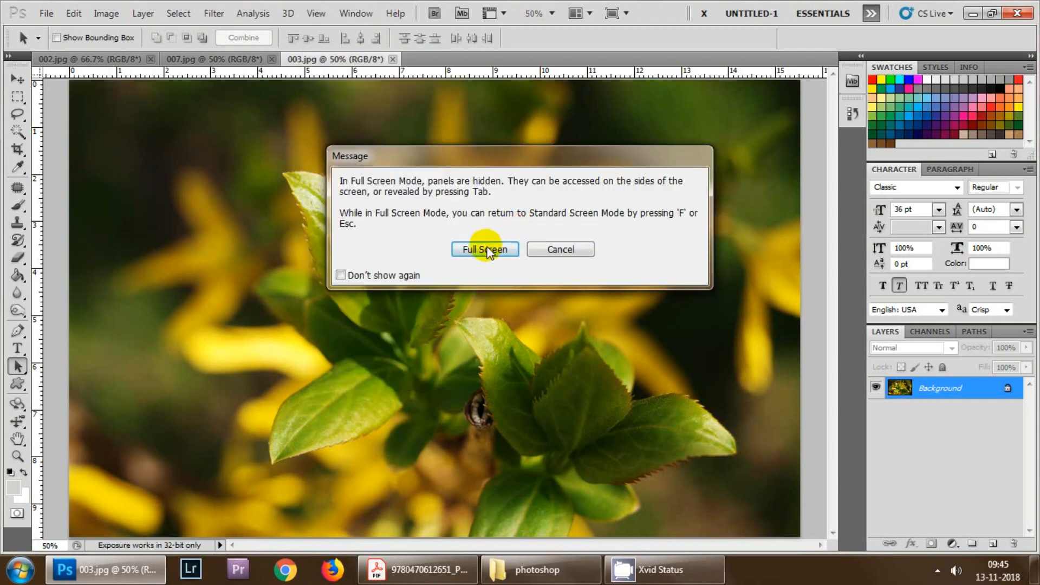
{"action": "left_click", "coordinate": [485, 249]}
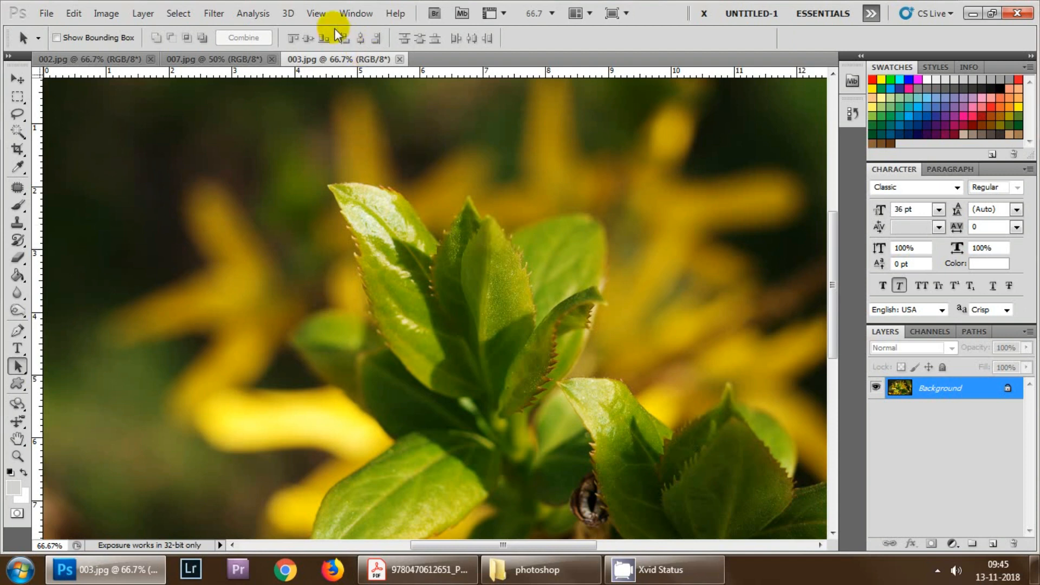
Open the Navigator panel from the Window menu.
{"action": "left_click", "coordinate": [355, 13]}
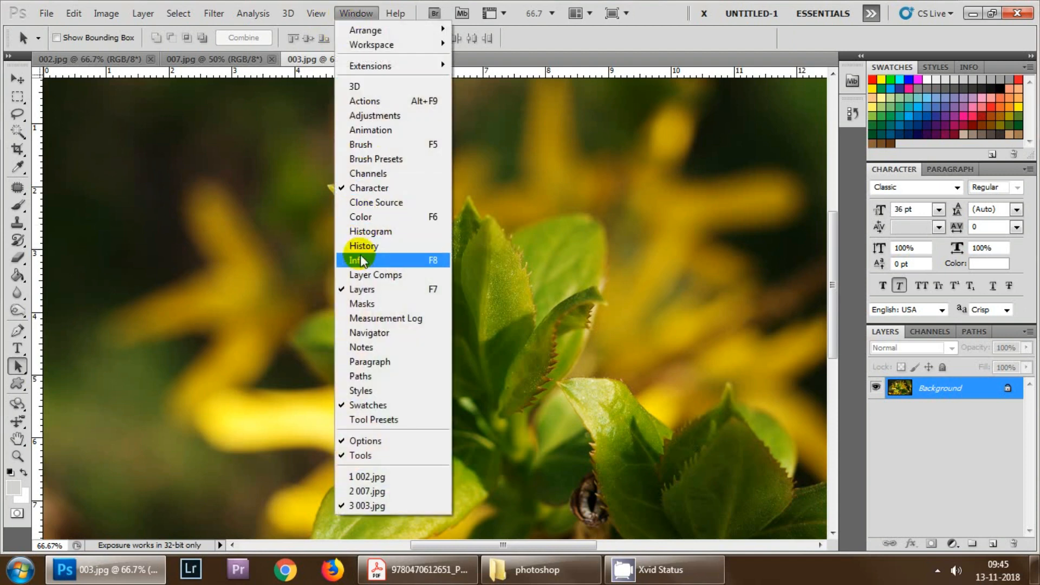
{"action": "left_click", "coordinate": [364, 246]}
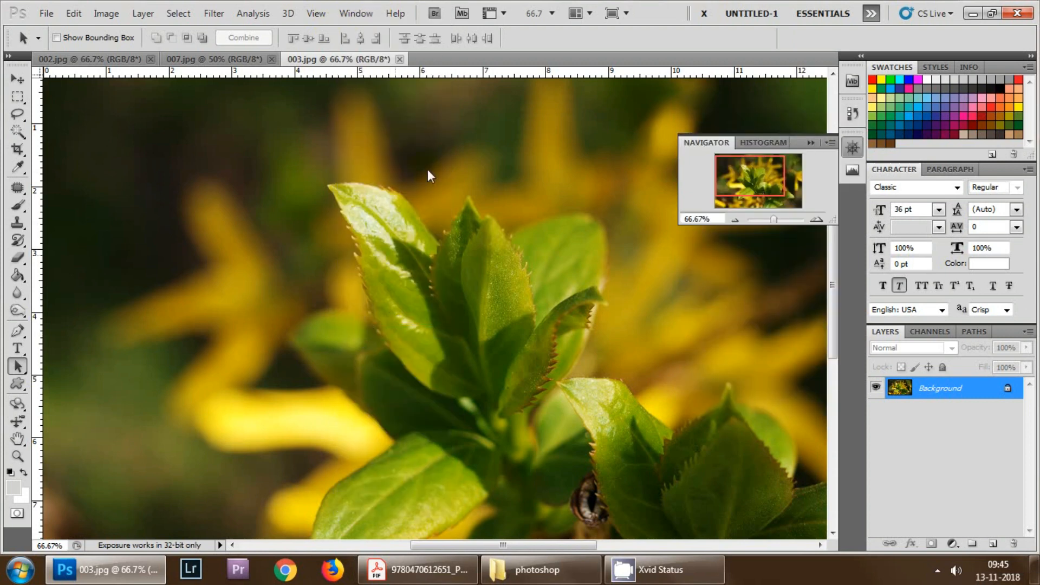
{"action": "mouse_move", "coordinate": [811, 146]}
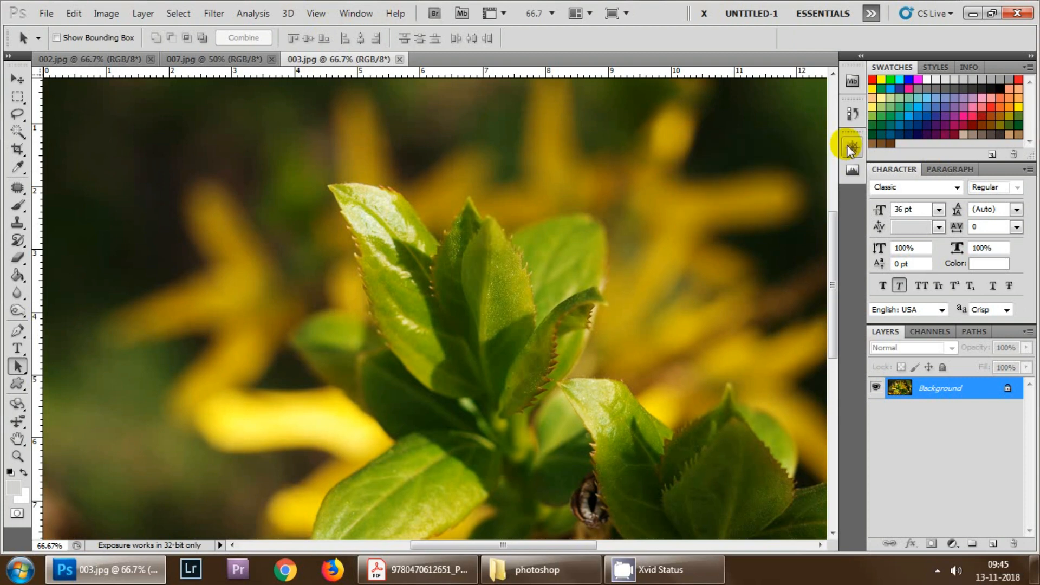
{"action": "mouse_move", "coordinate": [474, 190]}
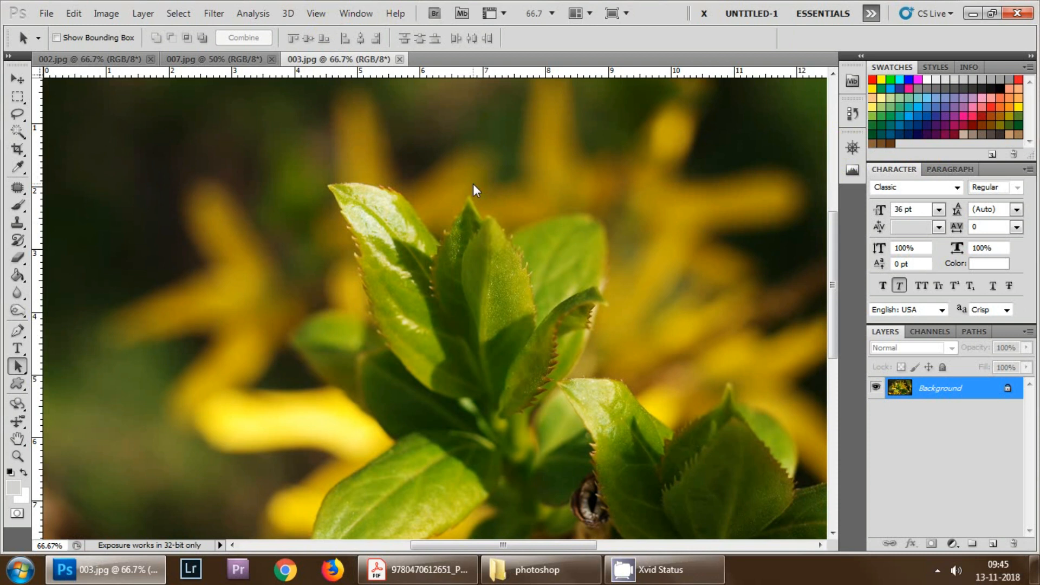
Save the panel layout as workspace 'my workarea' and reopen the workspace list.
{"action": "left_click", "coordinate": [868, 13]}
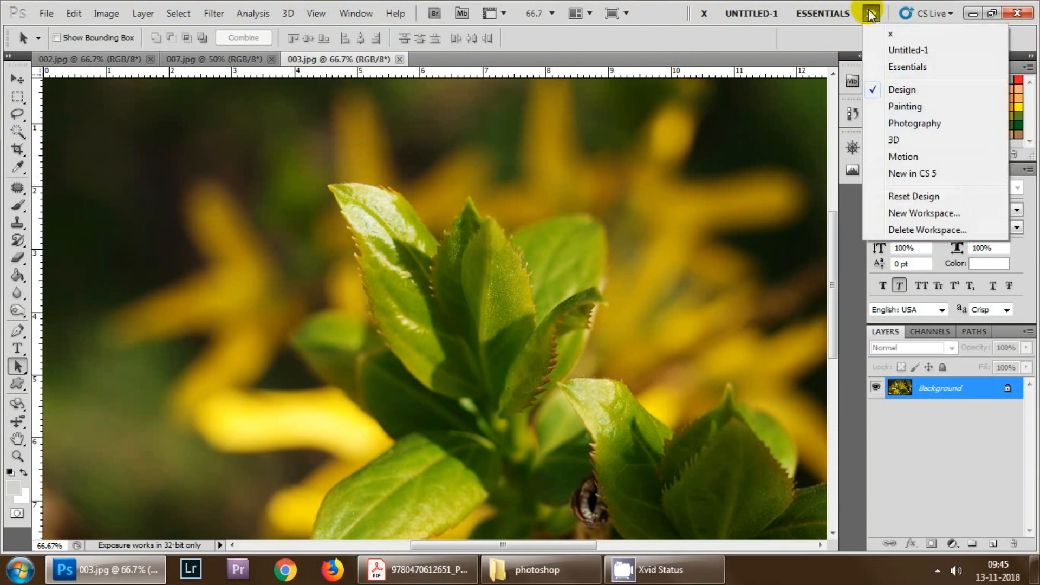
{"action": "mouse_move", "coordinate": [907, 221]}
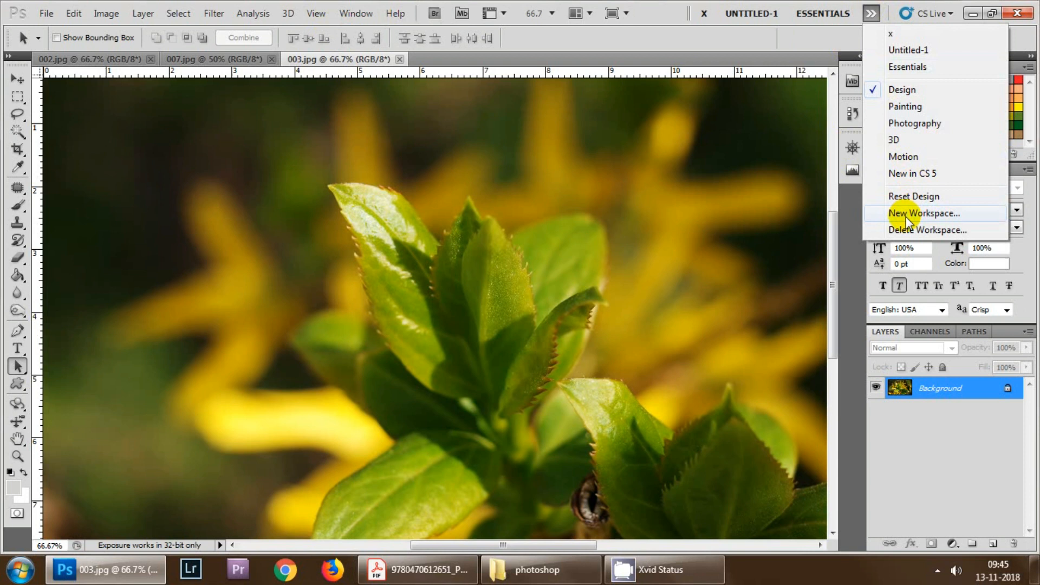
{"action": "left_click", "coordinate": [921, 213]}
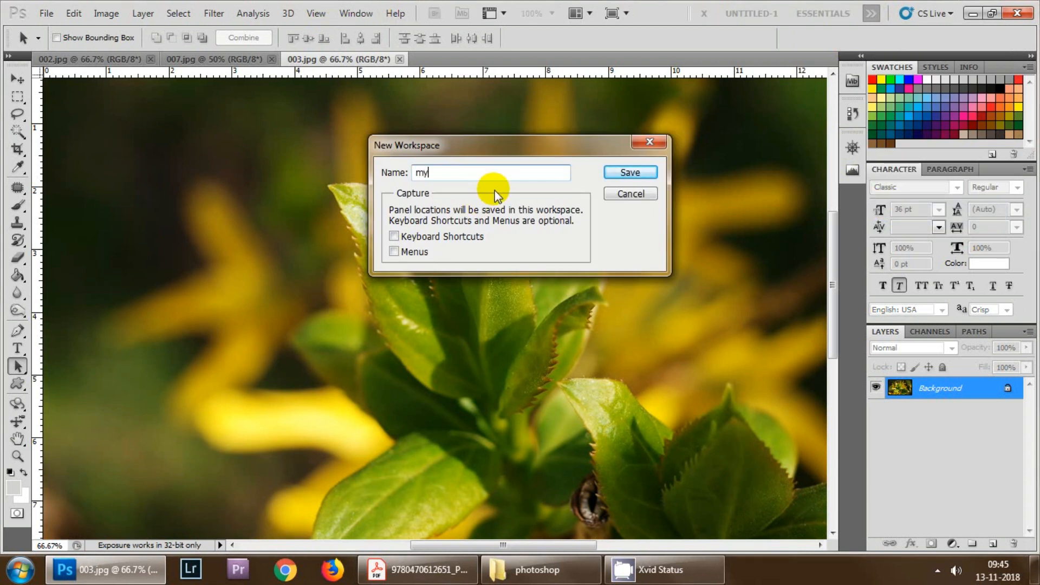
{"action": "type", "text": "workarea"}
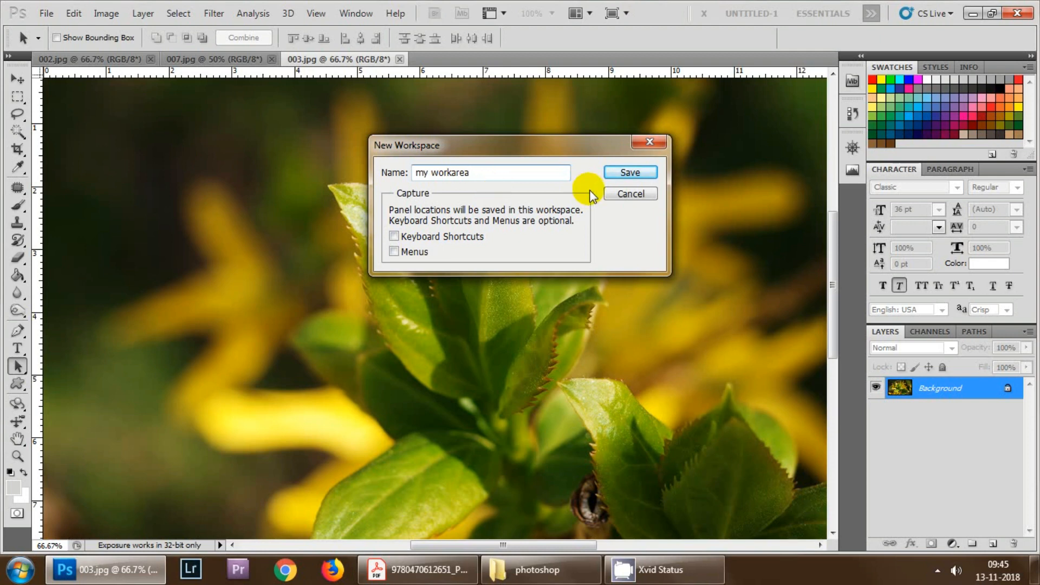
{"action": "left_click", "coordinate": [630, 172]}
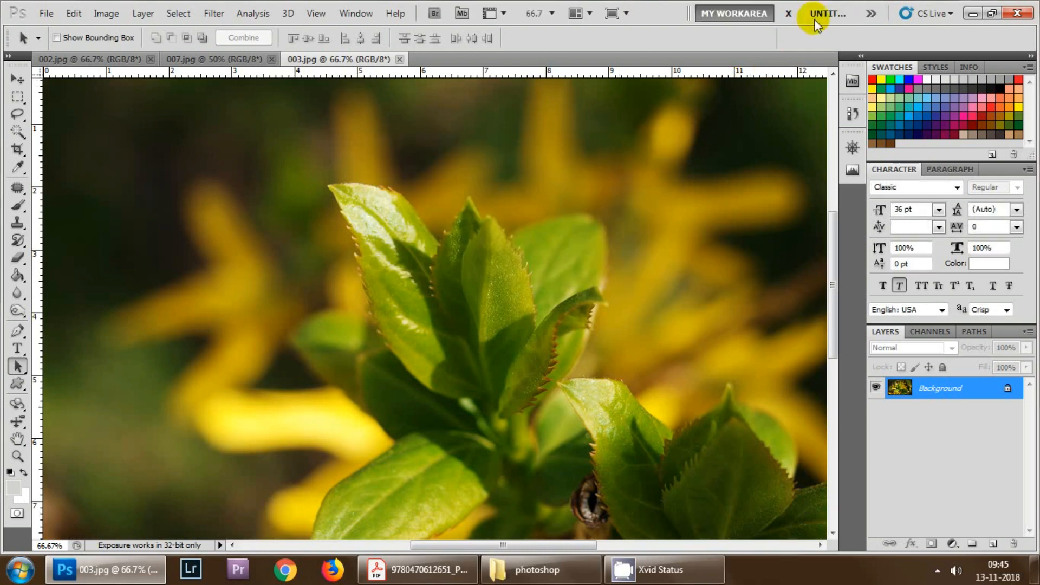
{"action": "mouse_move", "coordinate": [869, 12]}
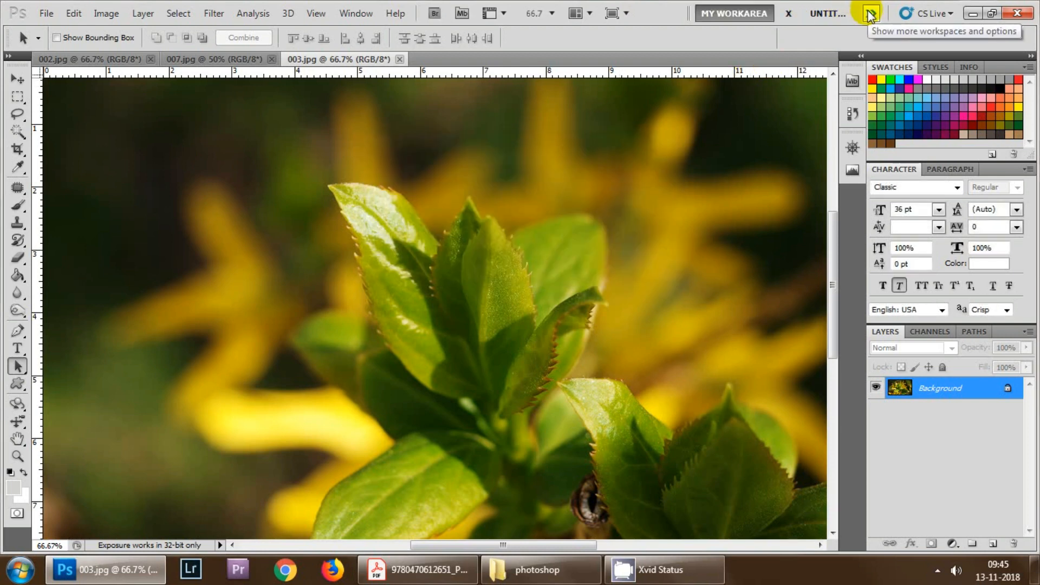
{"action": "left_click", "coordinate": [867, 12]}
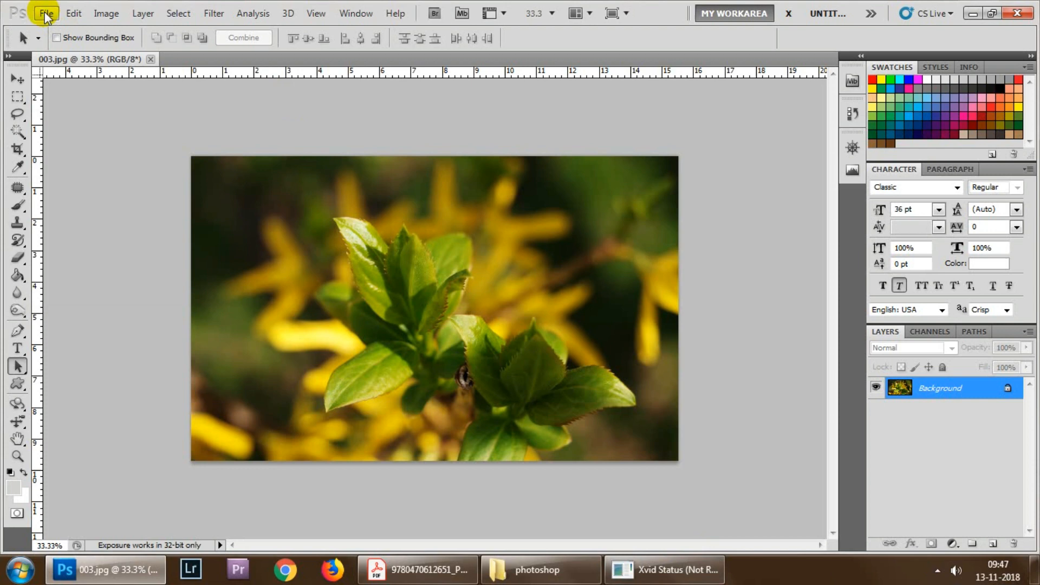
{"action": "mouse_move", "coordinate": [581, 175]}
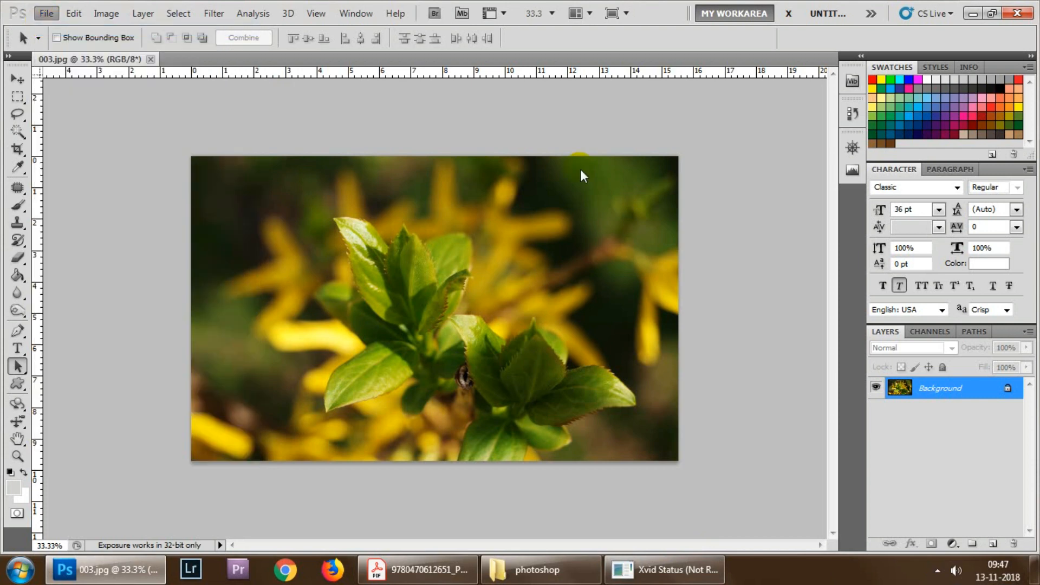
Make Untitled-1, a blank white document 1366 px wide by 768 px high.
{"action": "left_click", "coordinate": [46, 14]}
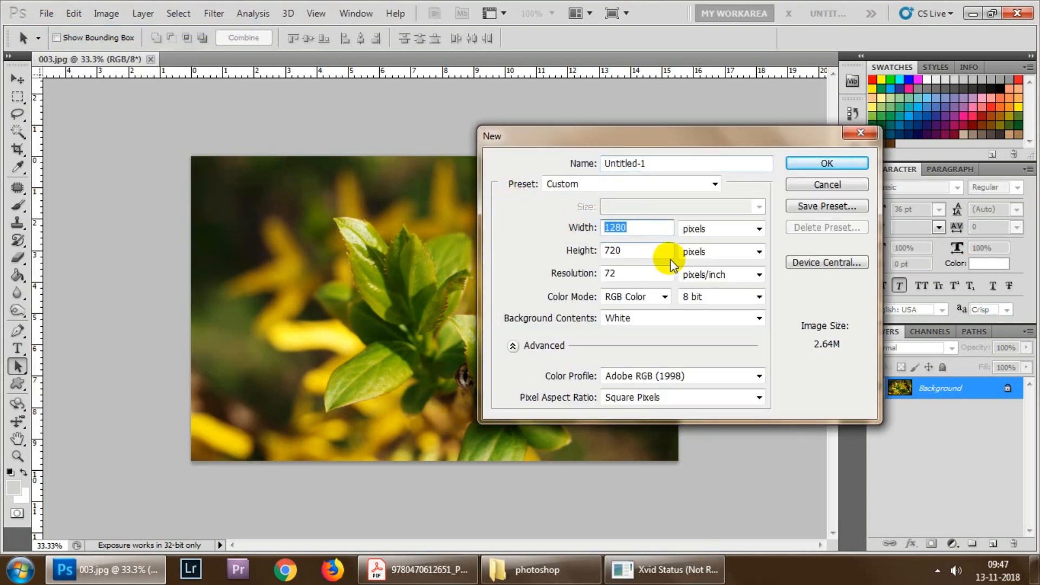
{"action": "type", "text": "1366"}
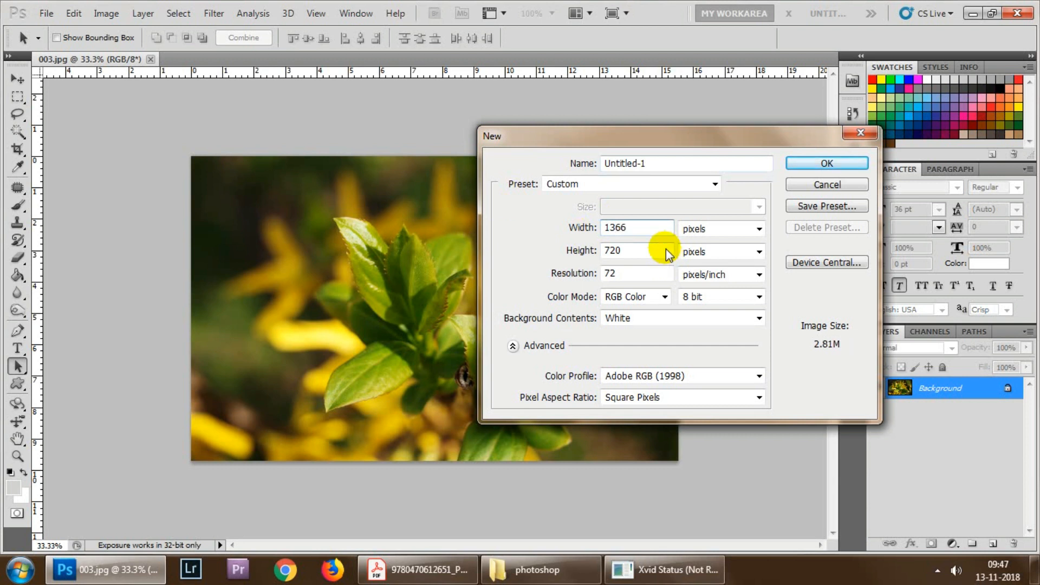
{"action": "type", "text": "76"}
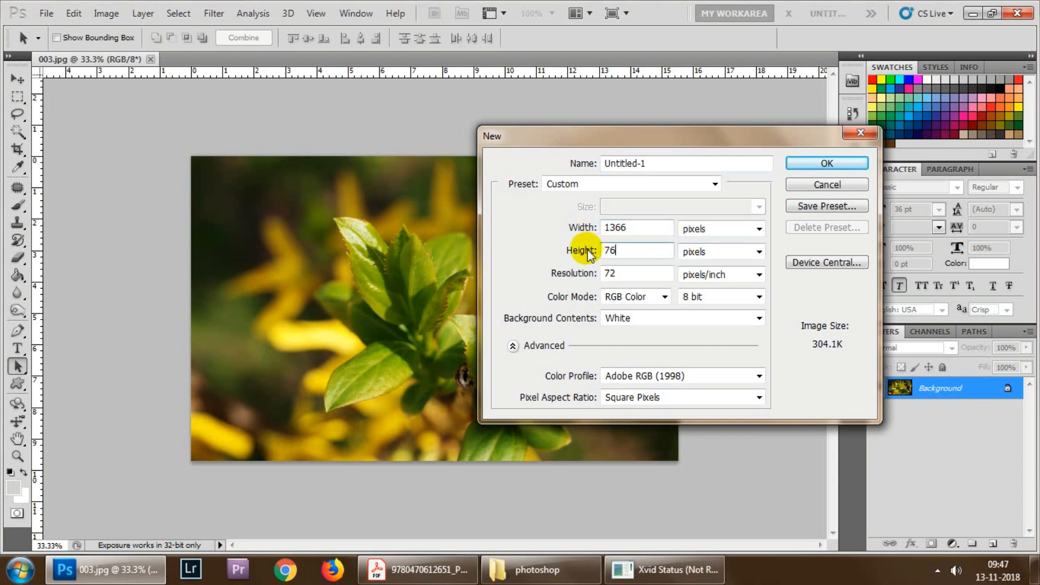
{"action": "left_click", "coordinate": [827, 164]}
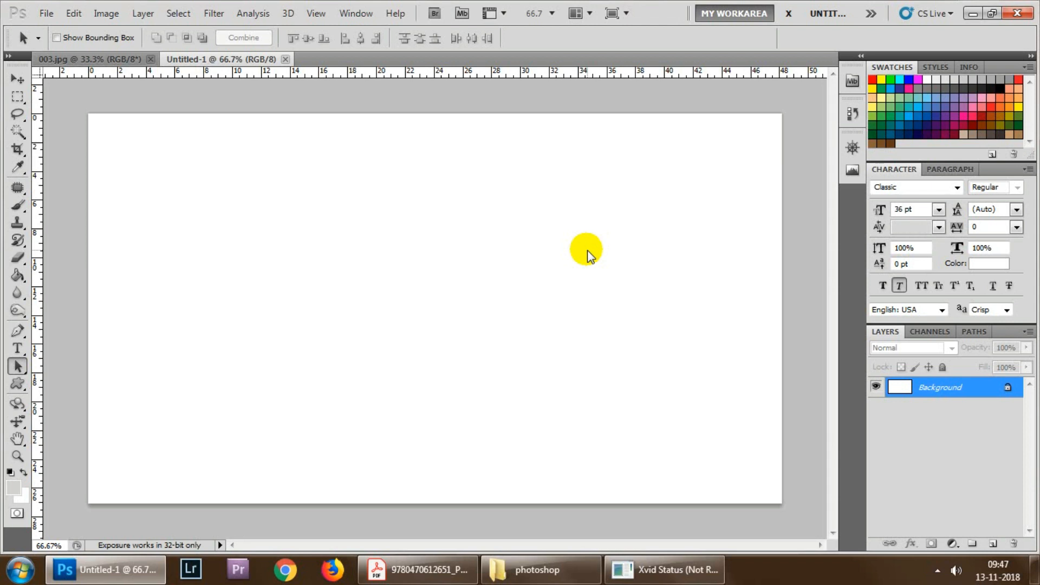
{"action": "mouse_move", "coordinate": [285, 60]}
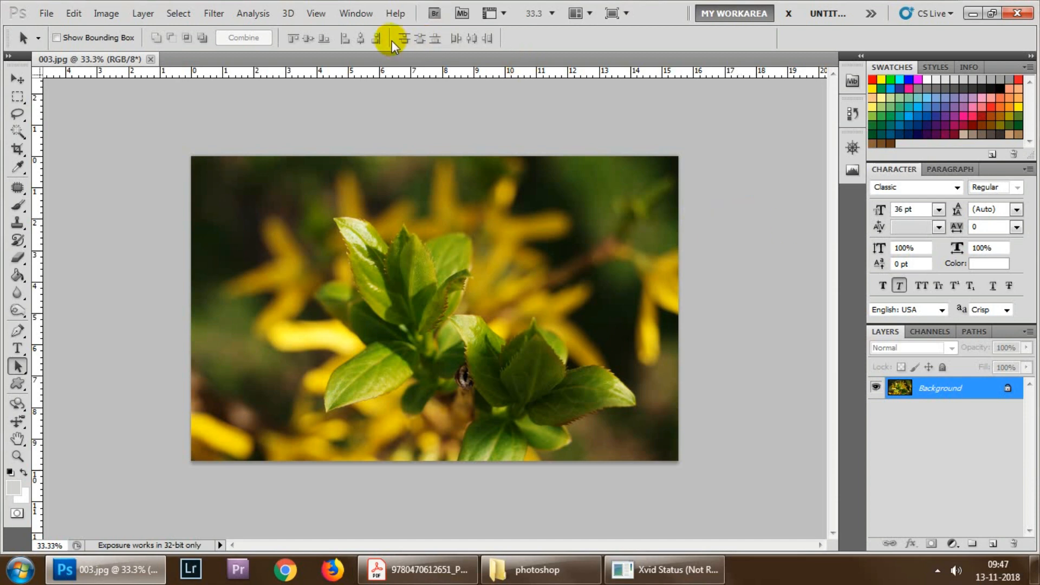
Open the Actions panel and start recording a new action named 'new document'.
{"action": "left_click", "coordinate": [356, 13]}
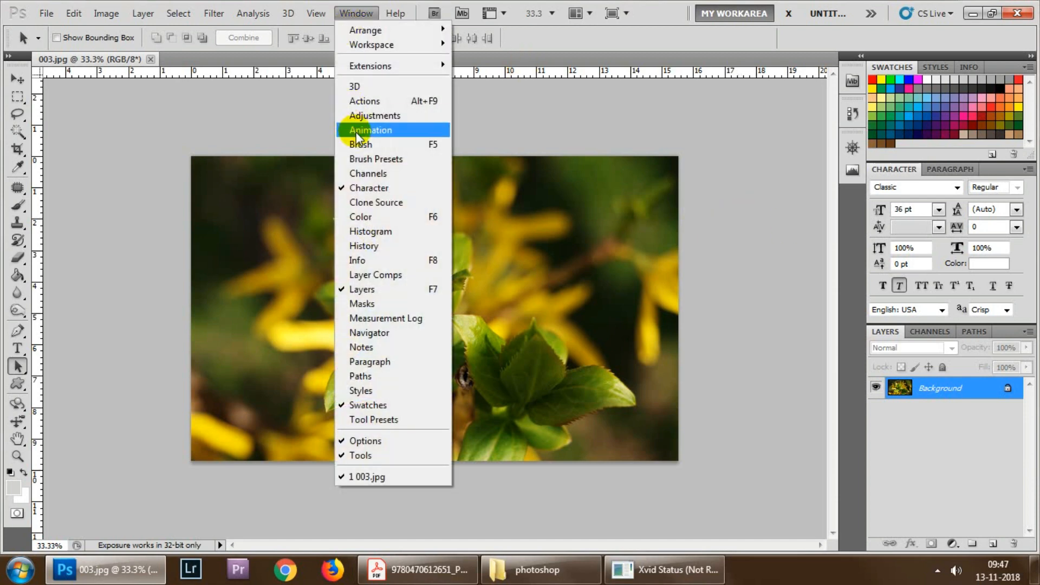
{"action": "left_click", "coordinate": [364, 101]}
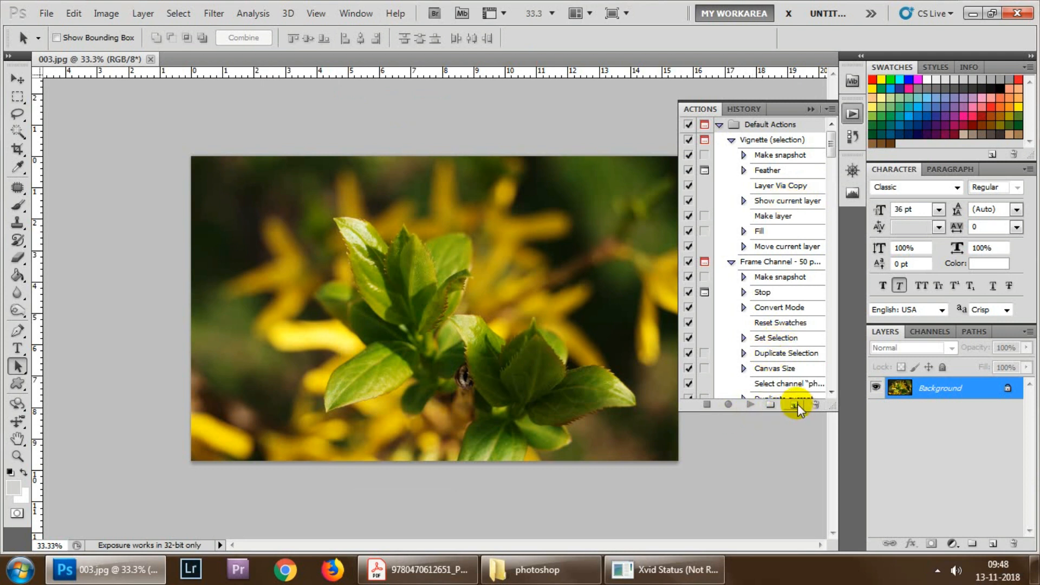
{"action": "left_click", "coordinate": [794, 404]}
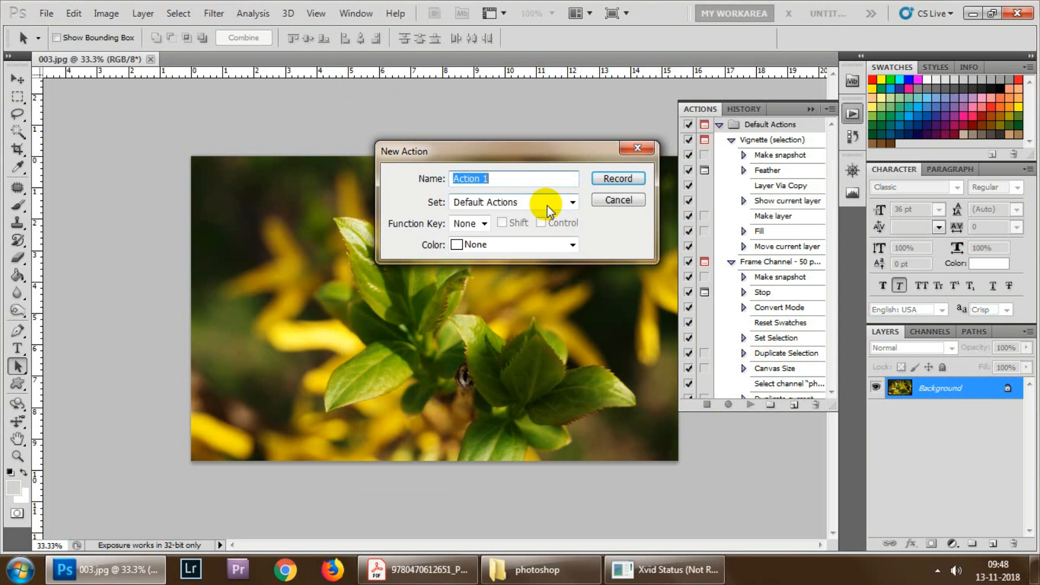
{"action": "type", "text": "new"}
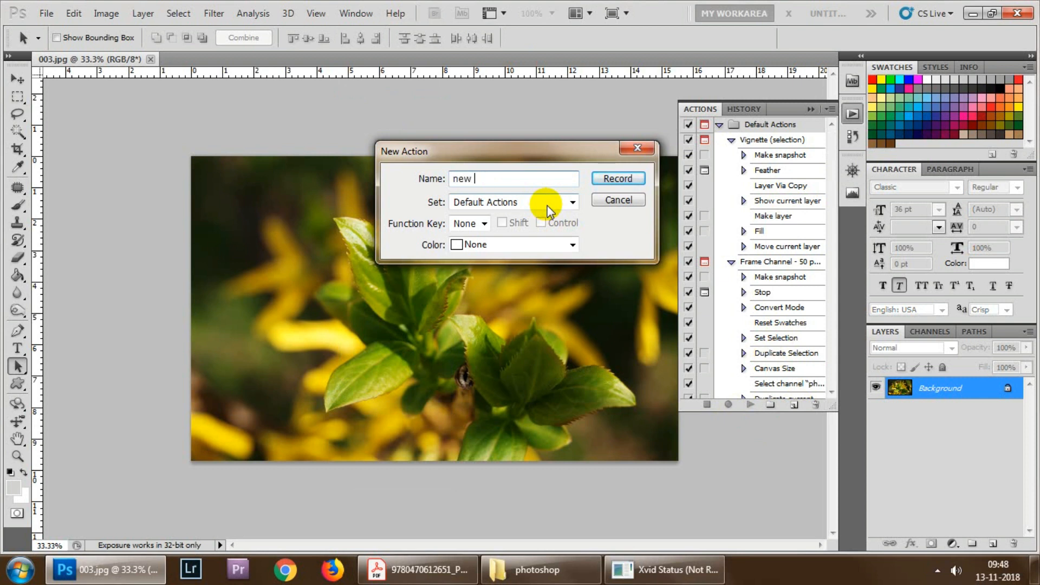
{"action": "type", "text": "document"}
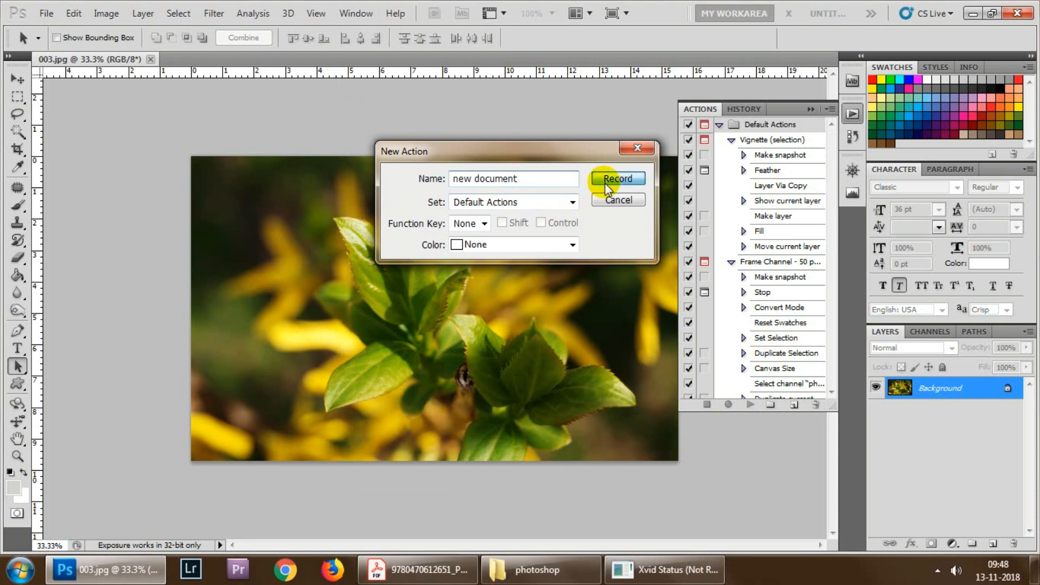
{"action": "left_click", "coordinate": [618, 178]}
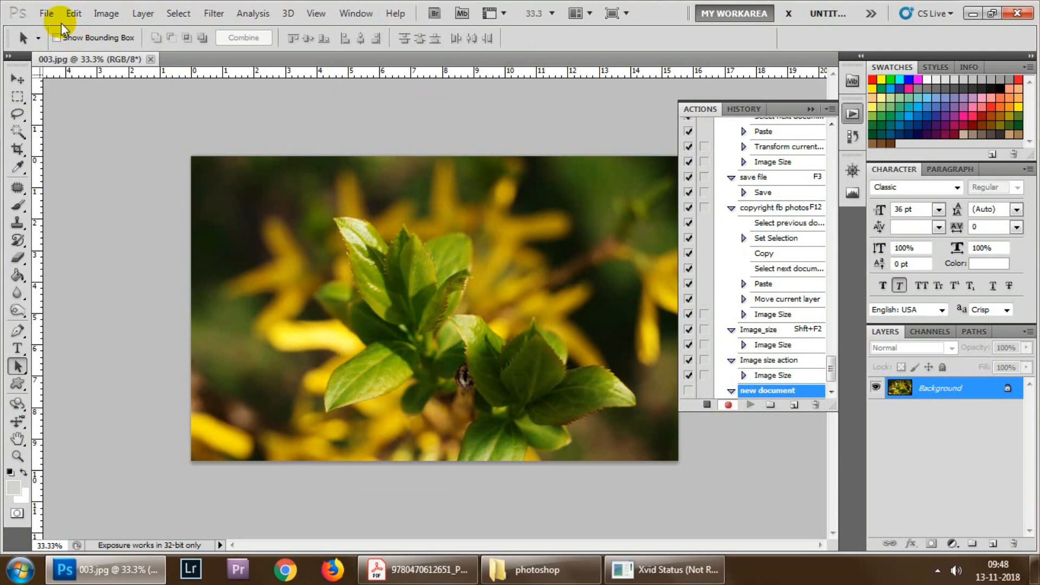
{"action": "mouse_move", "coordinate": [52, 30]}
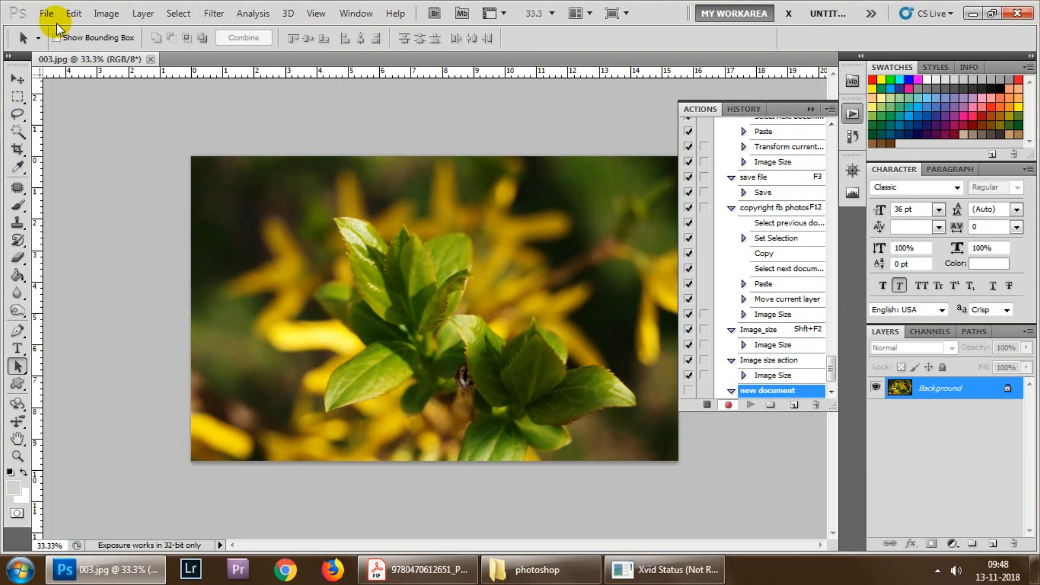
Record a File > New step creating a 4000 × 3000 px white document.
{"action": "left_click", "coordinate": [46, 14]}
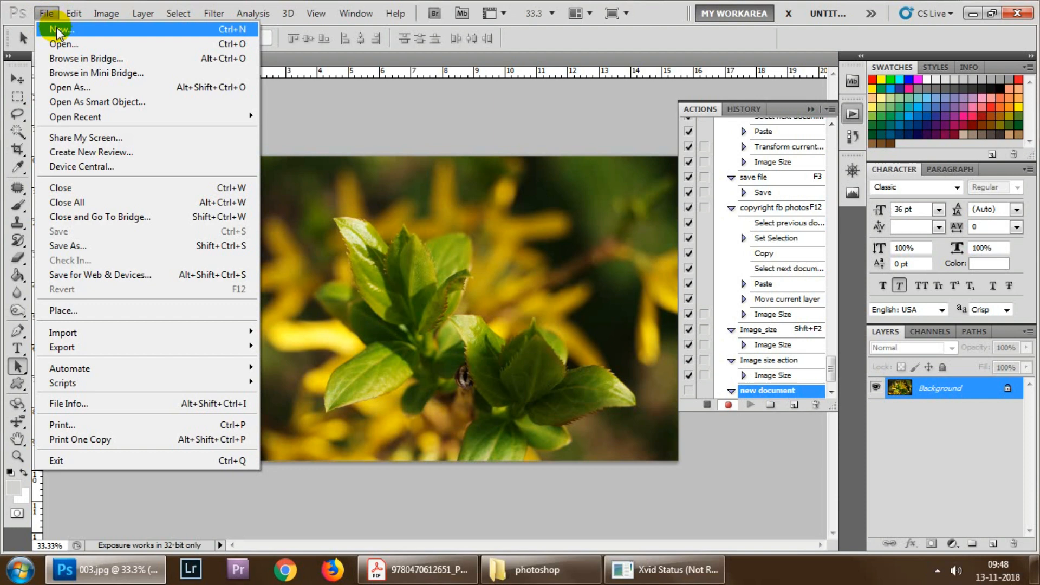
{"action": "left_click", "coordinate": [57, 29]}
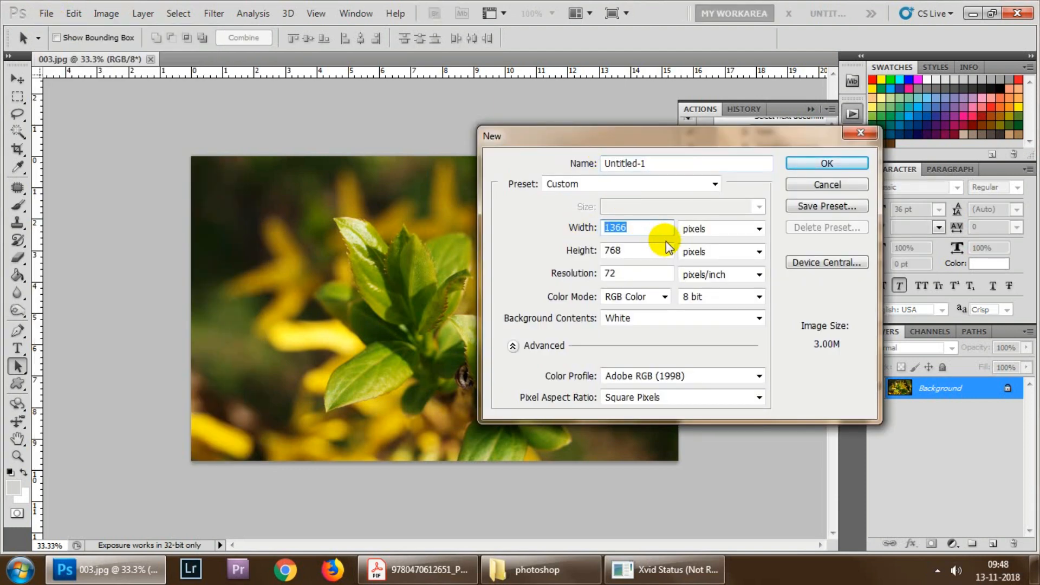
{"action": "type", "text": "4000"}
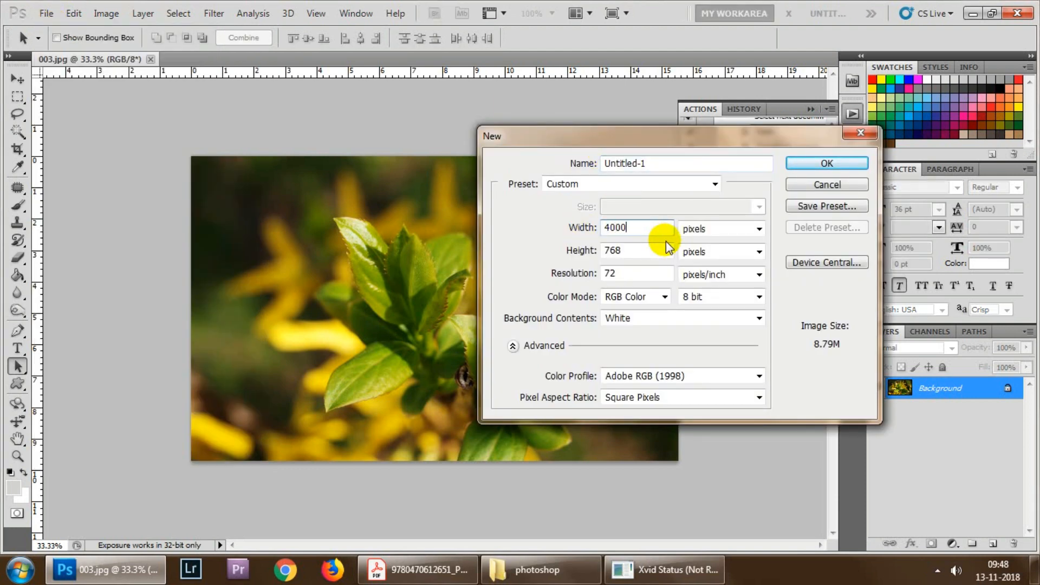
{"action": "left_click", "coordinate": [631, 251]}
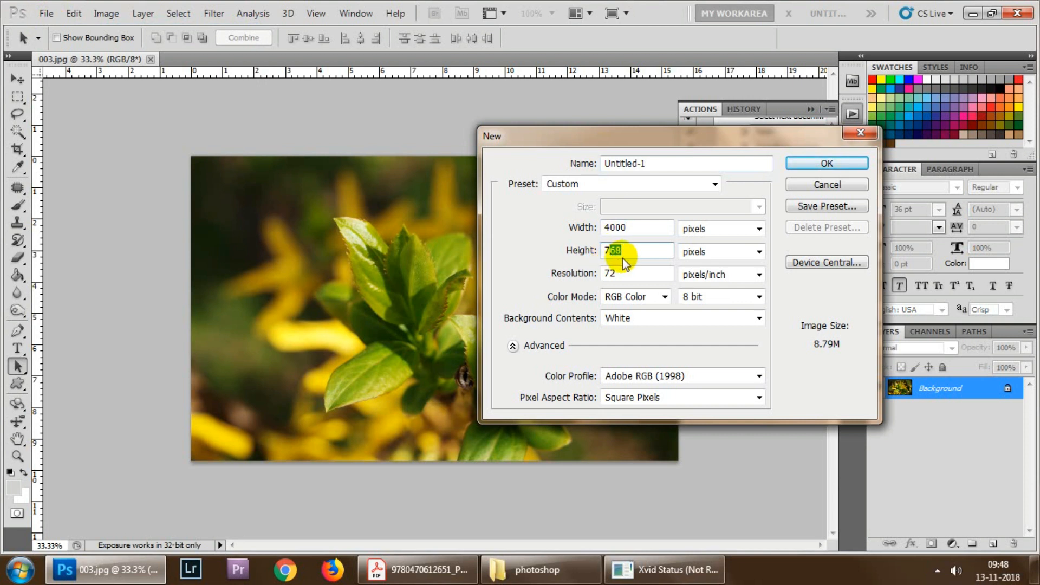
{"action": "type", "text": "3"}
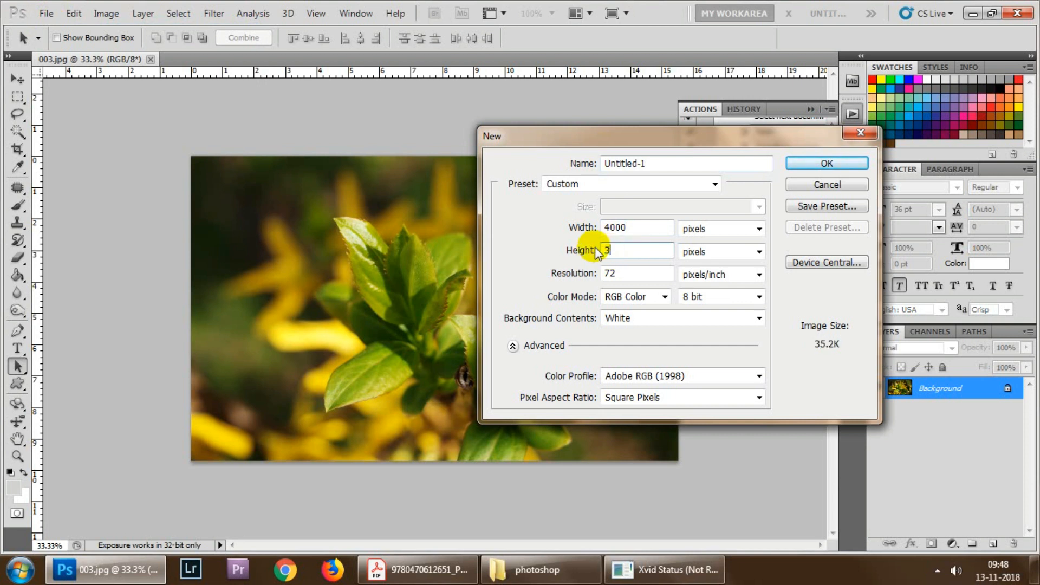
{"action": "type", "text": "000"}
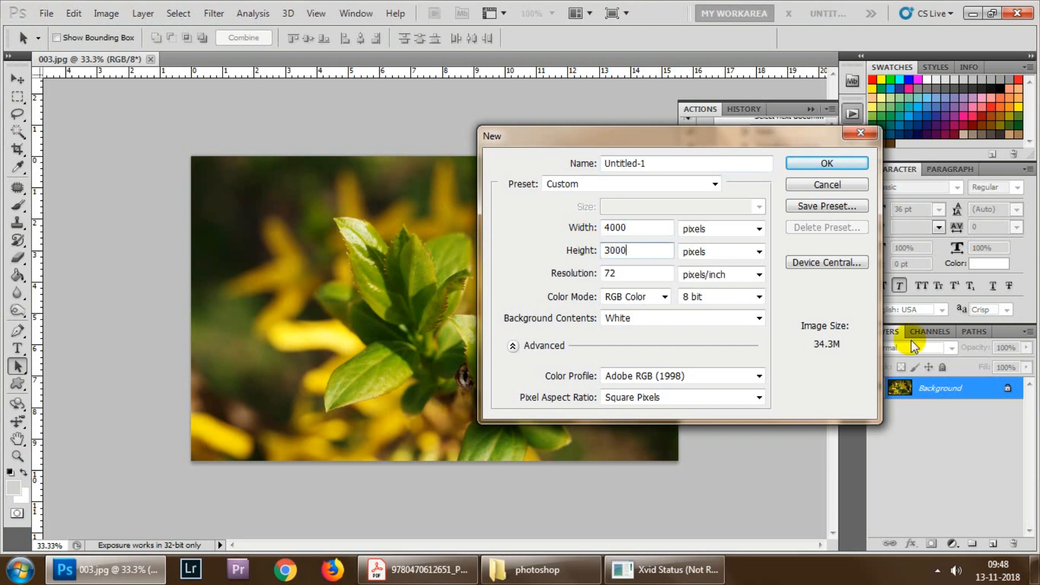
{"action": "left_click", "coordinate": [826, 164]}
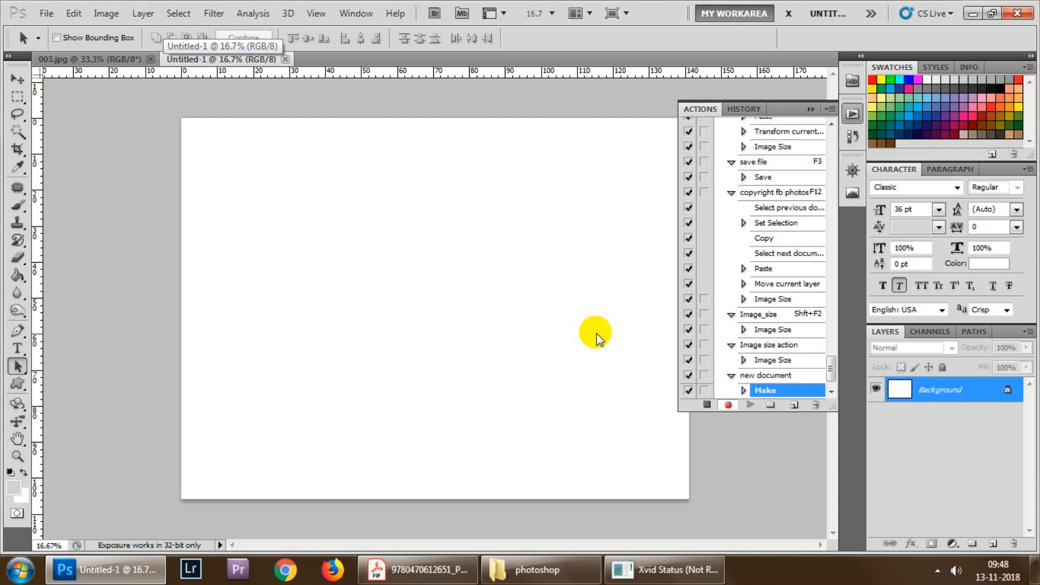
Stop recording, then play the 'new document' action to produce Untitled-1.
{"action": "left_click", "coordinate": [707, 405]}
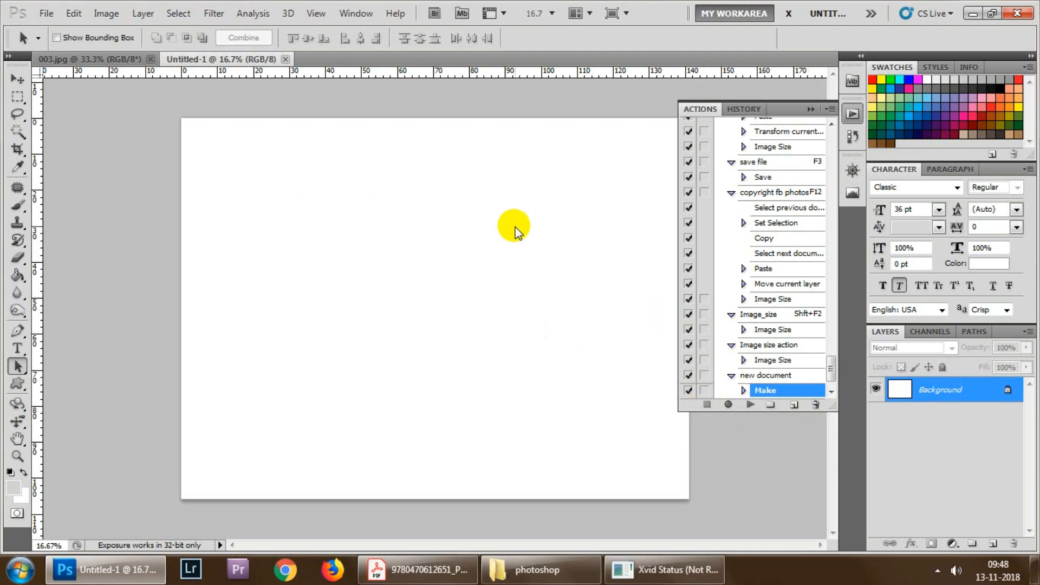
{"action": "mouse_move", "coordinate": [369, 179]}
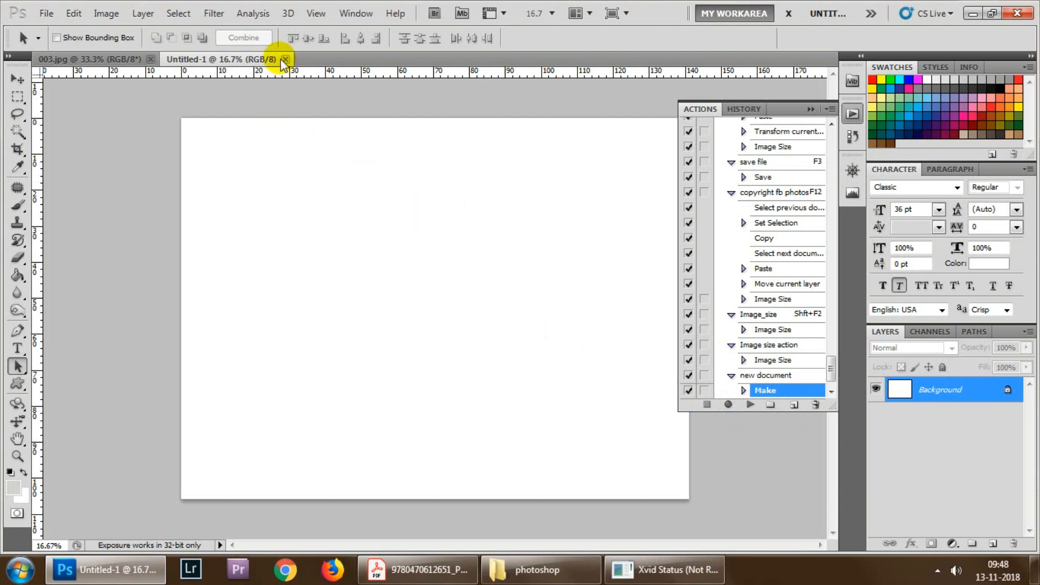
{"action": "mouse_move", "coordinate": [283, 61]}
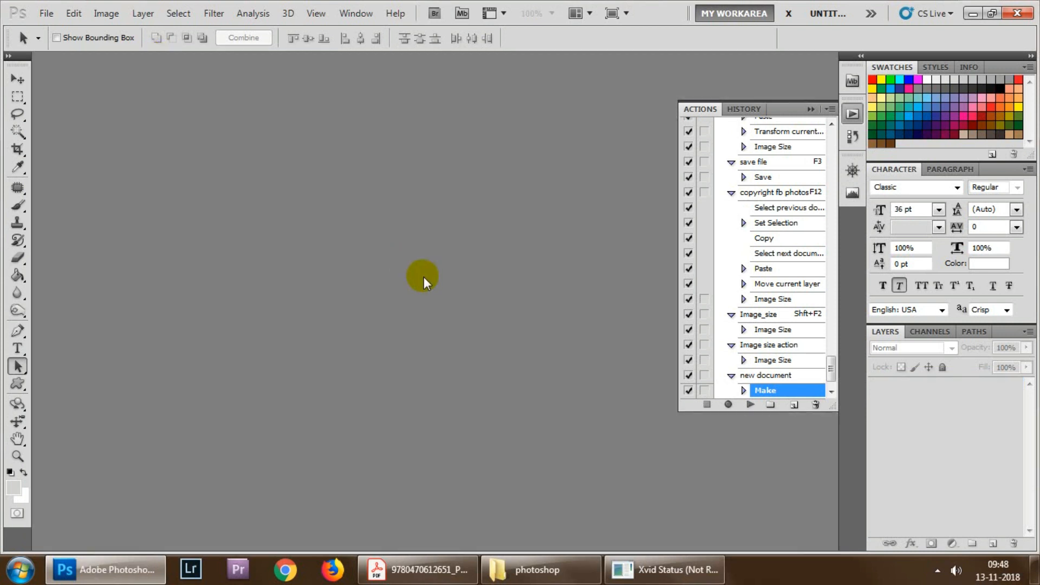
{"action": "mouse_move", "coordinate": [348, 212]}
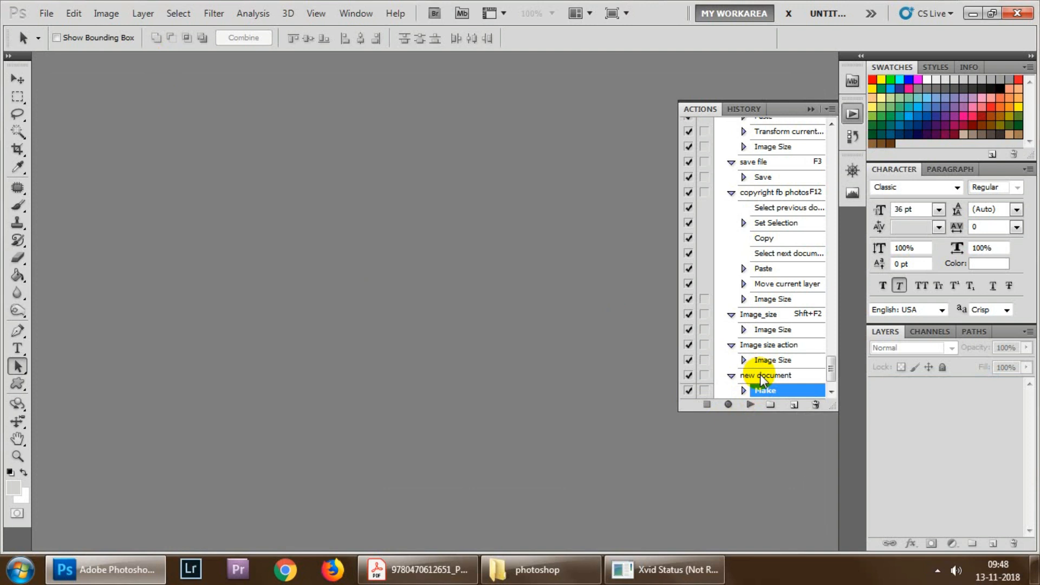
{"action": "left_click", "coordinate": [767, 376]}
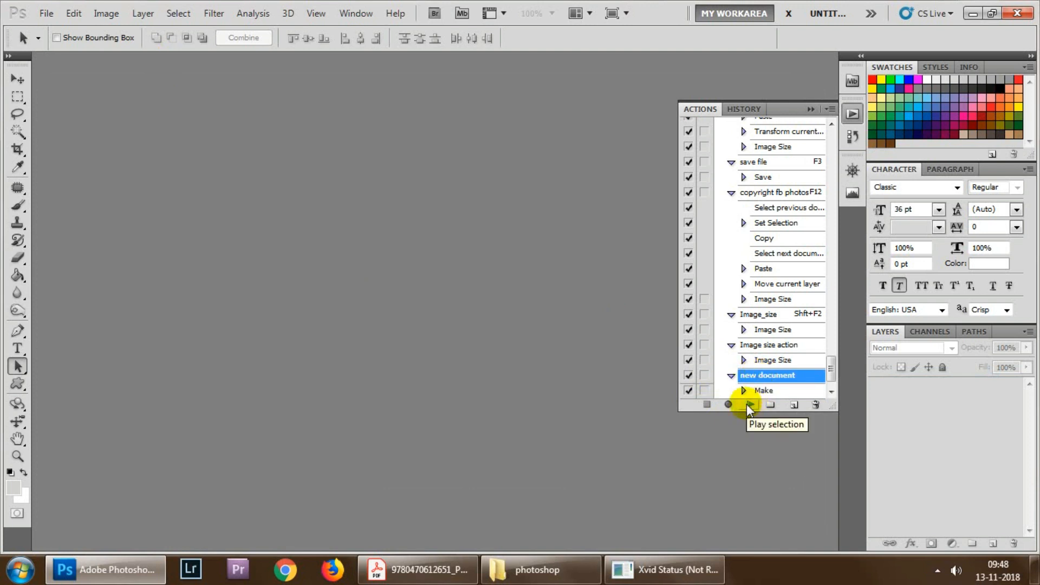
{"action": "left_click", "coordinate": [749, 404]}
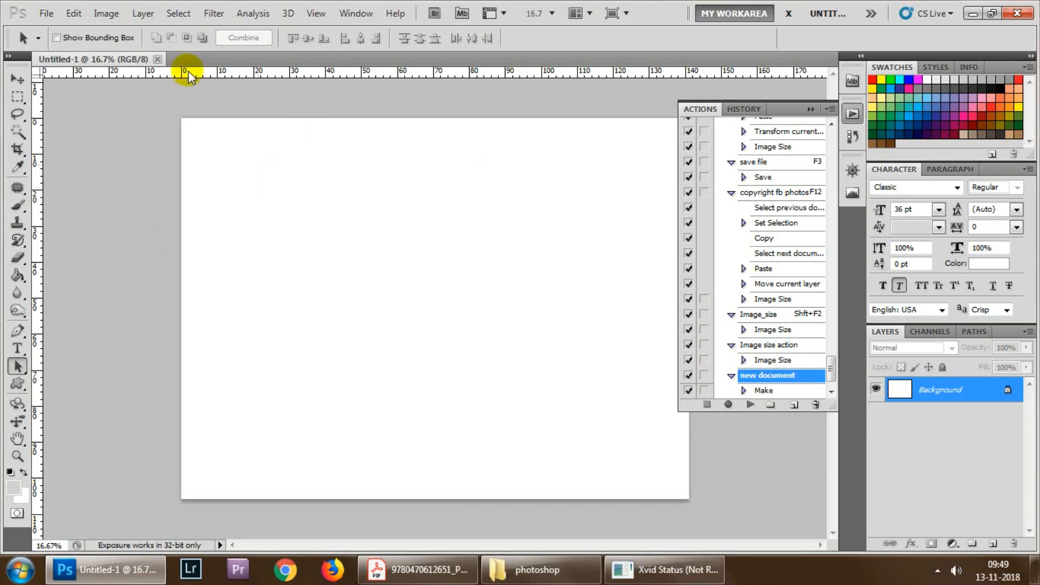
Confirm in Image Size that Untitled-1 is 4000 × 3000 px, then dismiss it.
{"action": "left_click", "coordinate": [106, 14]}
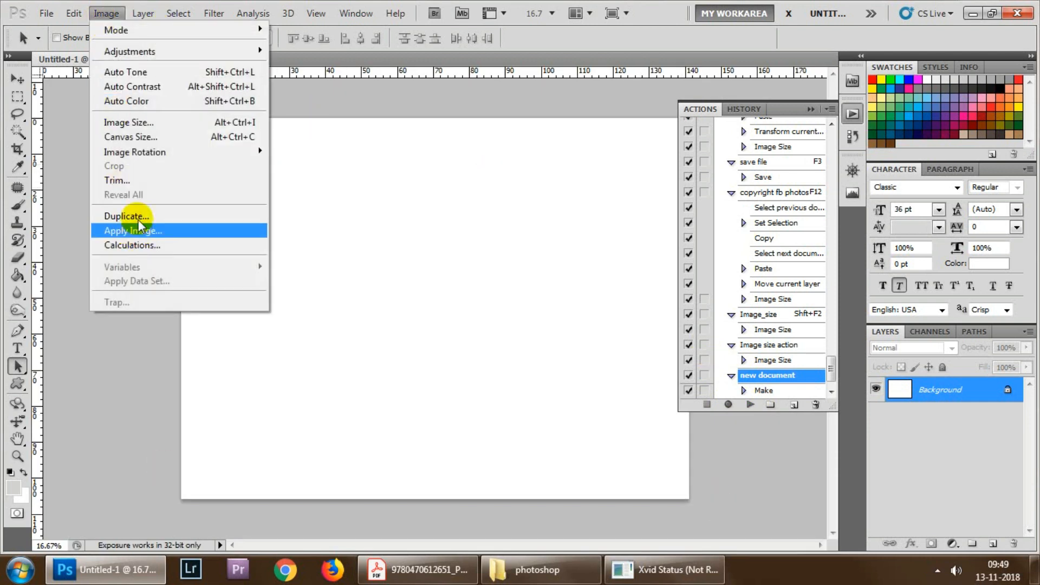
{"action": "mouse_move", "coordinate": [132, 142]}
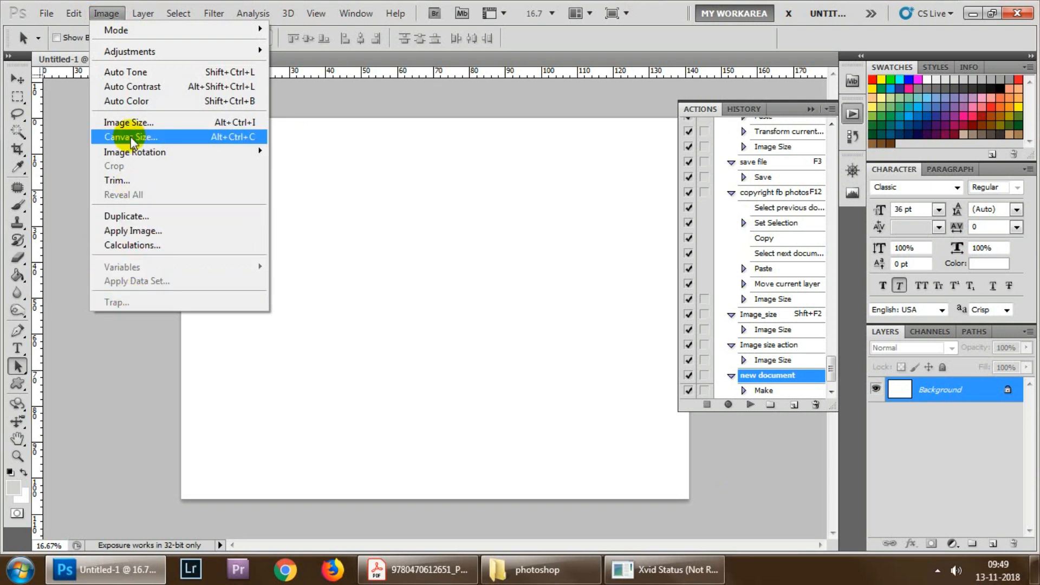
{"action": "left_click", "coordinate": [128, 122]}
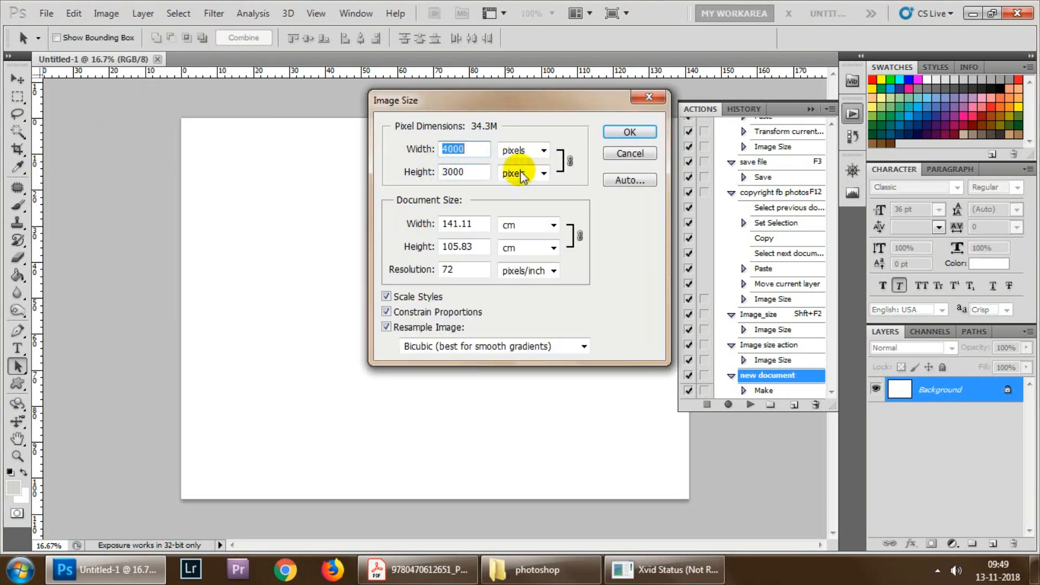
{"action": "left_click", "coordinate": [630, 132]}
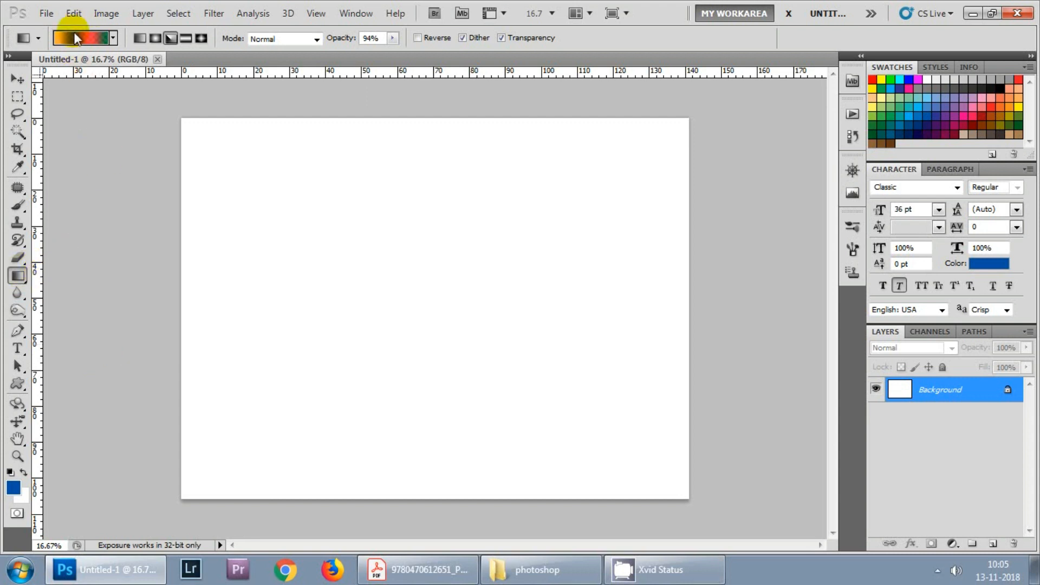
Switch the current gradient to Noise type and narrow its red and blue ranges.
{"action": "left_click", "coordinate": [81, 38]}
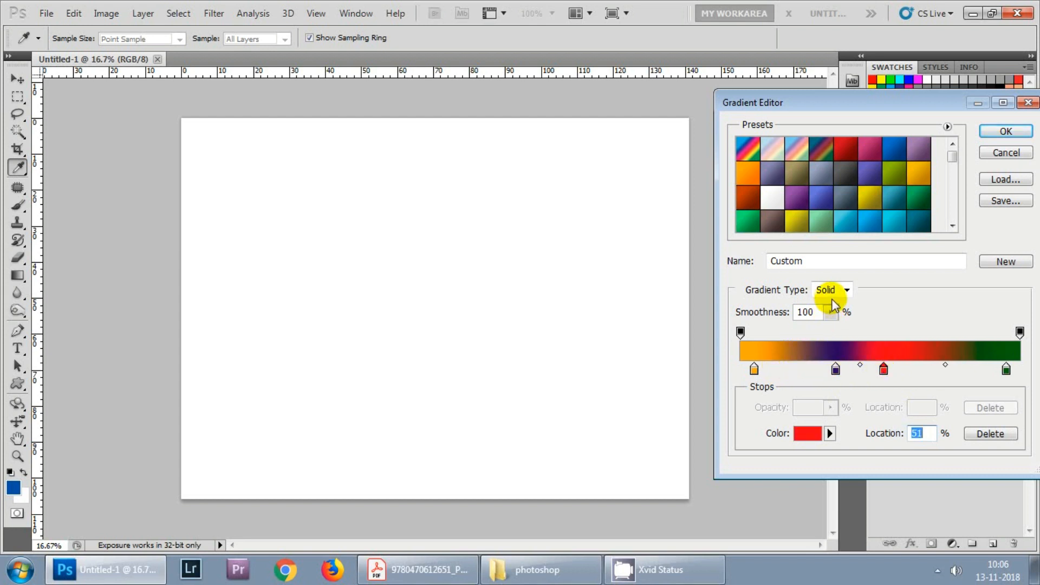
{"action": "left_click", "coordinate": [847, 290]}
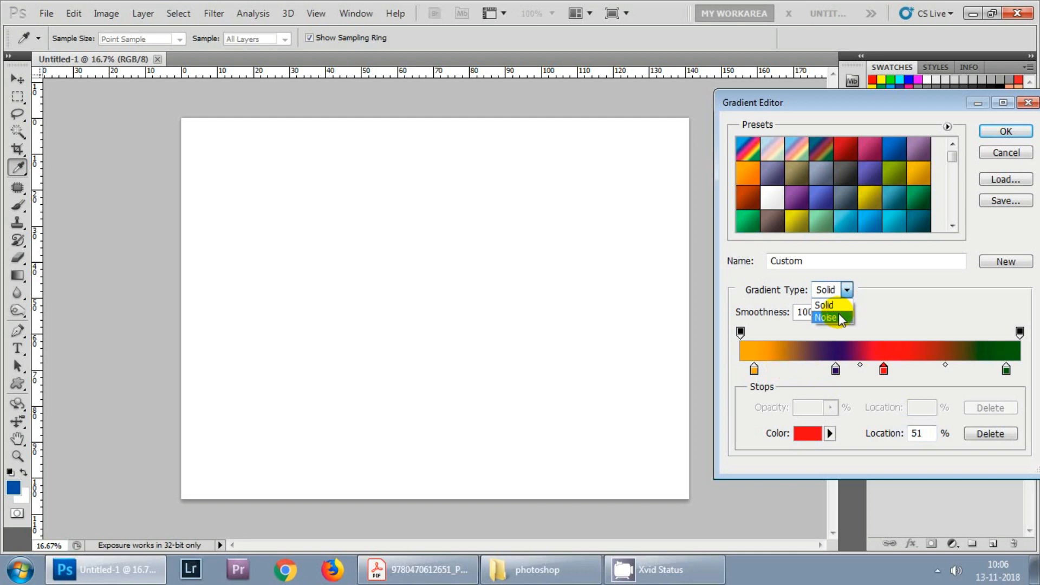
{"action": "left_click", "coordinate": [827, 317]}
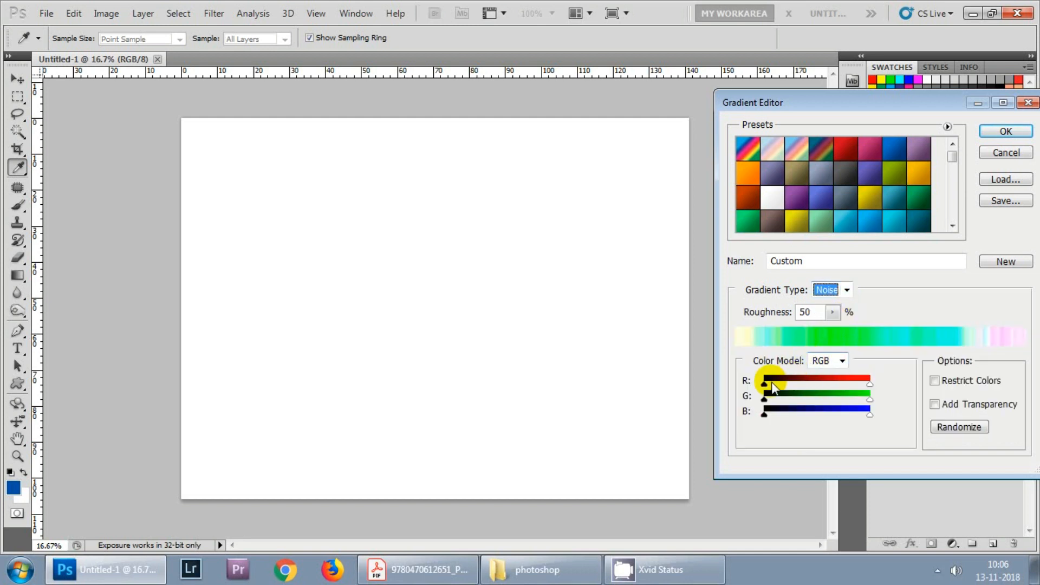
{"action": "left_click_drag", "start_coordinate": [766, 384], "coordinate": [869, 383]}
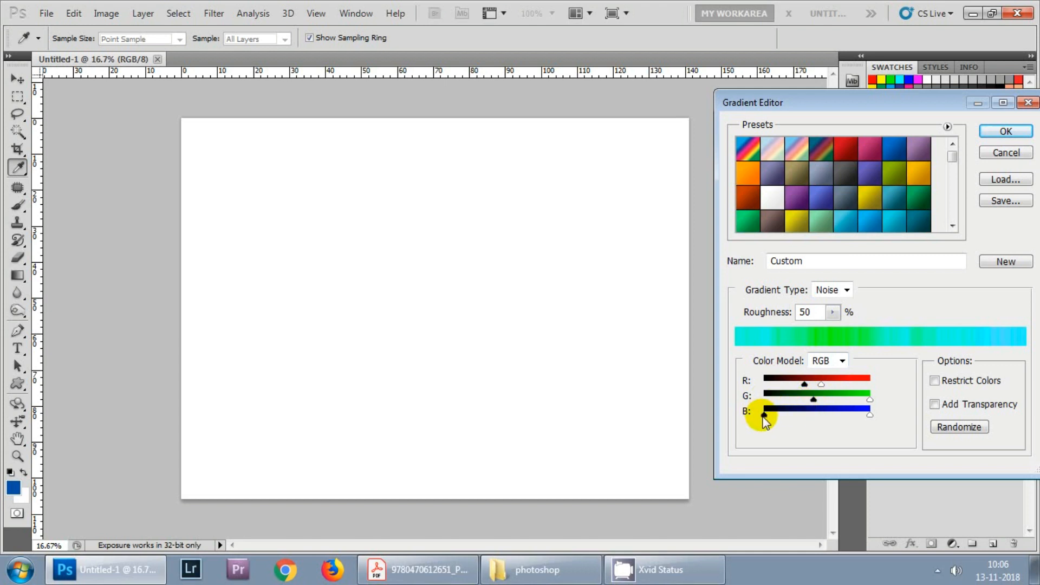
{"action": "left_click_drag", "start_coordinate": [763, 415], "coordinate": [869, 416]}
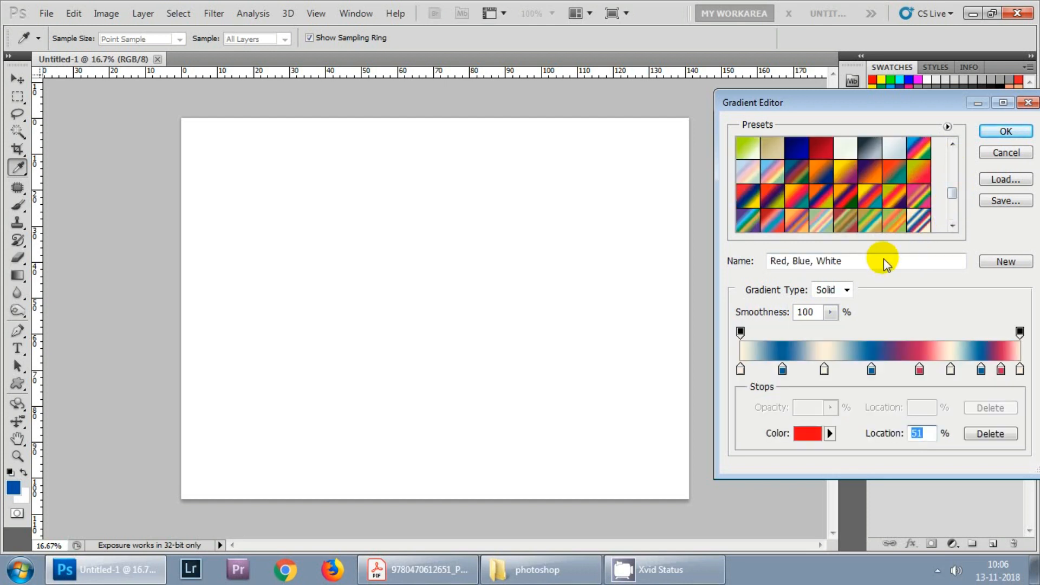
Pick another preset, make it a Noise gradient, and name it 'temporary'.
{"action": "left_click", "coordinate": [952, 219]}
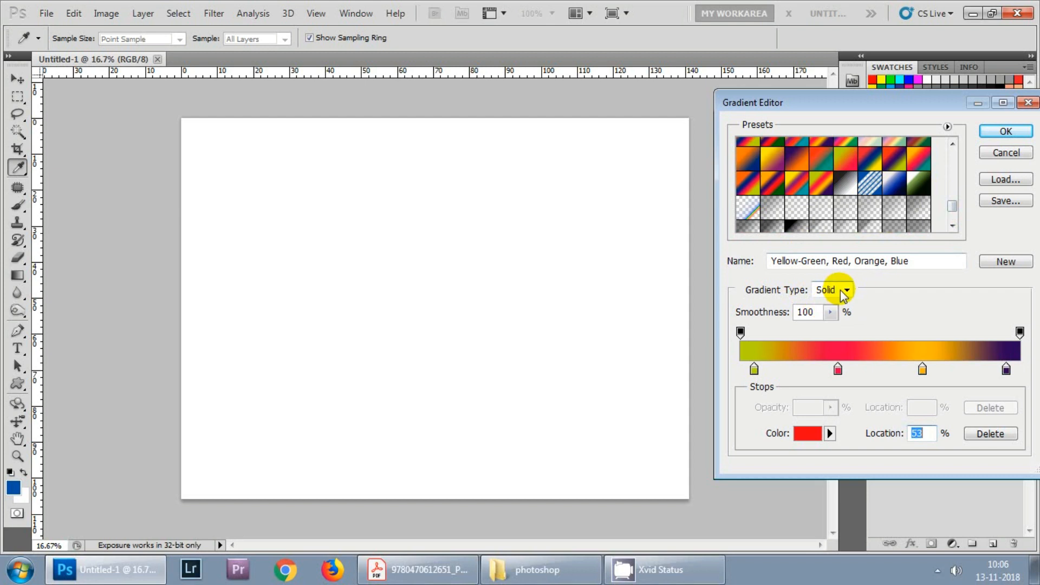
{"action": "left_click", "coordinate": [846, 290]}
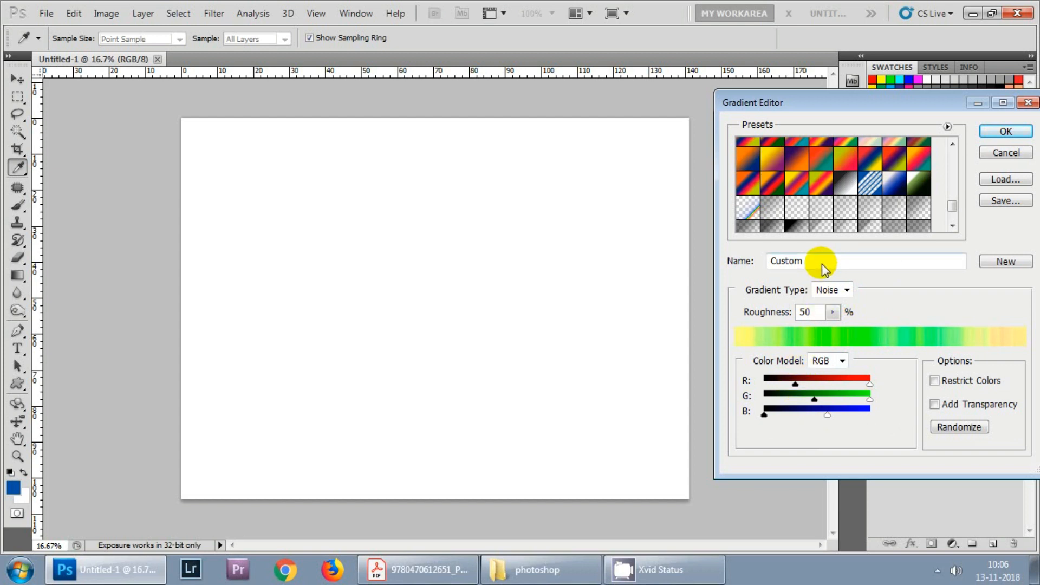
{"action": "double_click", "coordinate": [785, 261]}
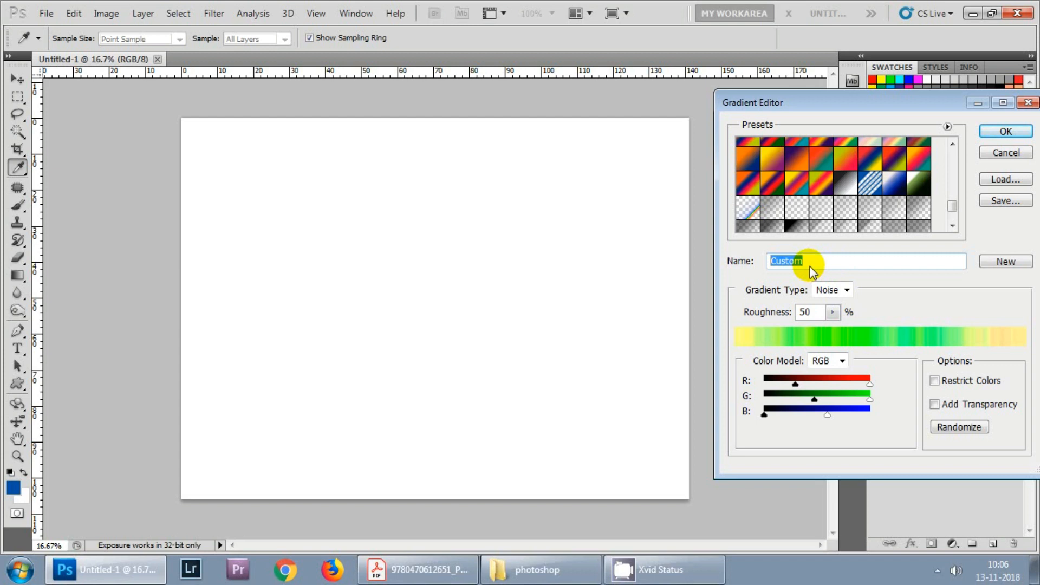
{"action": "type", "text": "tempro"}
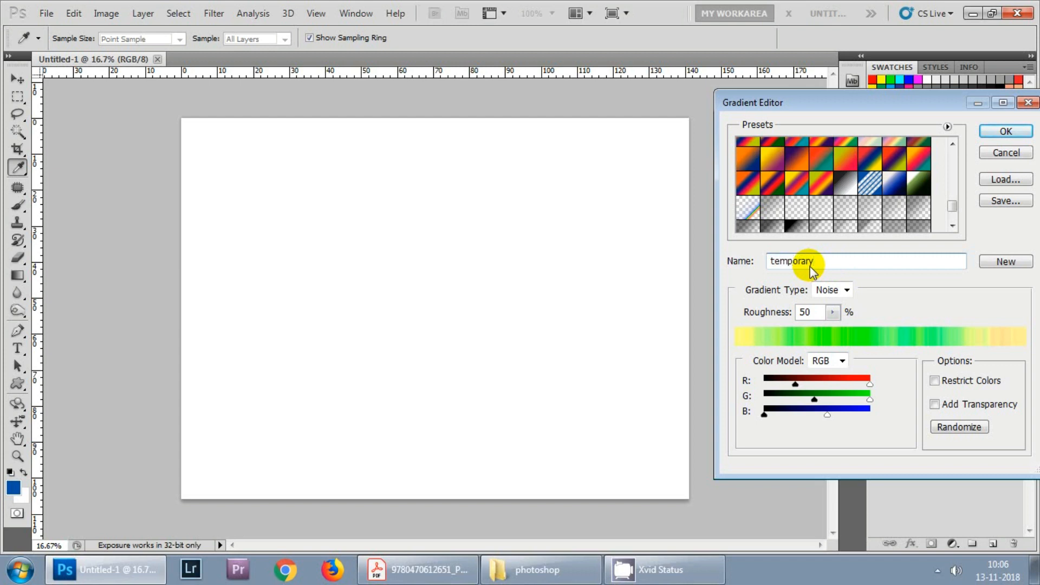
{"action": "scroll", "scroll_direction": "down", "scroll_amount": 3}
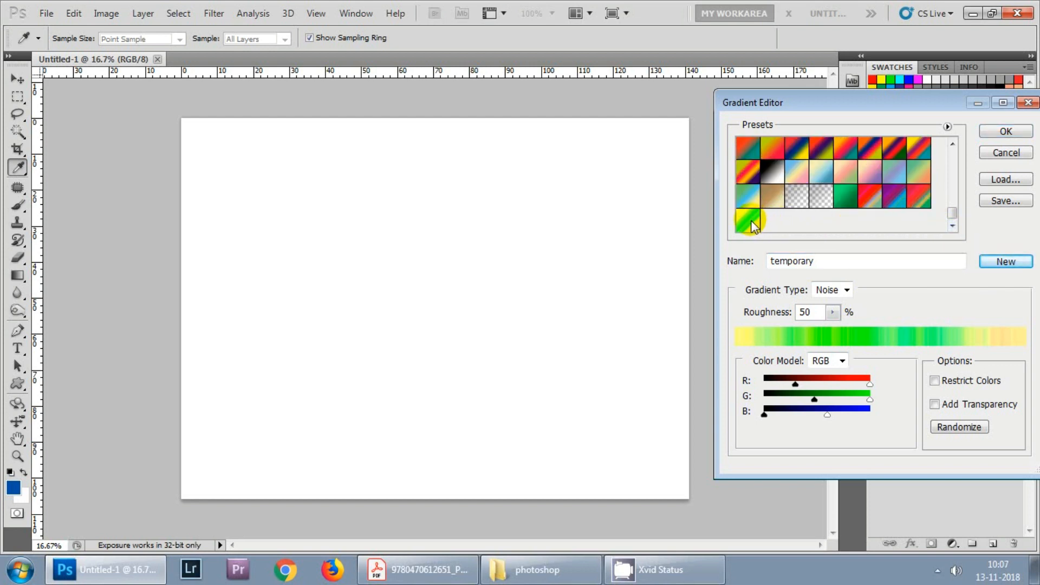
{"action": "mouse_move", "coordinate": [747, 223]}
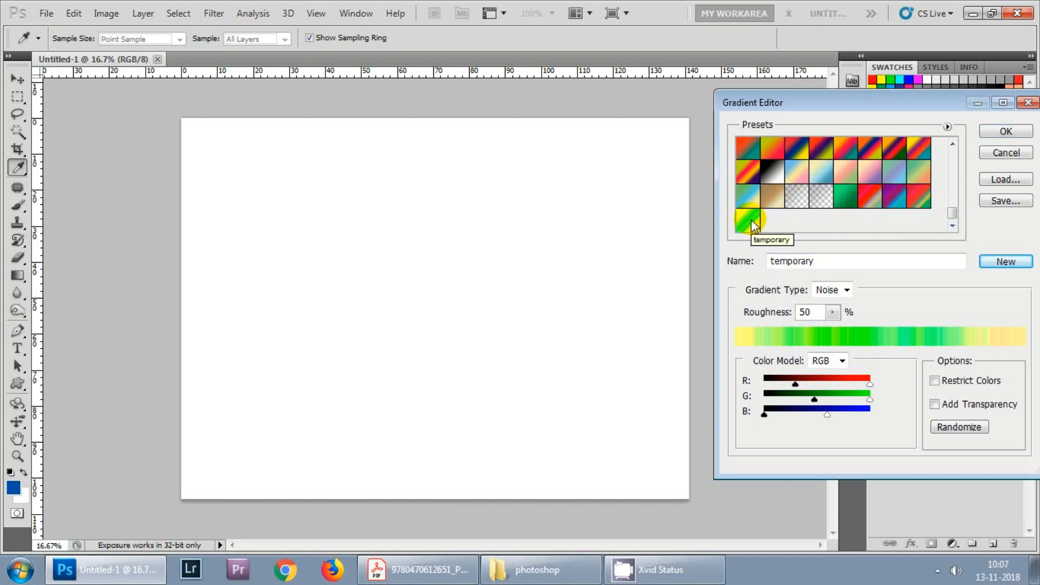
Accept the 'temporary' gradient and drag an angle gradient from the canvas's upper left.
{"action": "left_click", "coordinate": [1006, 131]}
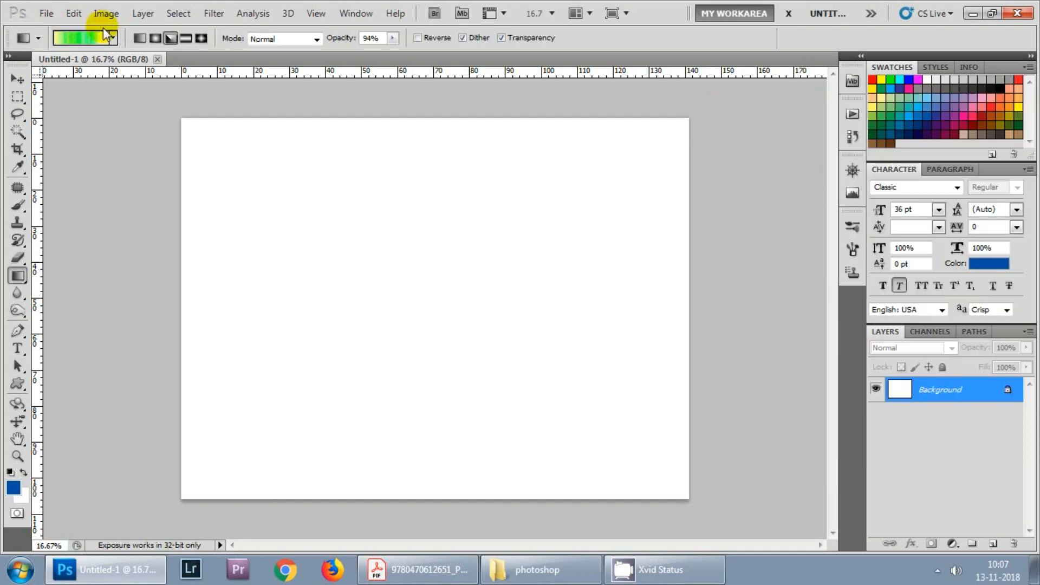
{"action": "left_click", "coordinate": [112, 38]}
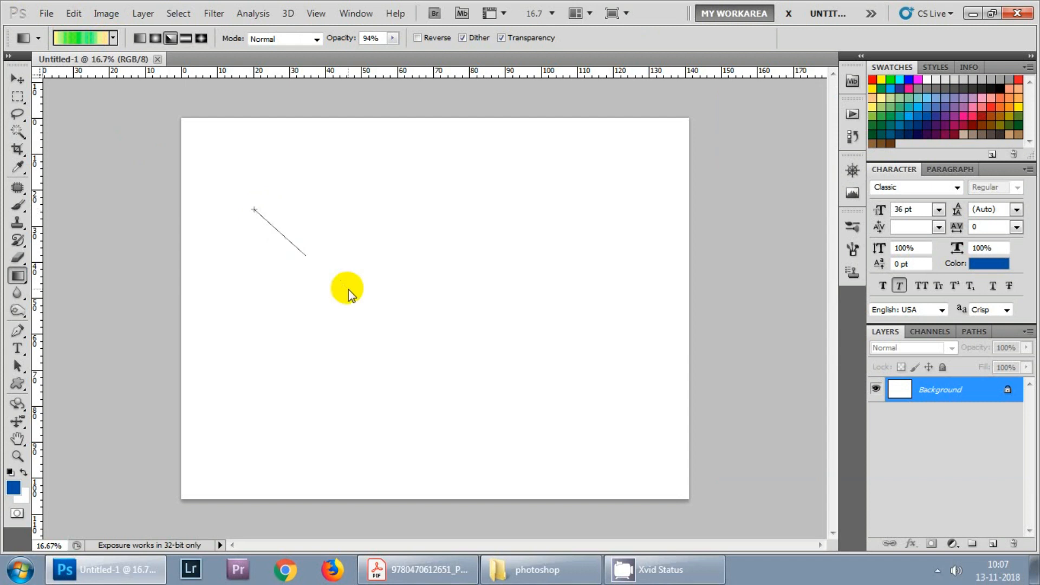
{"action": "left_click_drag", "start_coordinate": [254, 210], "coordinate": [305, 259]}
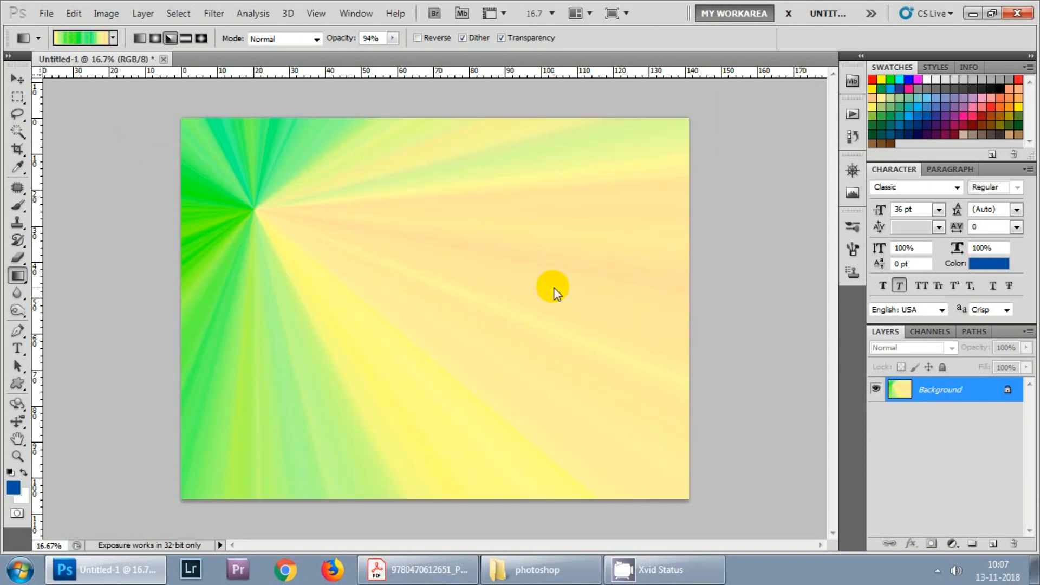
{"action": "mouse_move", "coordinate": [334, 241]}
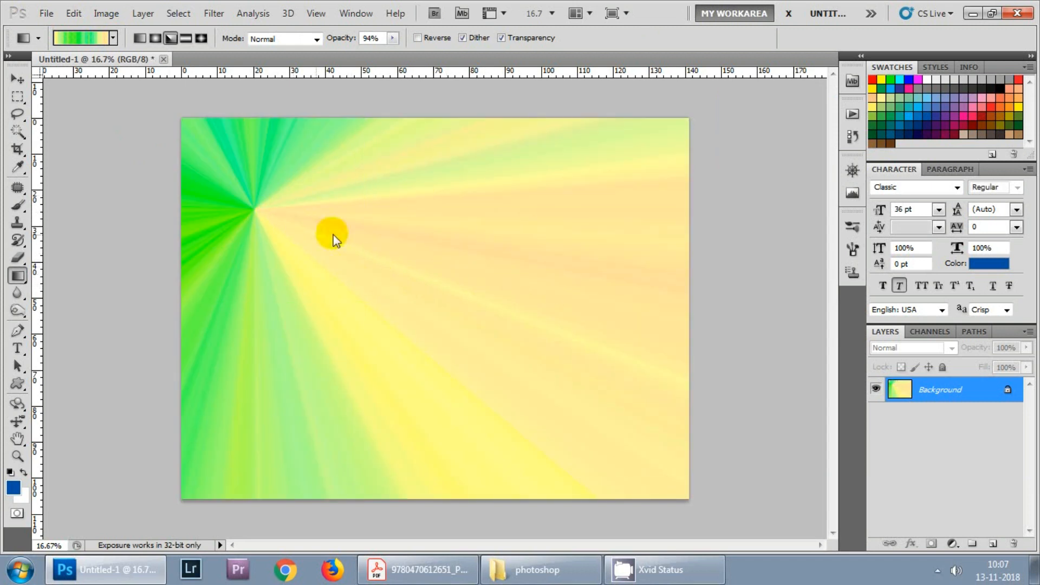
{"action": "mouse_move", "coordinate": [399, 240]}
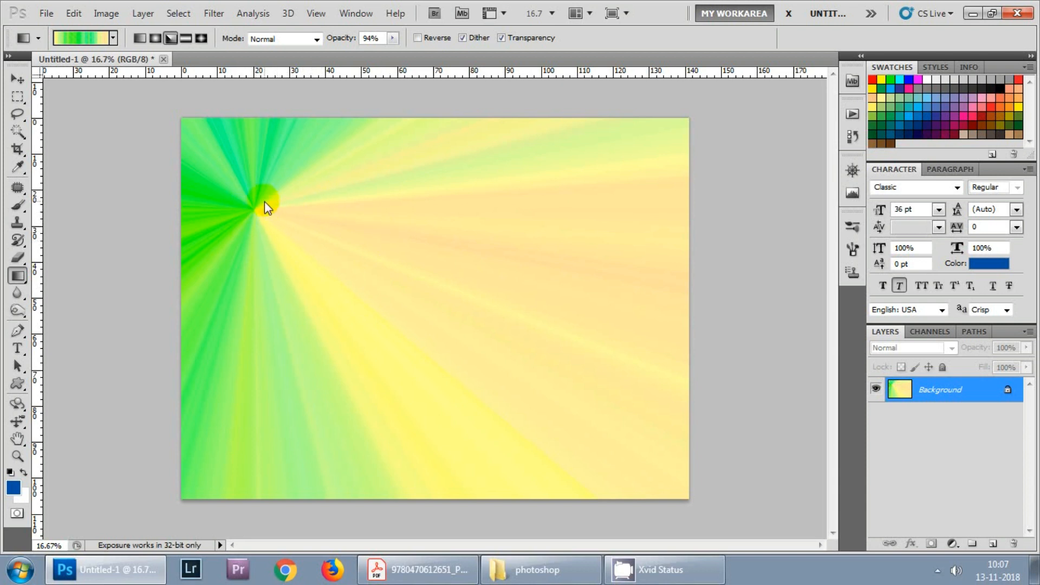
{"action": "left_click", "coordinate": [167, 39]}
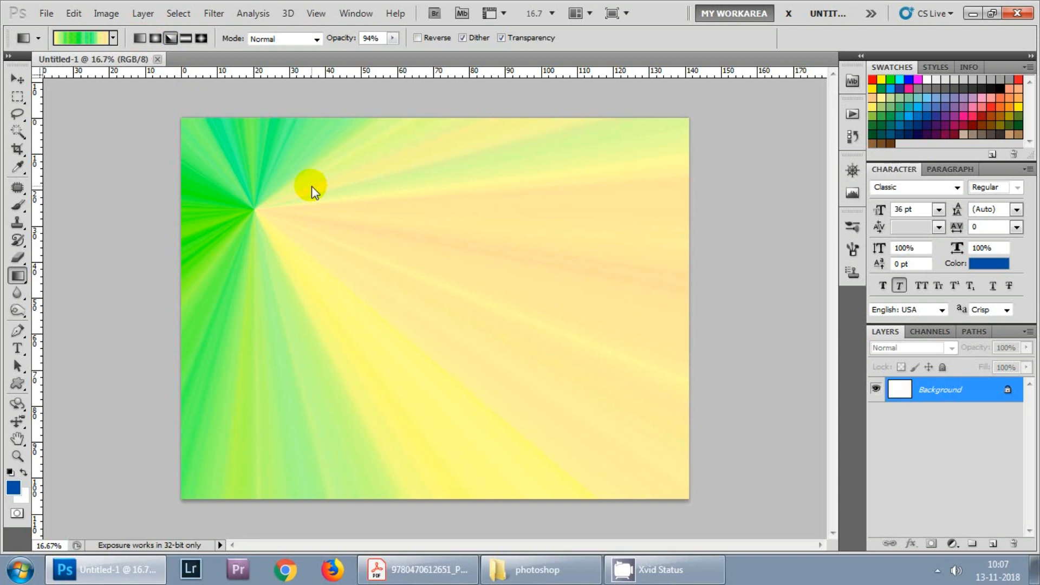
Show the History panel from the Window menu and point at the gradient style buttons.
{"action": "left_click", "coordinate": [356, 13]}
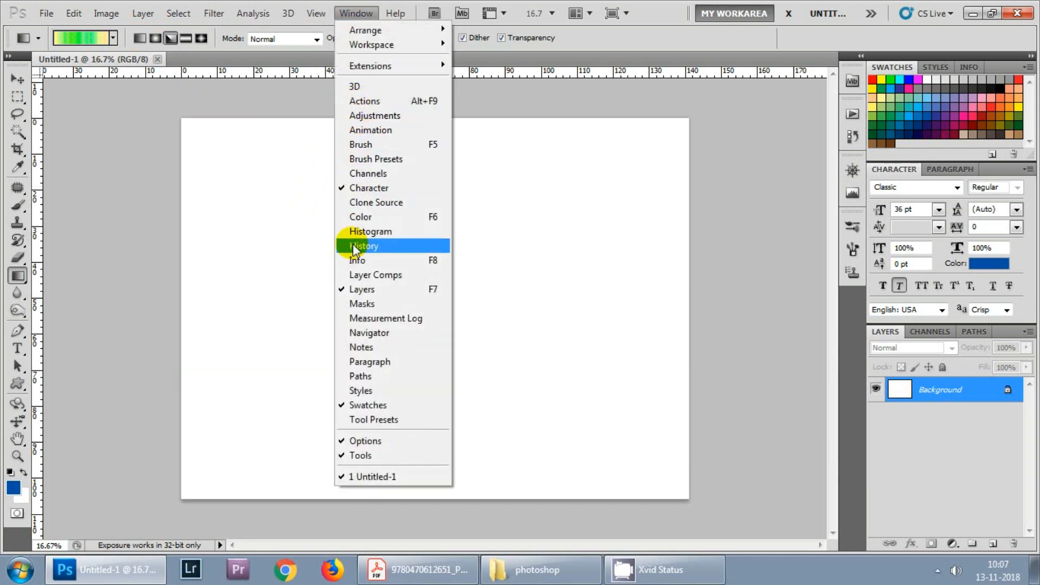
{"action": "left_click", "coordinate": [364, 246]}
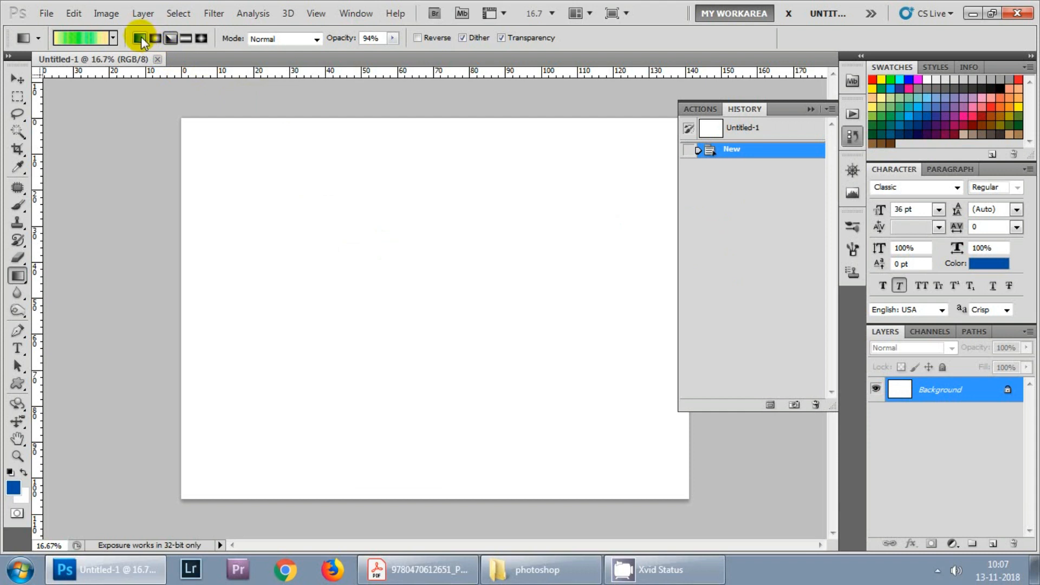
{"action": "mouse_move", "coordinate": [140, 39]}
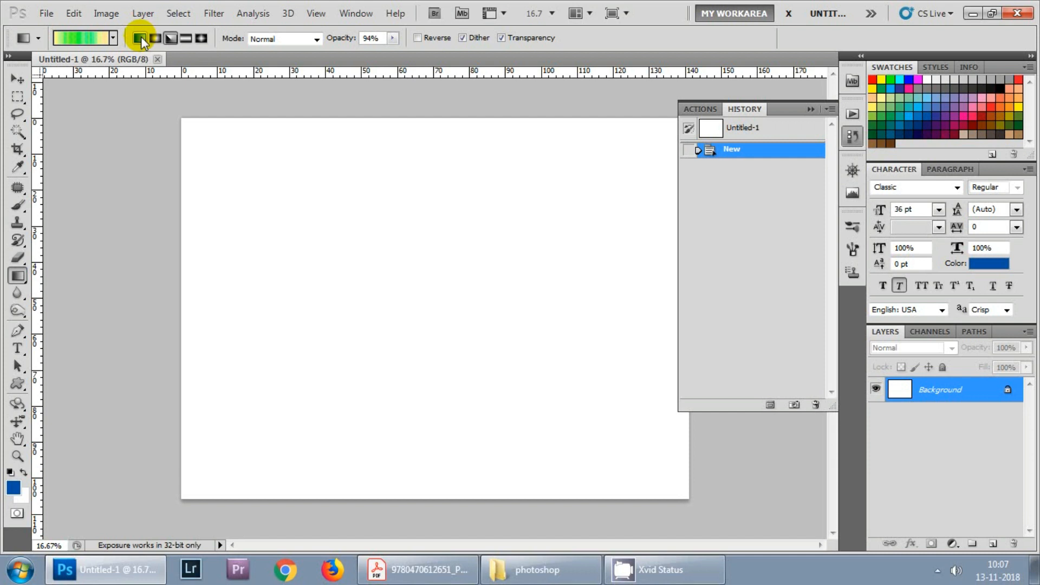
{"action": "left_click", "coordinate": [156, 39]}
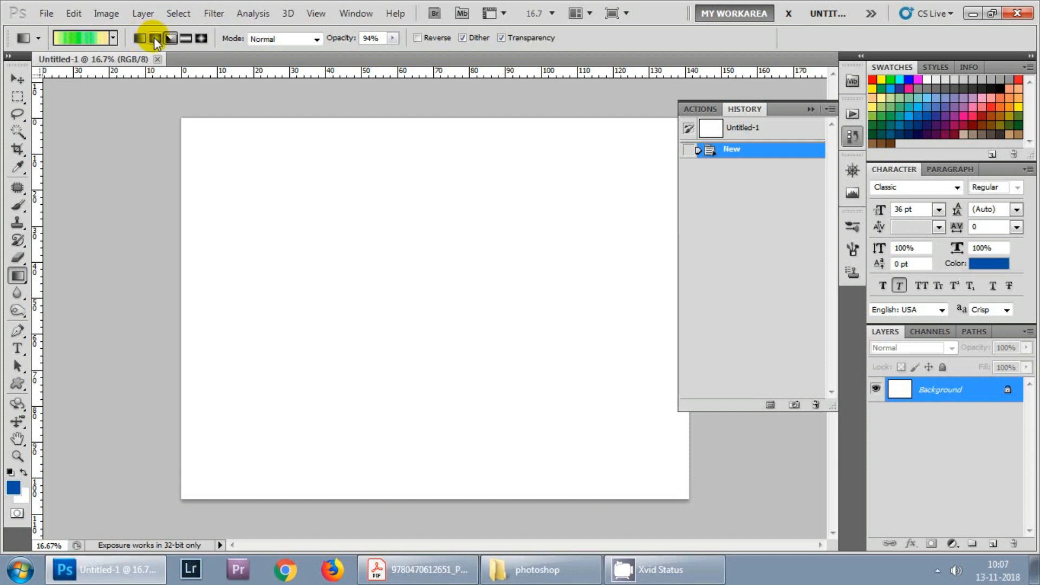
{"action": "mouse_move", "coordinate": [157, 40]}
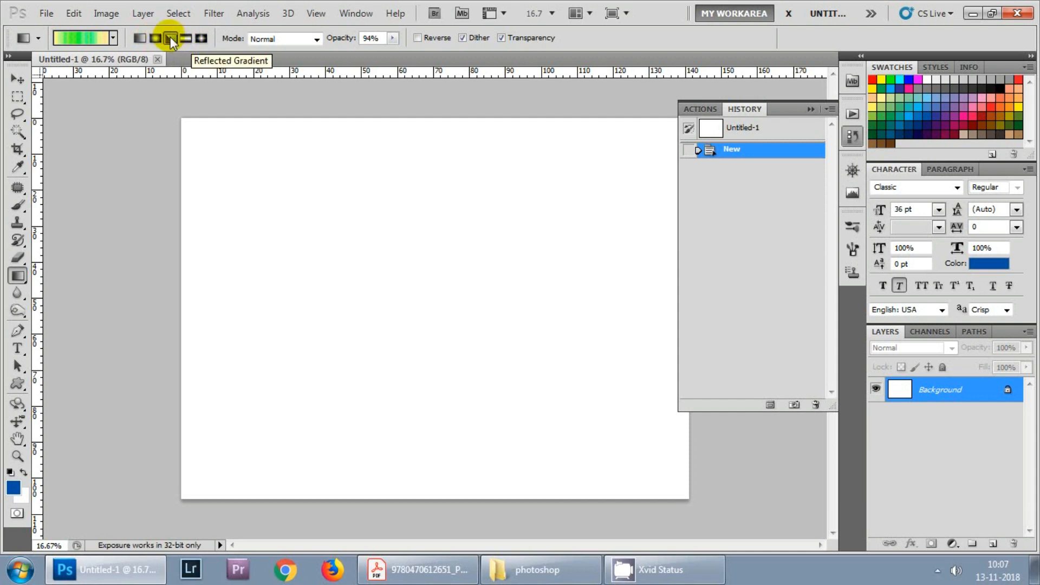
{"action": "mouse_move", "coordinate": [199, 38]}
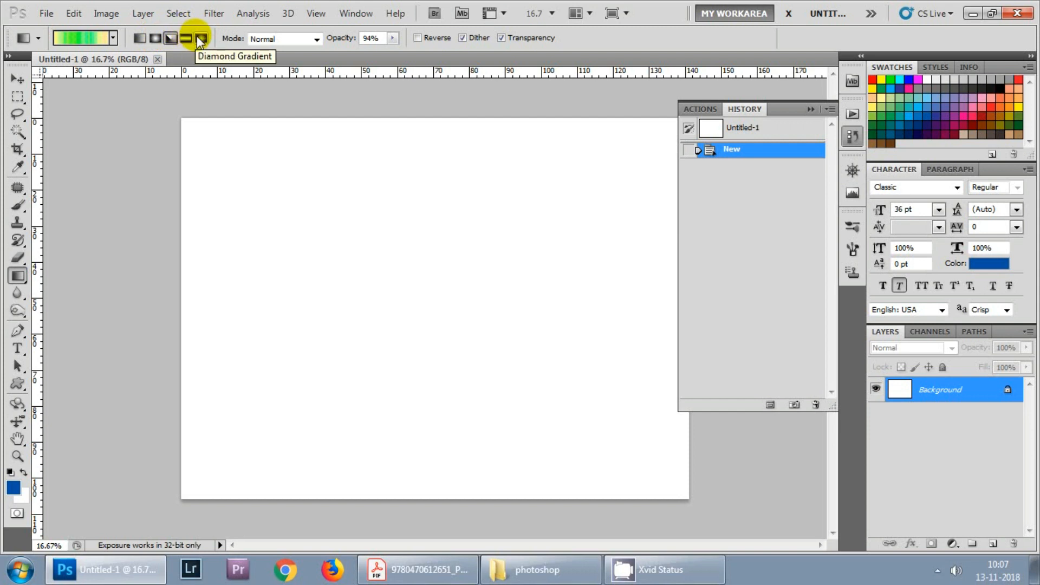
{"action": "mouse_move", "coordinate": [166, 39]}
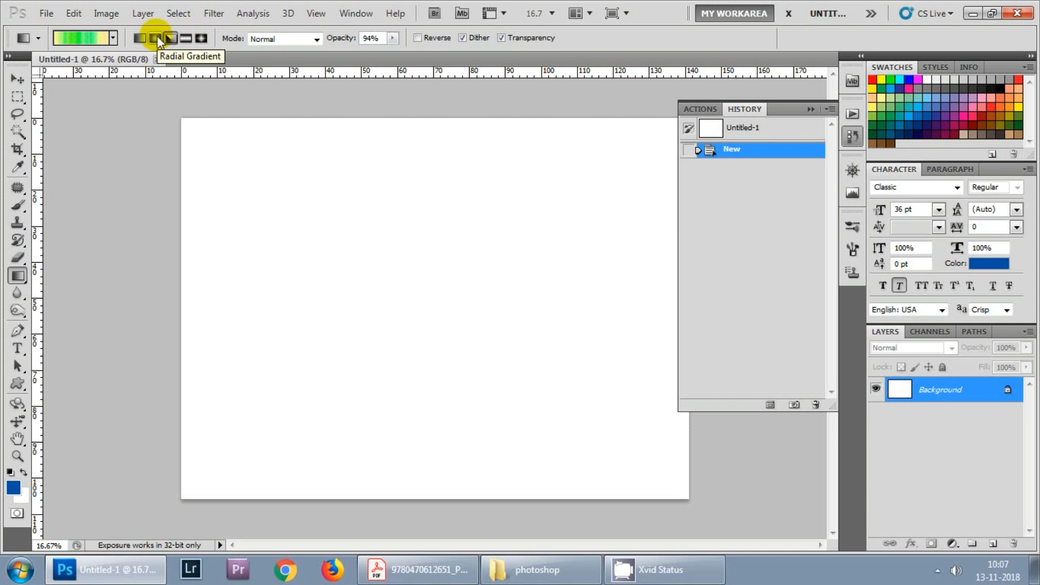
Select Radial style and drag outward from the canvas centre for a green gradient.
{"action": "left_click", "coordinate": [158, 38]}
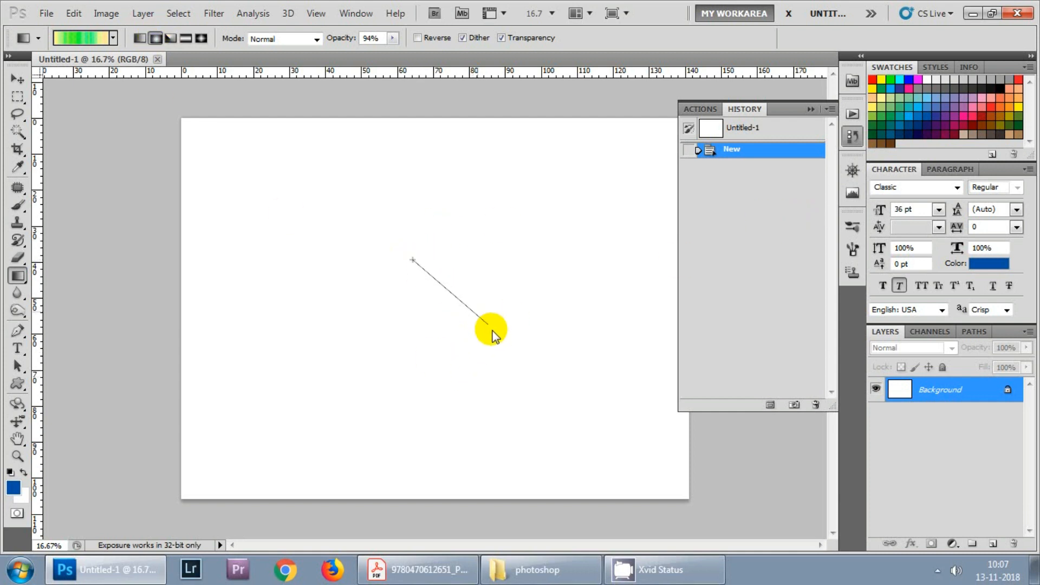
{"action": "left_click_drag", "start_coordinate": [411, 259], "coordinate": [491, 331]}
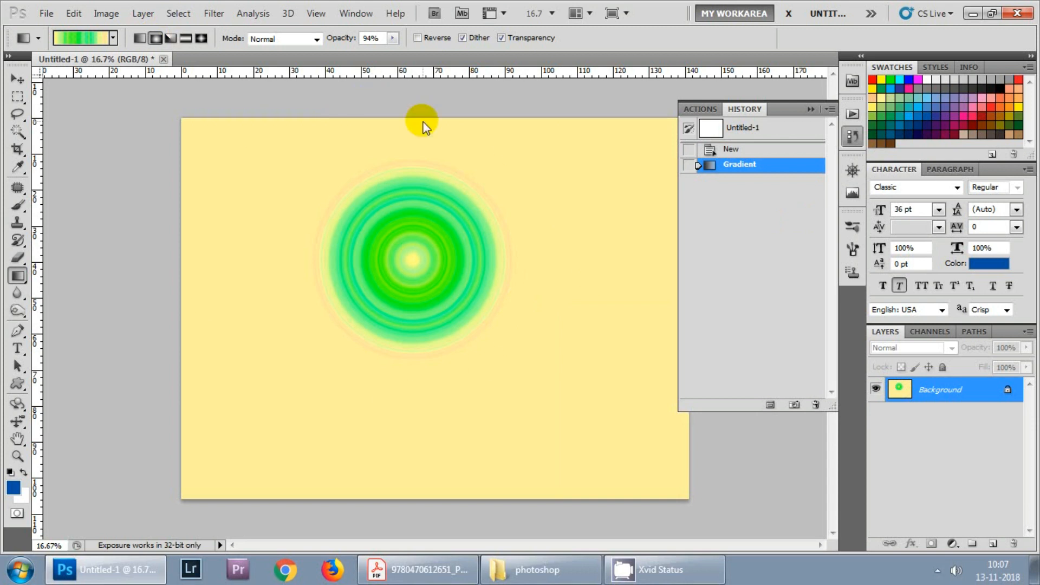
{"action": "mouse_move", "coordinate": [196, 245]}
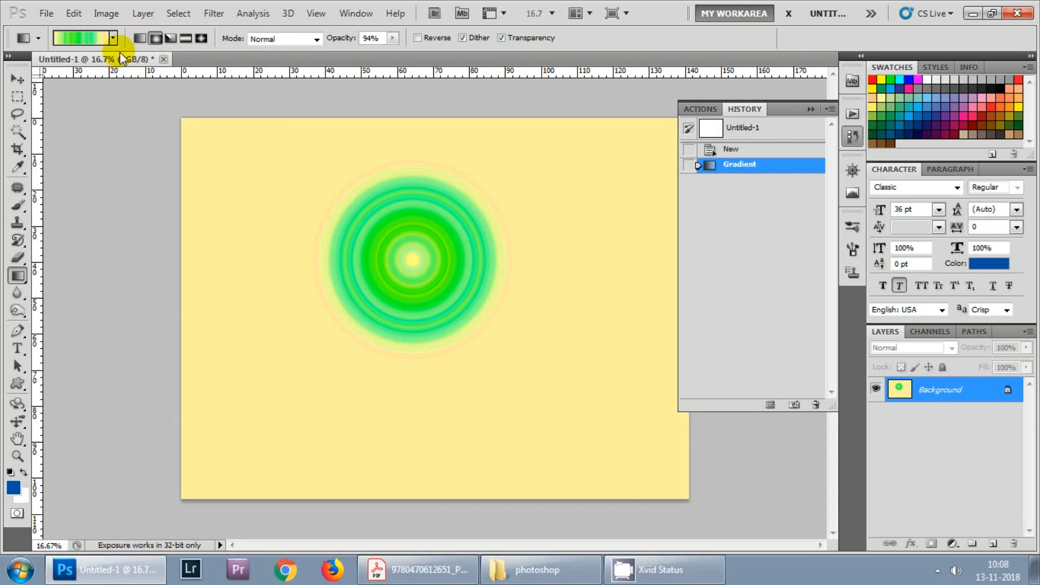
{"action": "left_click", "coordinate": [112, 38]}
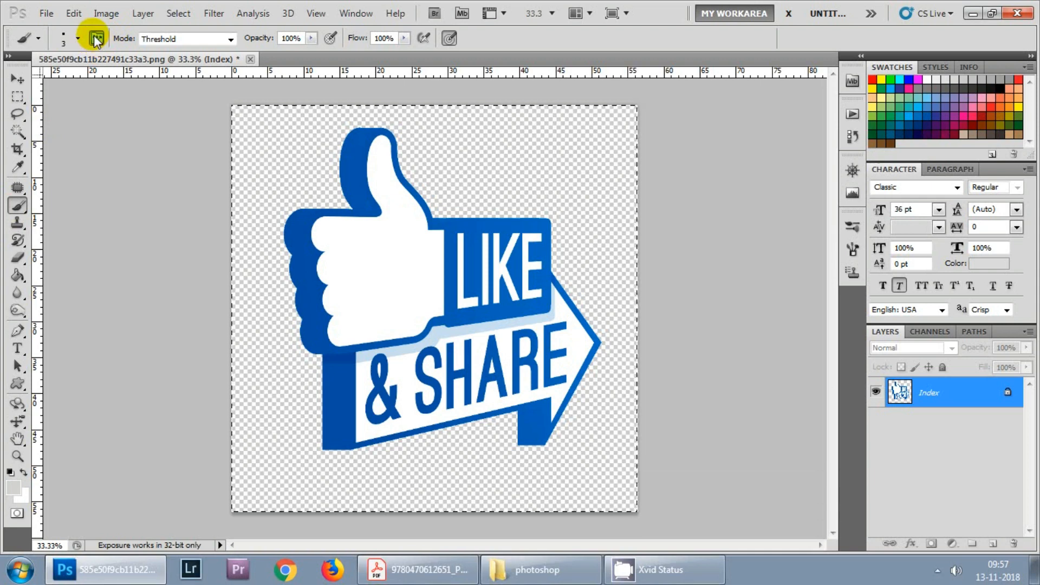
Save the 250 Round Blunt bristle tip with 78% spacing as brush preset 'temp'.
{"action": "left_click", "coordinate": [91, 39]}
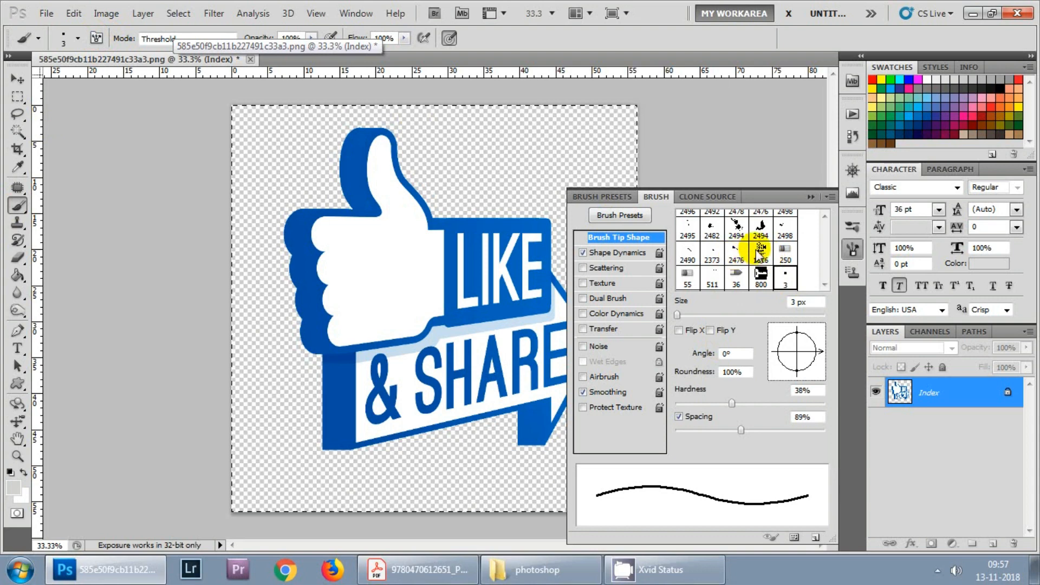
{"action": "left_click", "coordinate": [761, 251]}
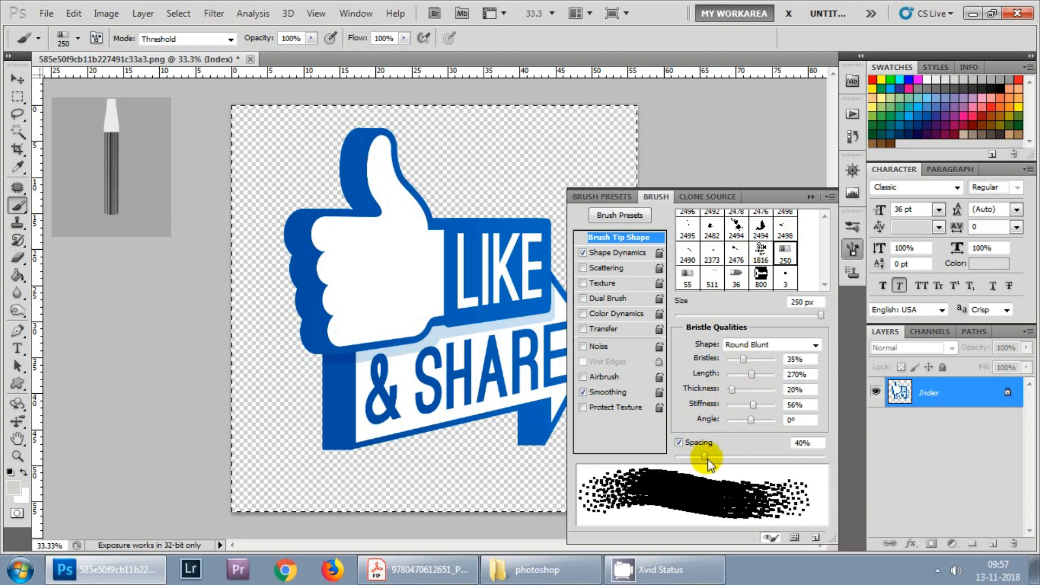
{"action": "left_click_drag", "start_coordinate": [703, 456], "coordinate": [728, 456]}
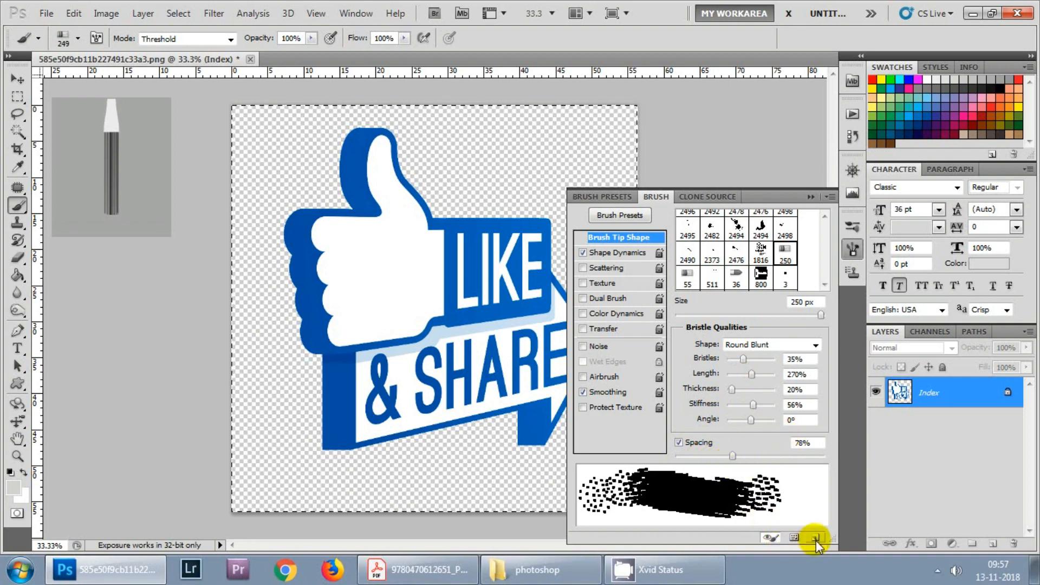
{"action": "left_click", "coordinate": [814, 538]}
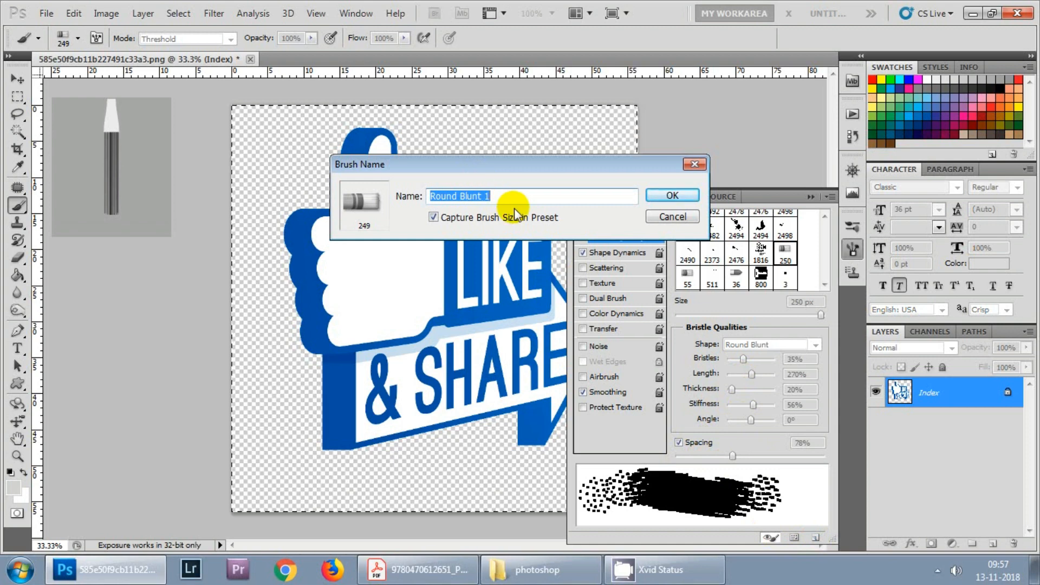
{"action": "type", "text": "temp"}
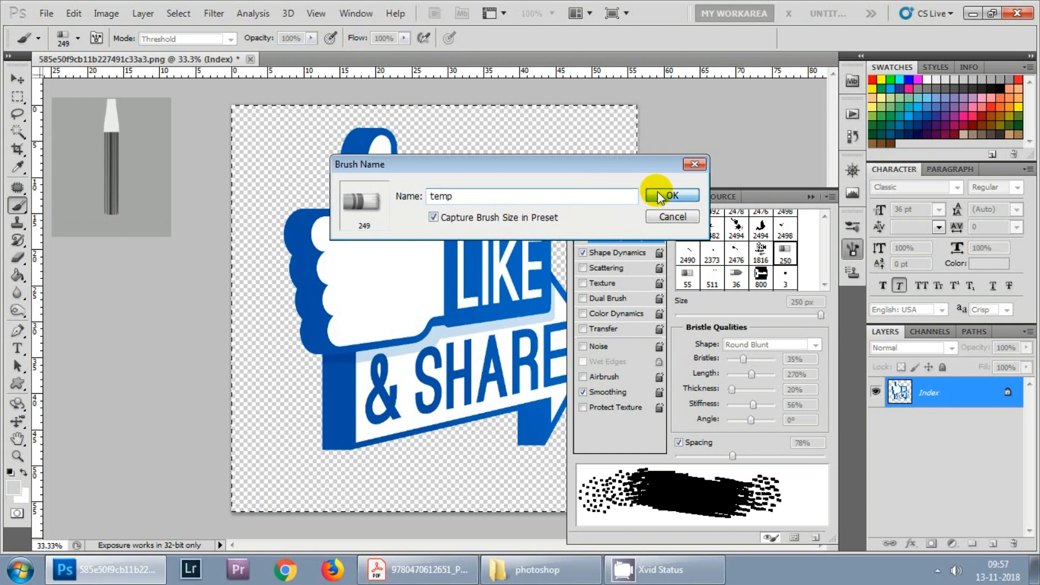
{"action": "left_click", "coordinate": [671, 195]}
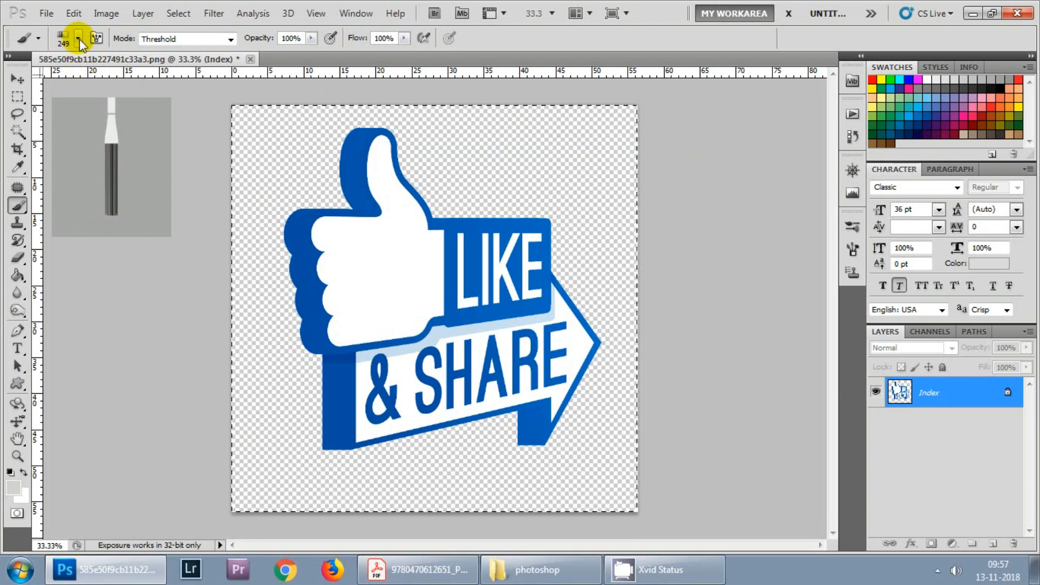
Select the temp brush (249) and dab blue speckled marks around the logo.
{"action": "left_click", "coordinate": [77, 36]}
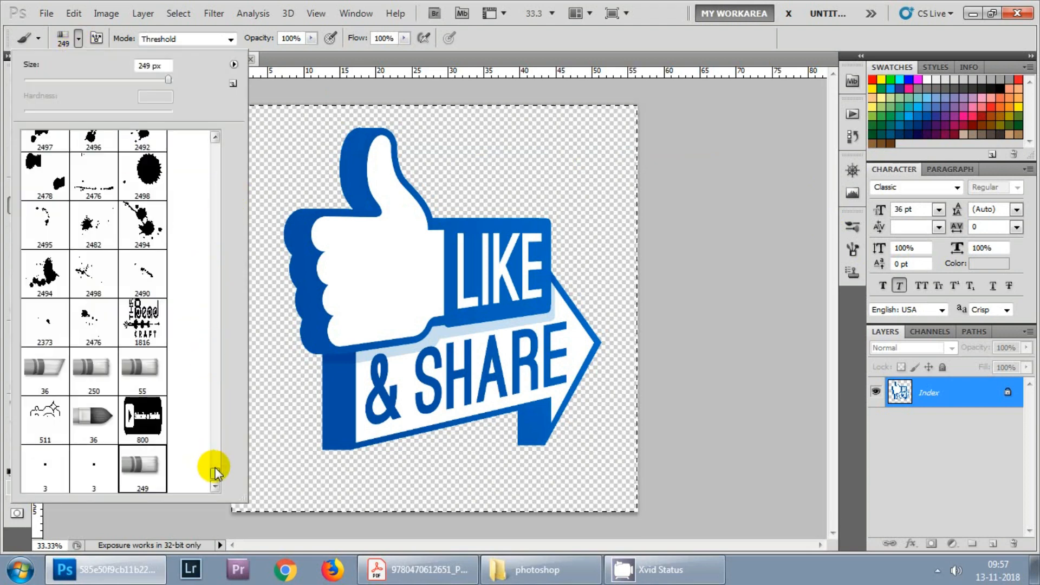
{"action": "left_click", "coordinate": [141, 468]}
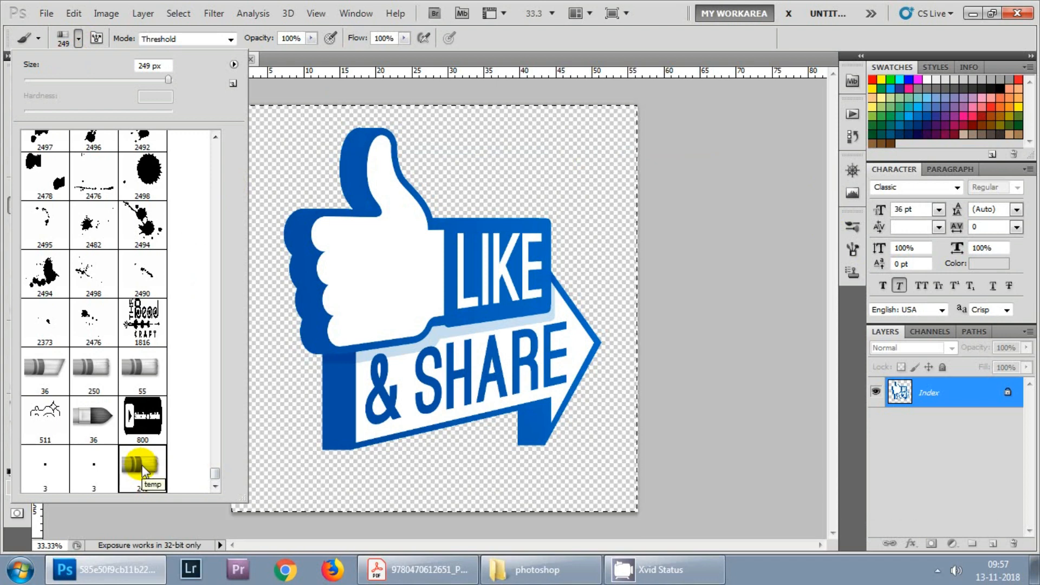
{"action": "left_click", "coordinate": [141, 466]}
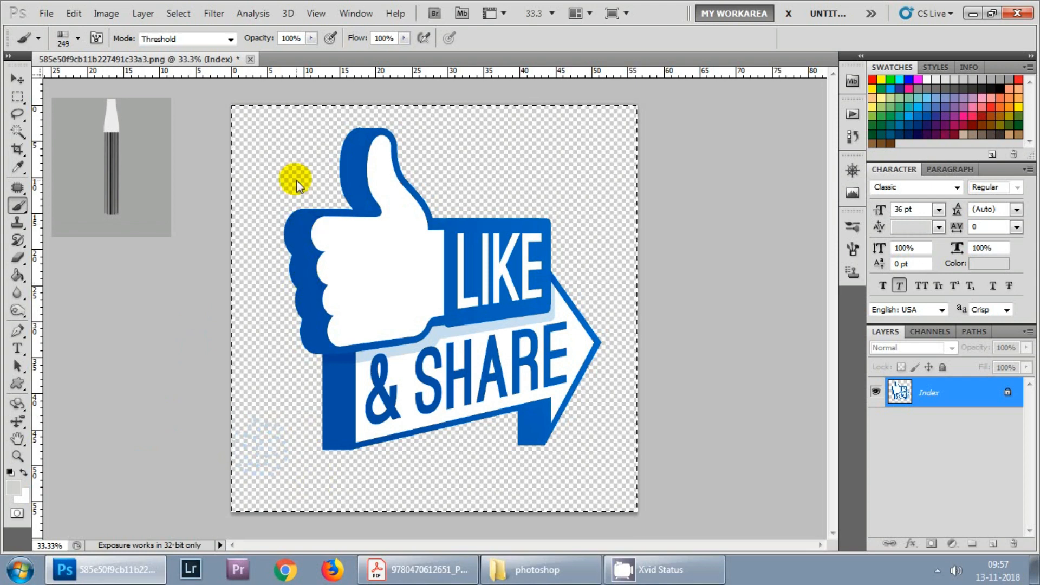
{"action": "left_click", "coordinate": [73, 38]}
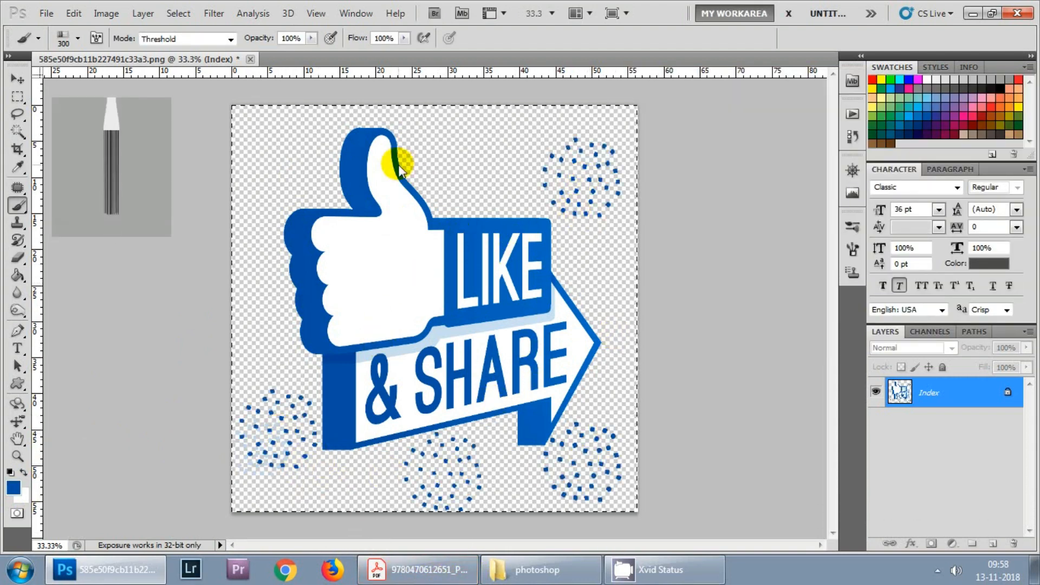
{"action": "mouse_move", "coordinate": [287, 114]}
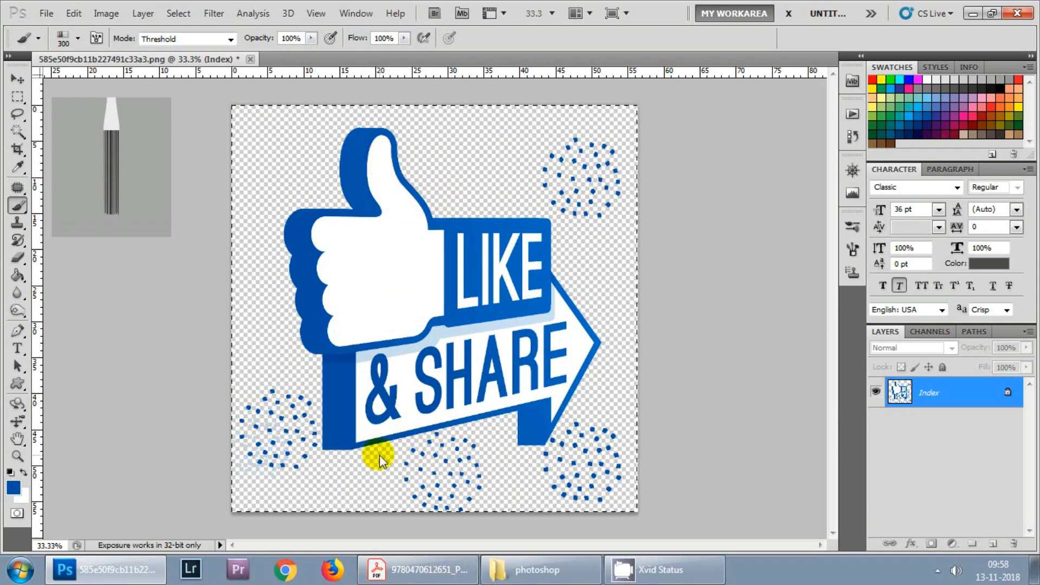
{"action": "mouse_move", "coordinate": [296, 111]}
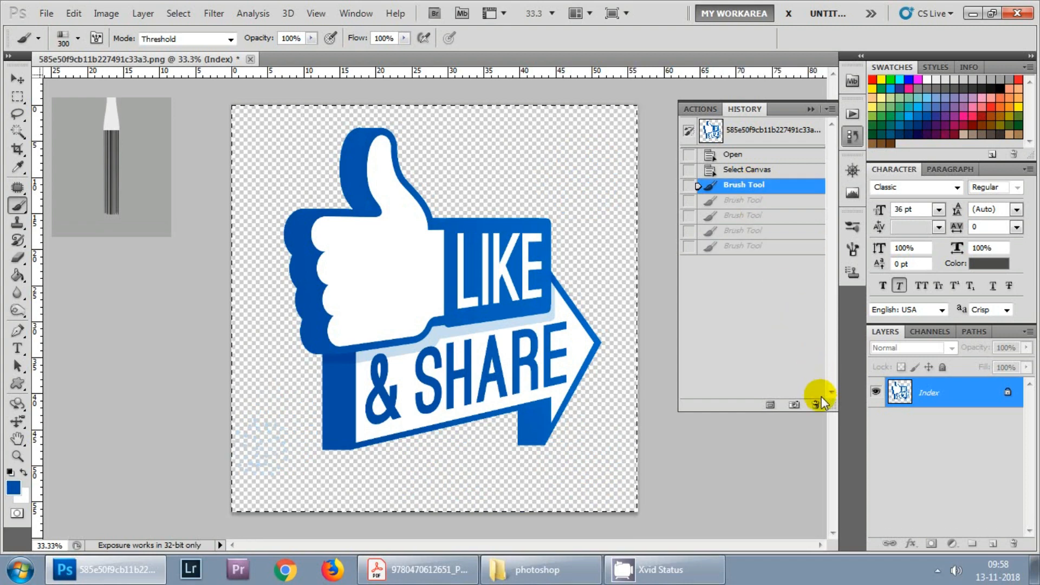
Delete the Brush Tool history state and confirm with Yes.
{"action": "left_click", "coordinate": [815, 405]}
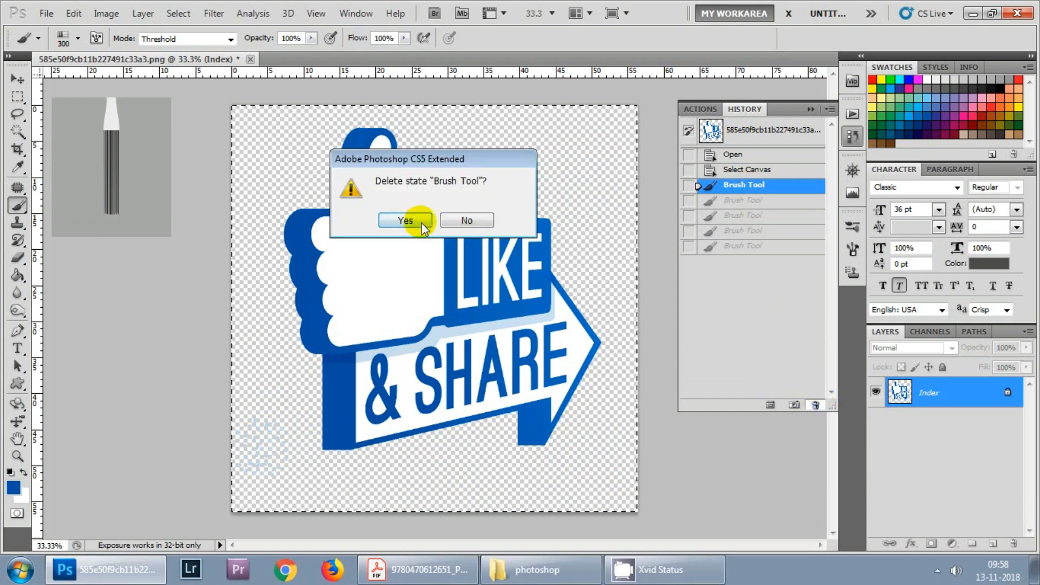
{"action": "left_click", "coordinate": [406, 220]}
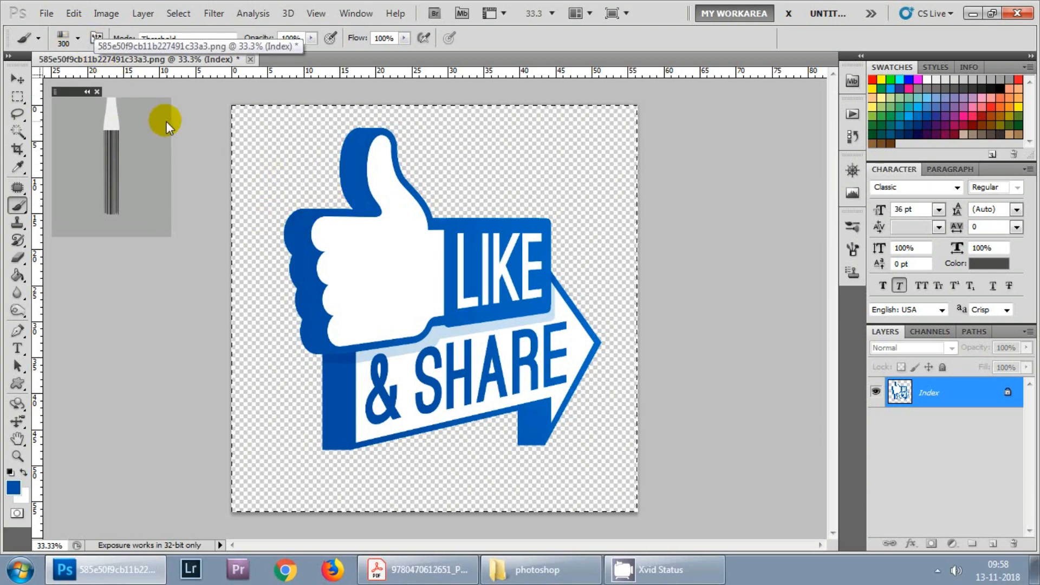
Define the logo image as a 1600-pixel brush preset named 'like and share'.
{"action": "left_click", "coordinate": [73, 13]}
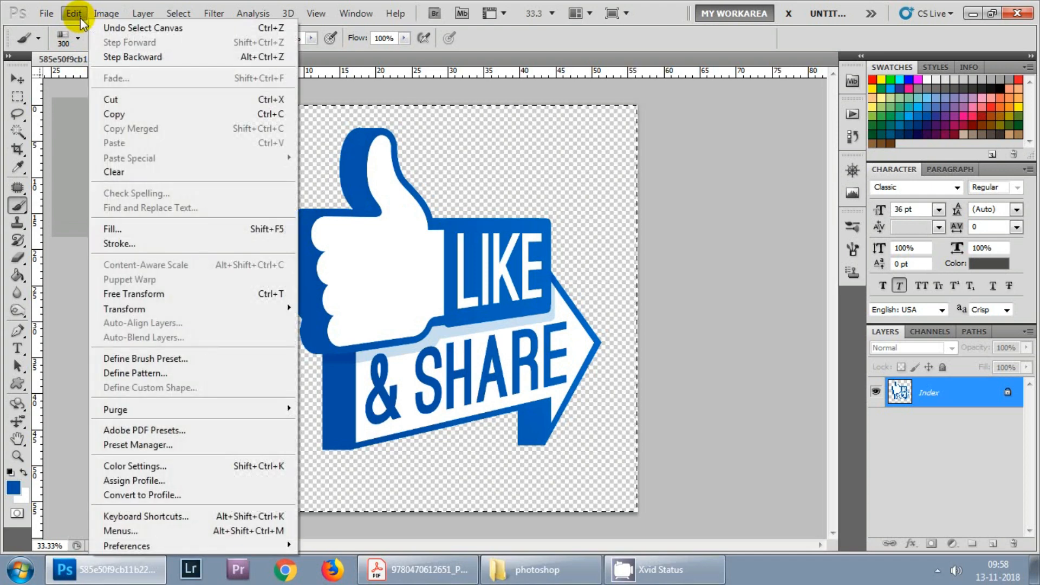
{"action": "mouse_move", "coordinate": [118, 358]}
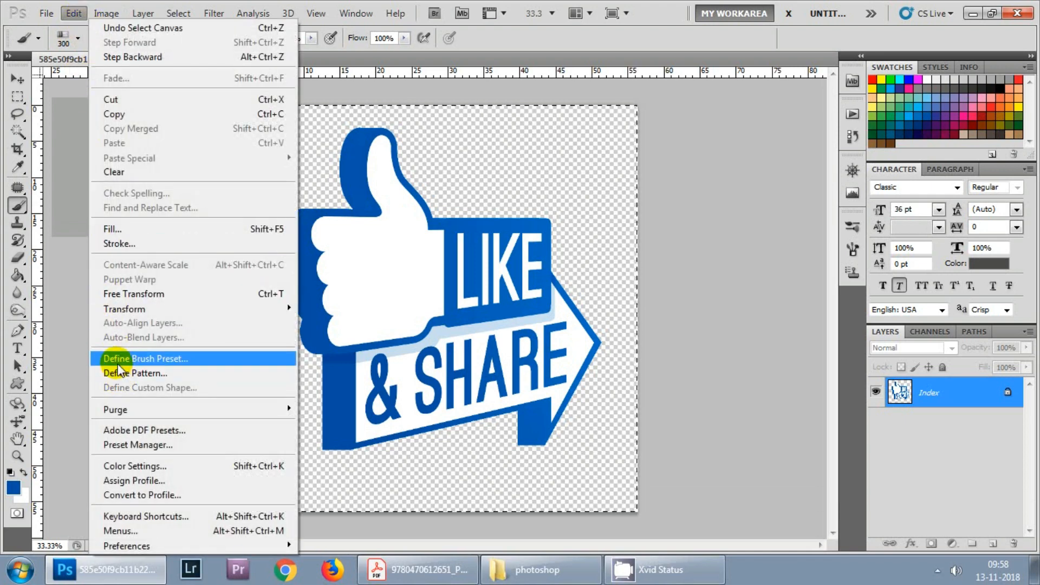
{"action": "left_click", "coordinate": [145, 359]}
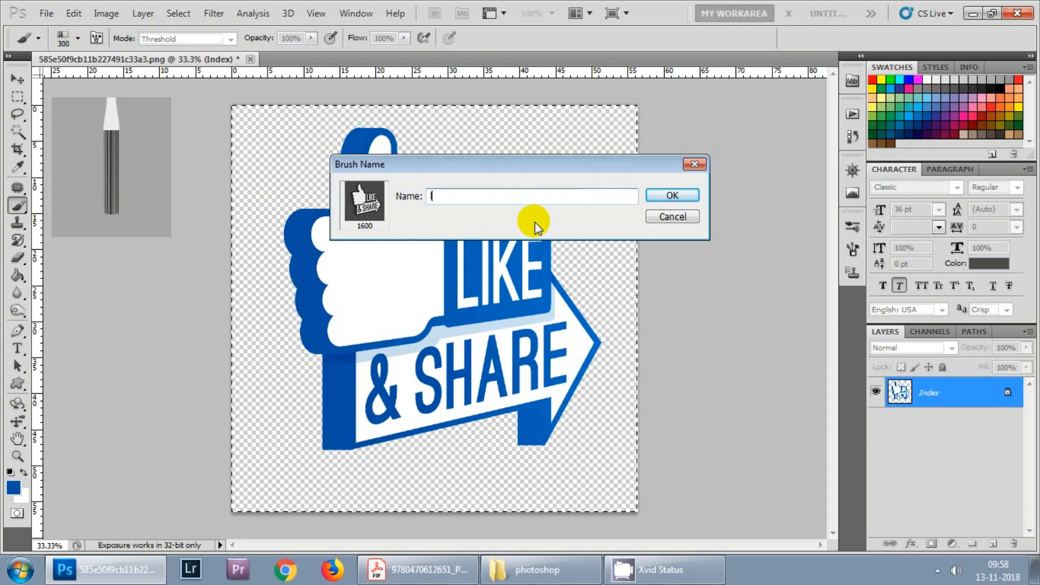
{"action": "type", "text": "like and share"}
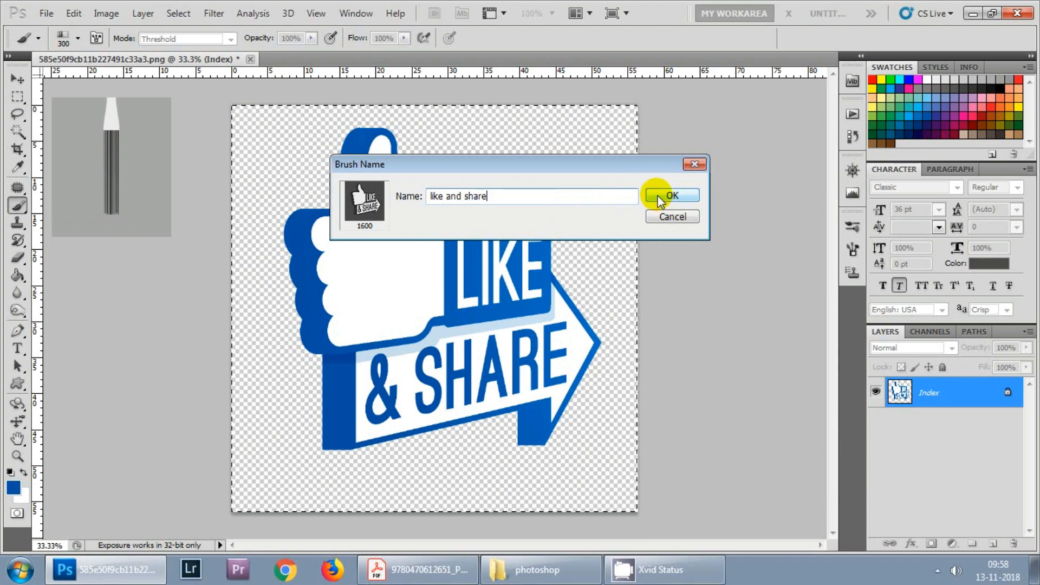
{"action": "left_click", "coordinate": [672, 196]}
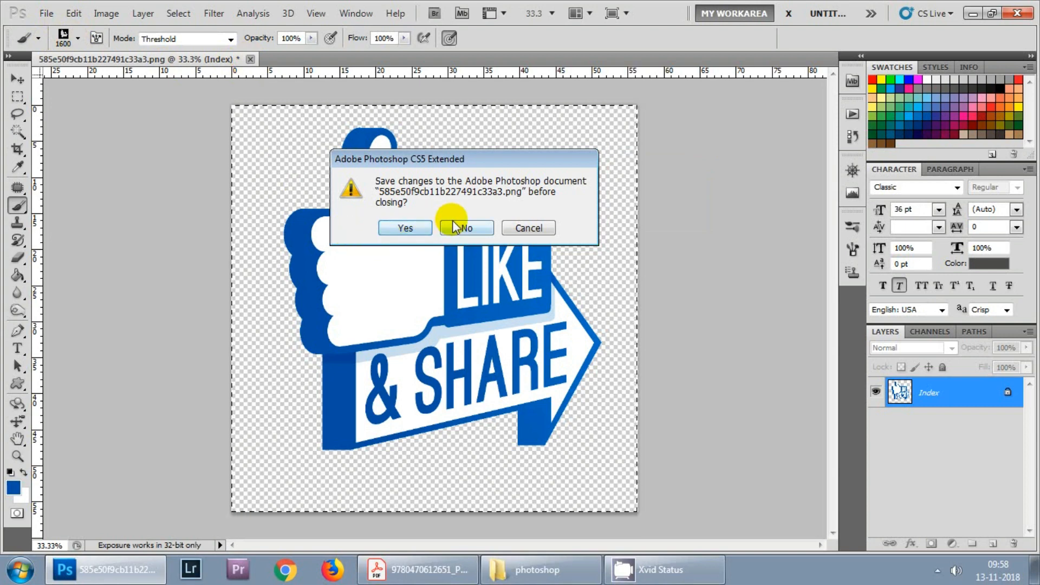
Discard the logo file, create a blank 4000×3000 px document, and open brush presets.
{"action": "left_click", "coordinate": [466, 229]}
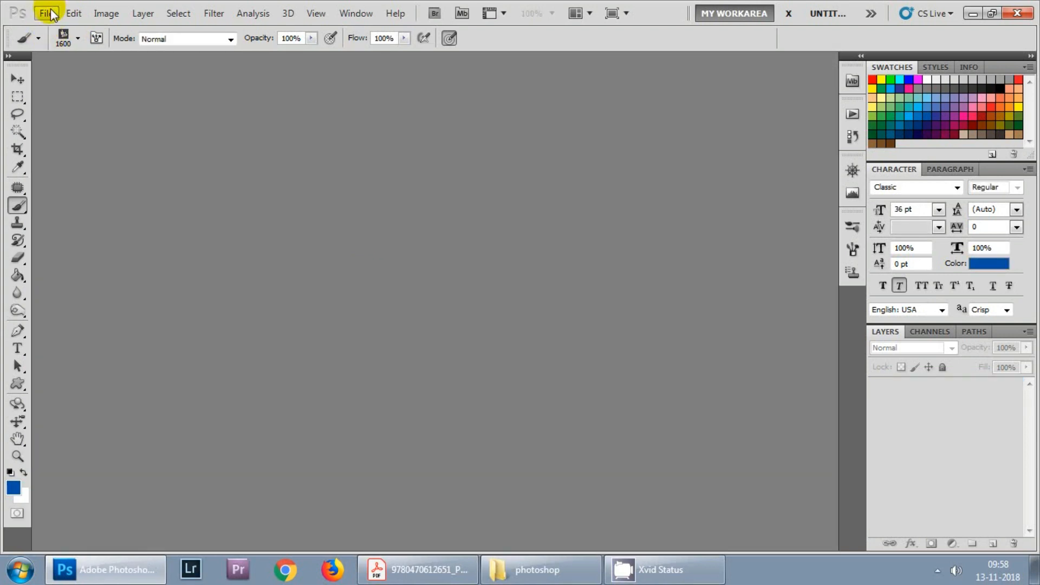
{"action": "left_click", "coordinate": [42, 13]}
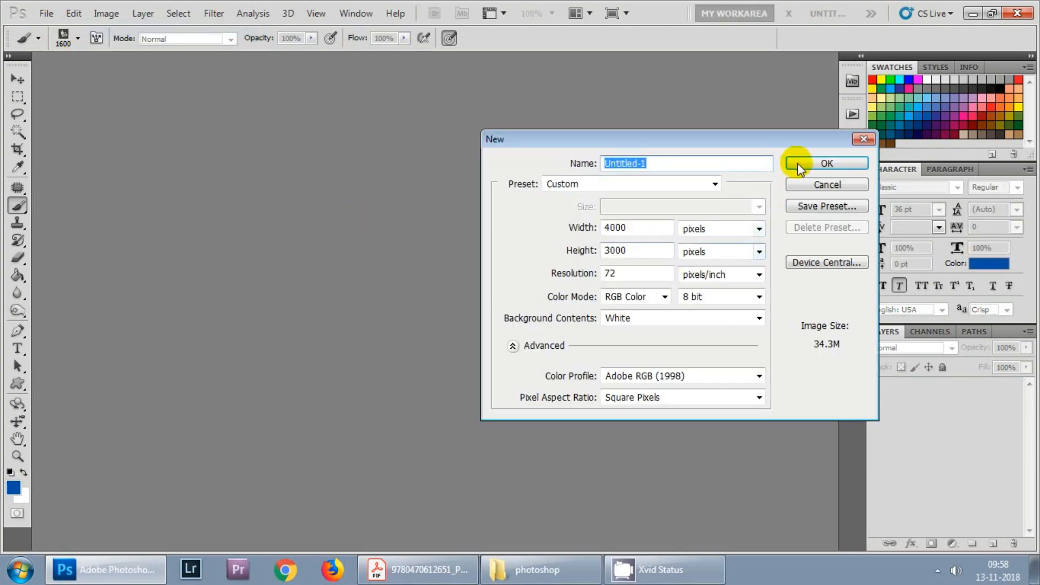
{"action": "left_click", "coordinate": [829, 163]}
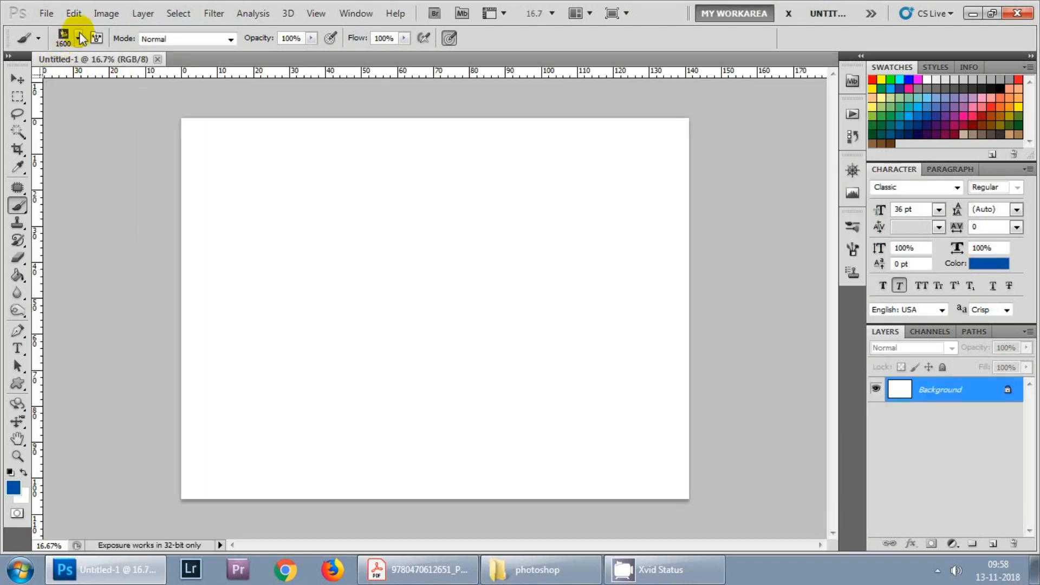
{"action": "left_click", "coordinate": [80, 39]}
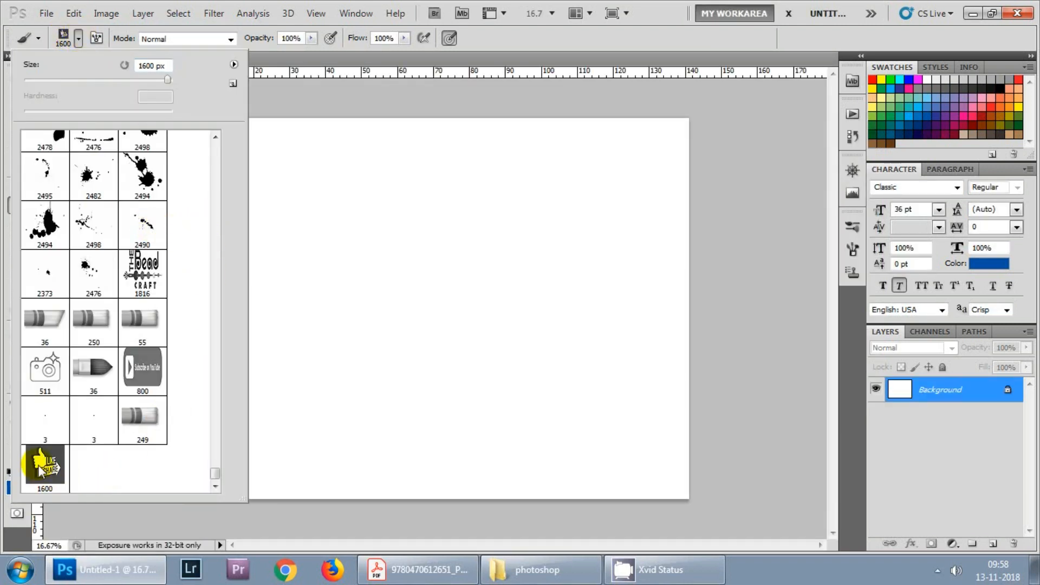
{"action": "mouse_move", "coordinate": [44, 467]}
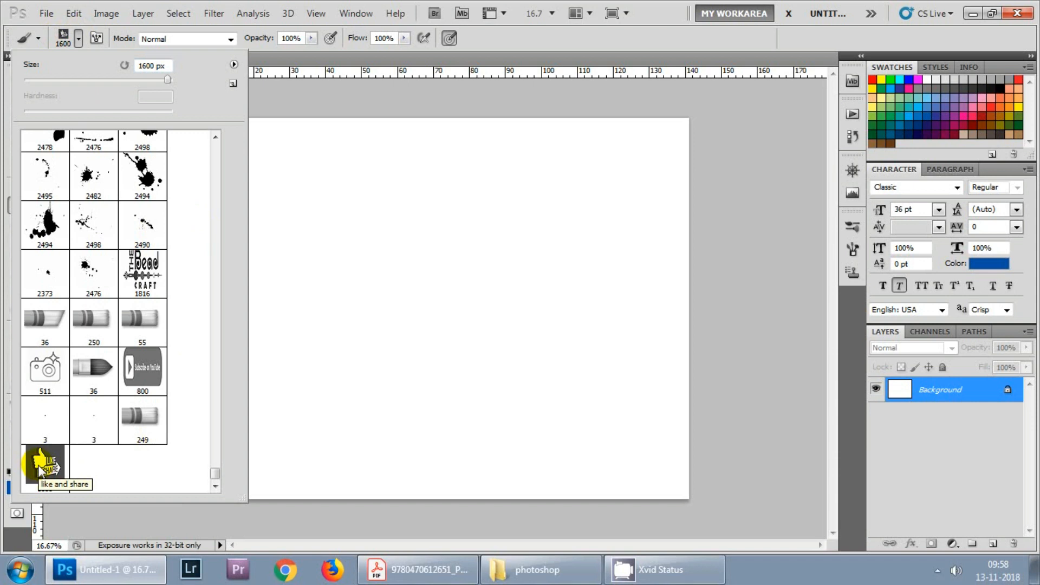